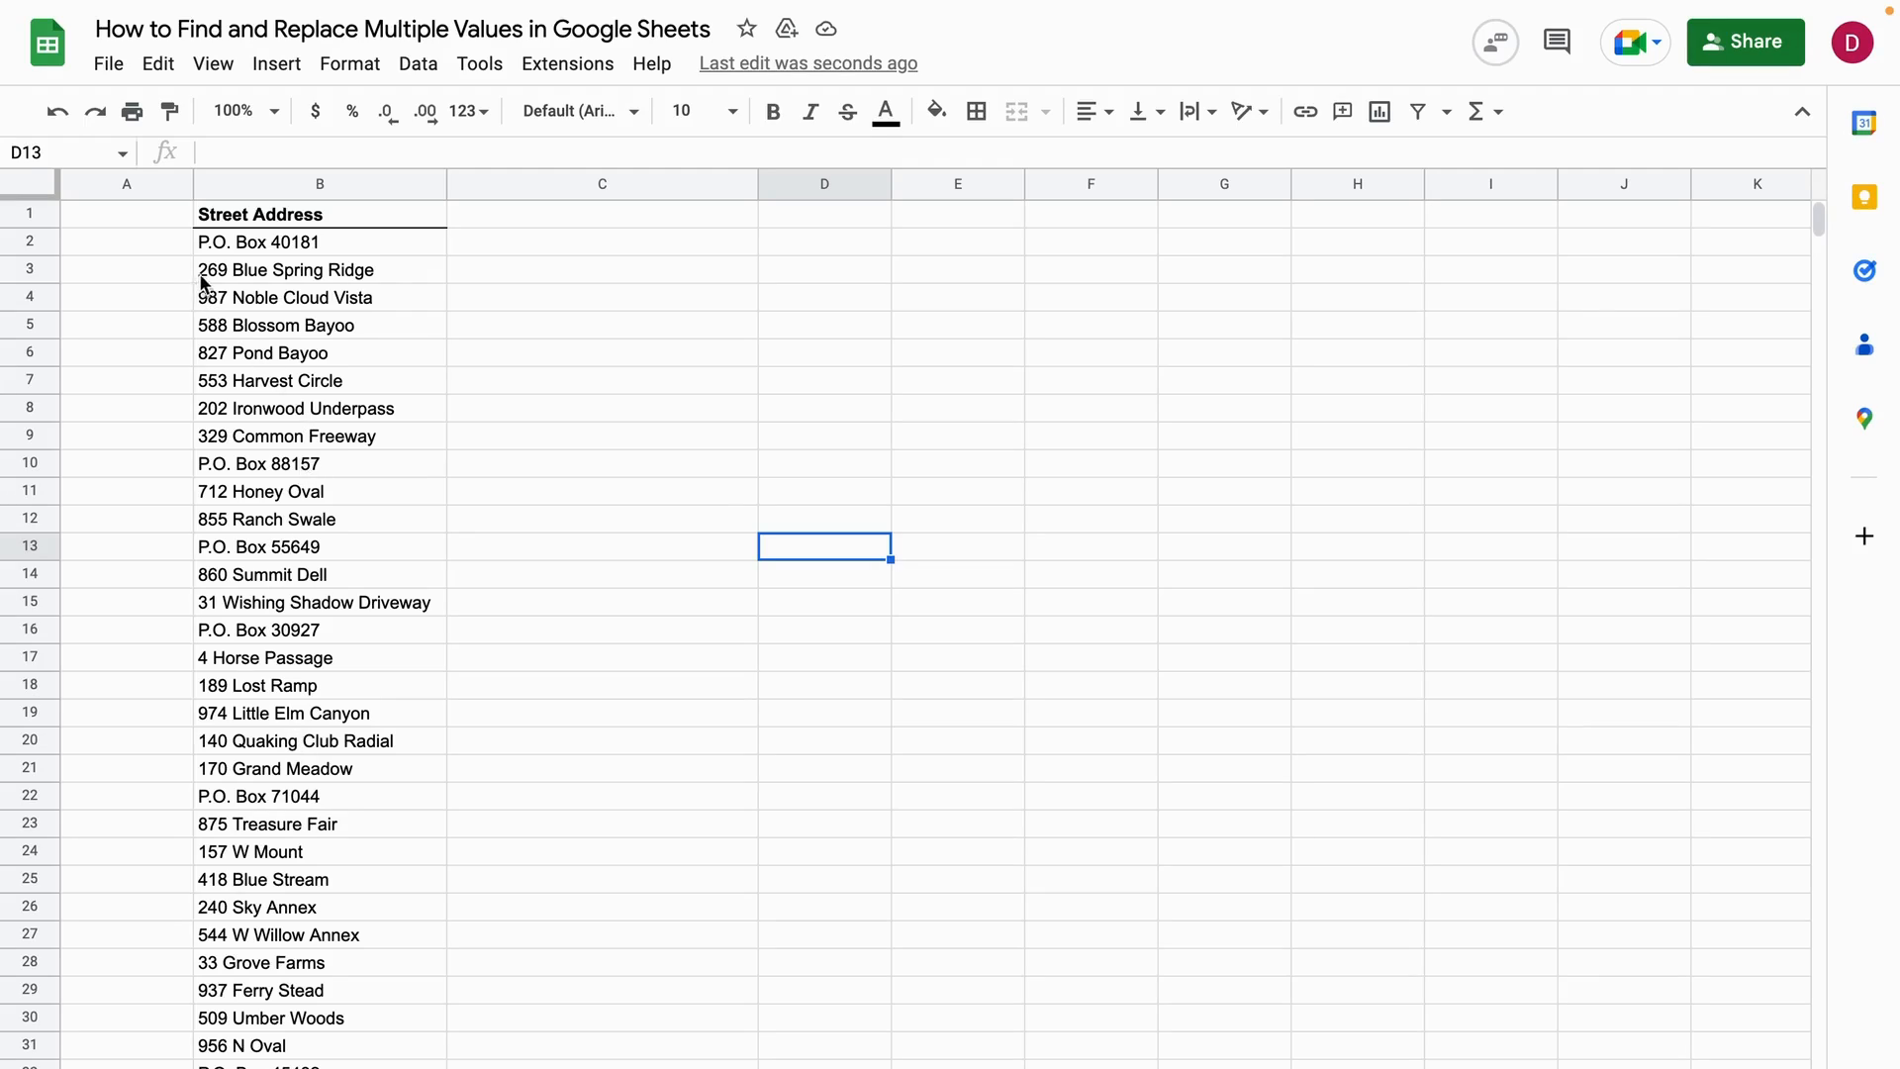
pyautogui.moveTo(539, 441)
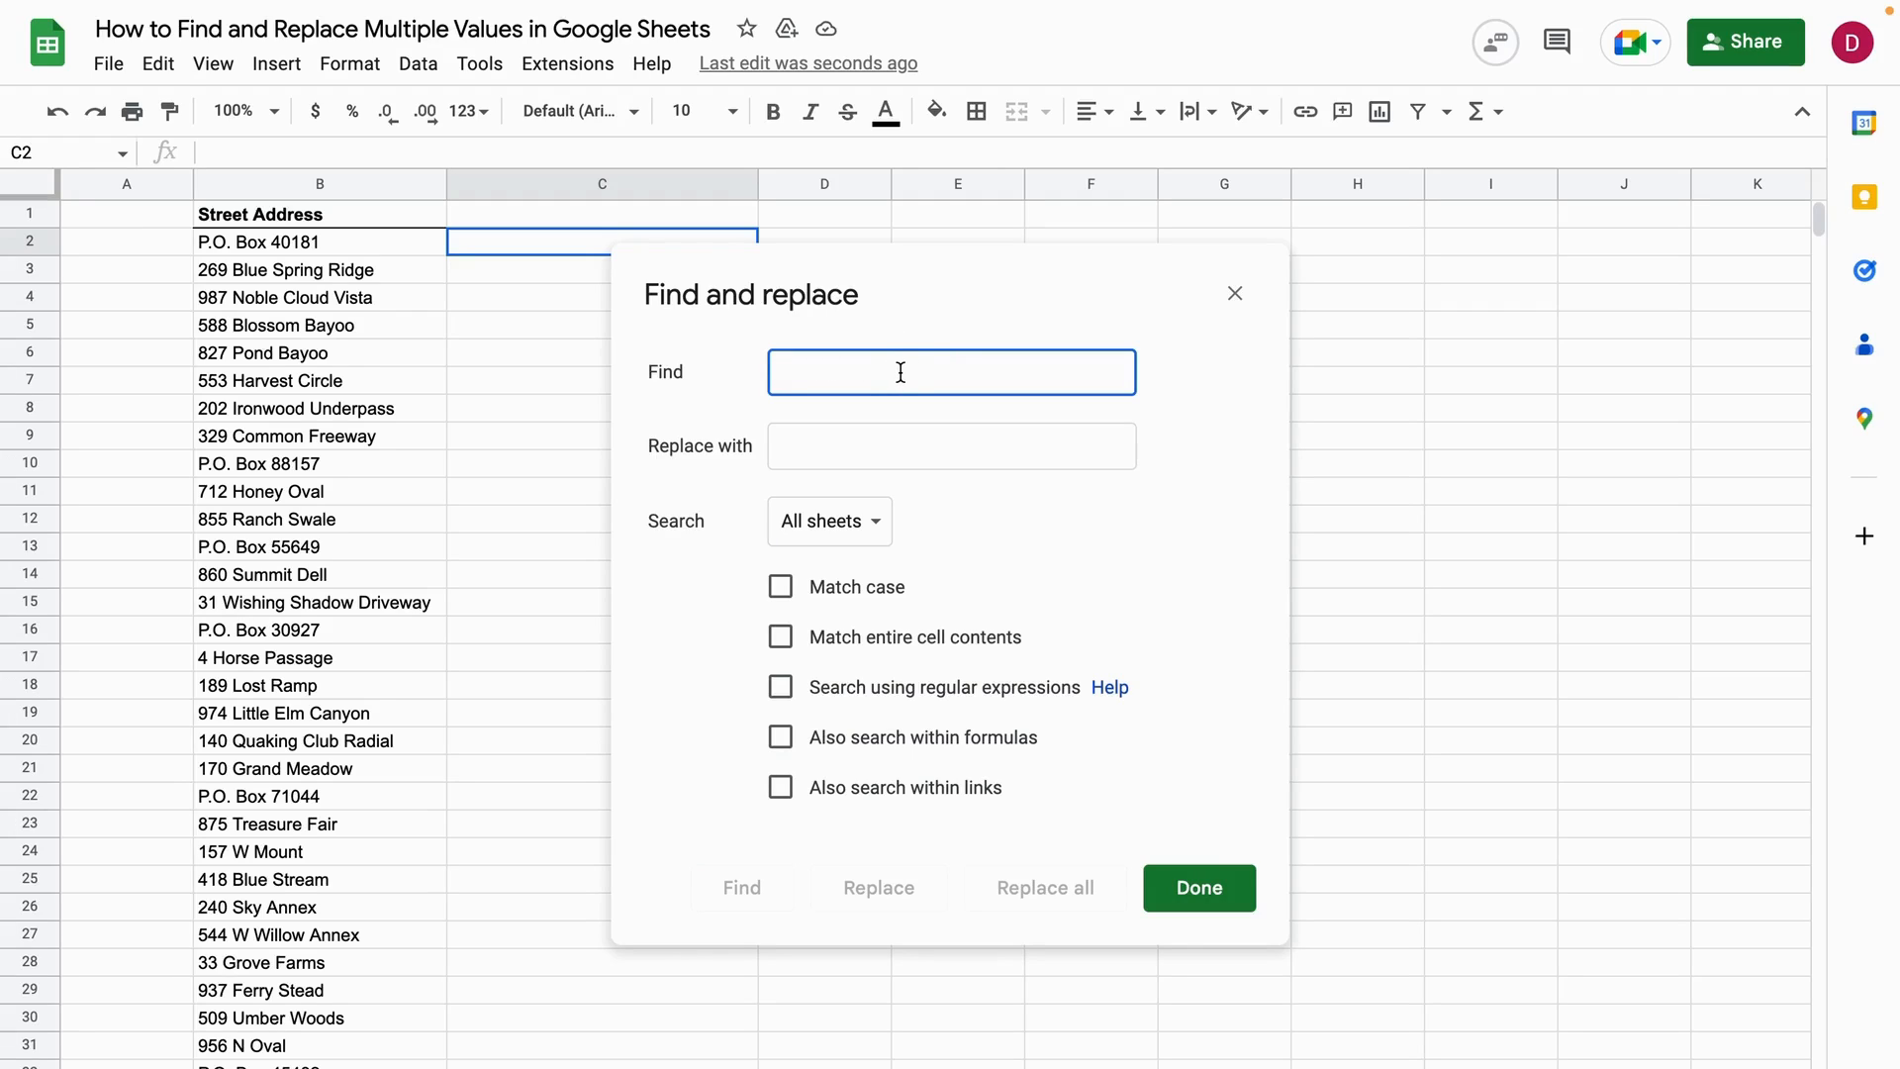
# Step: Replace every 'P.O' with 'Post Office' across all sheets, producing faulty 'Post Office. Box' entries
pyautogui.write('P.')
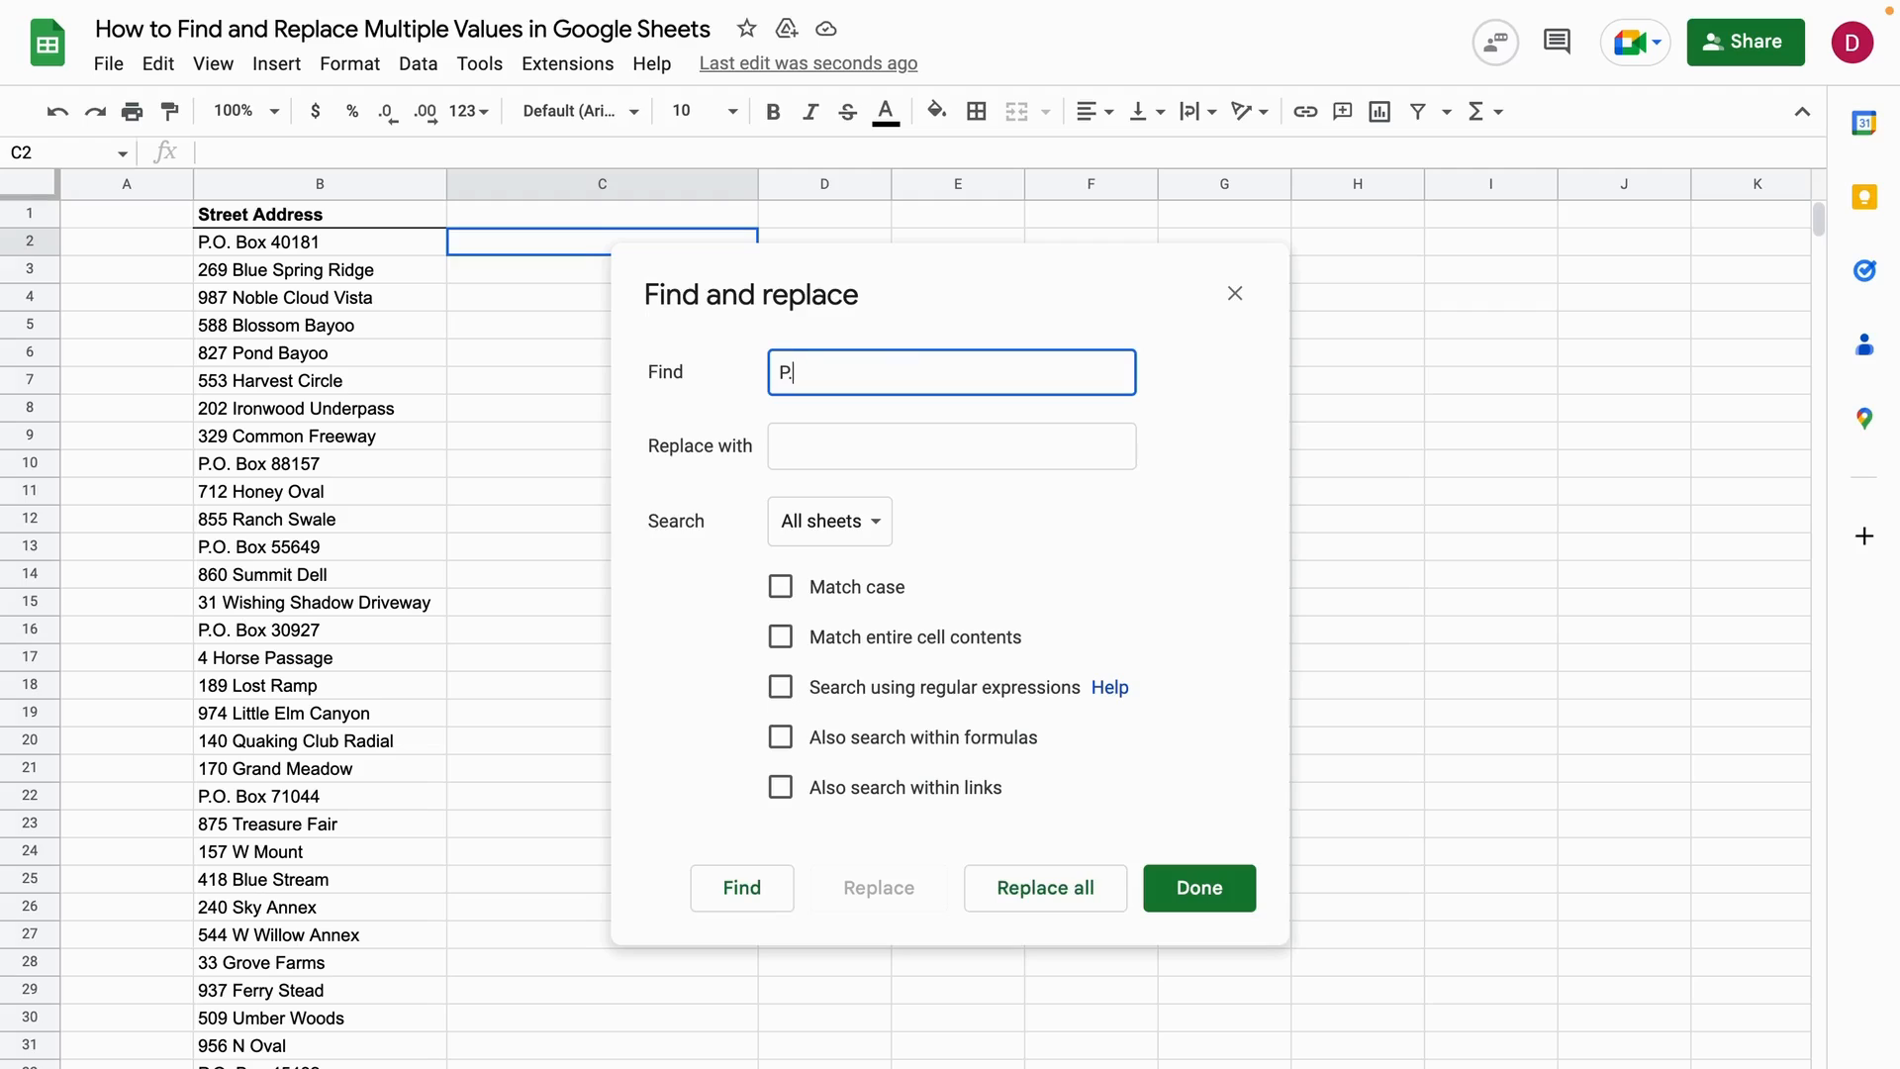
pyautogui.click(950, 445)
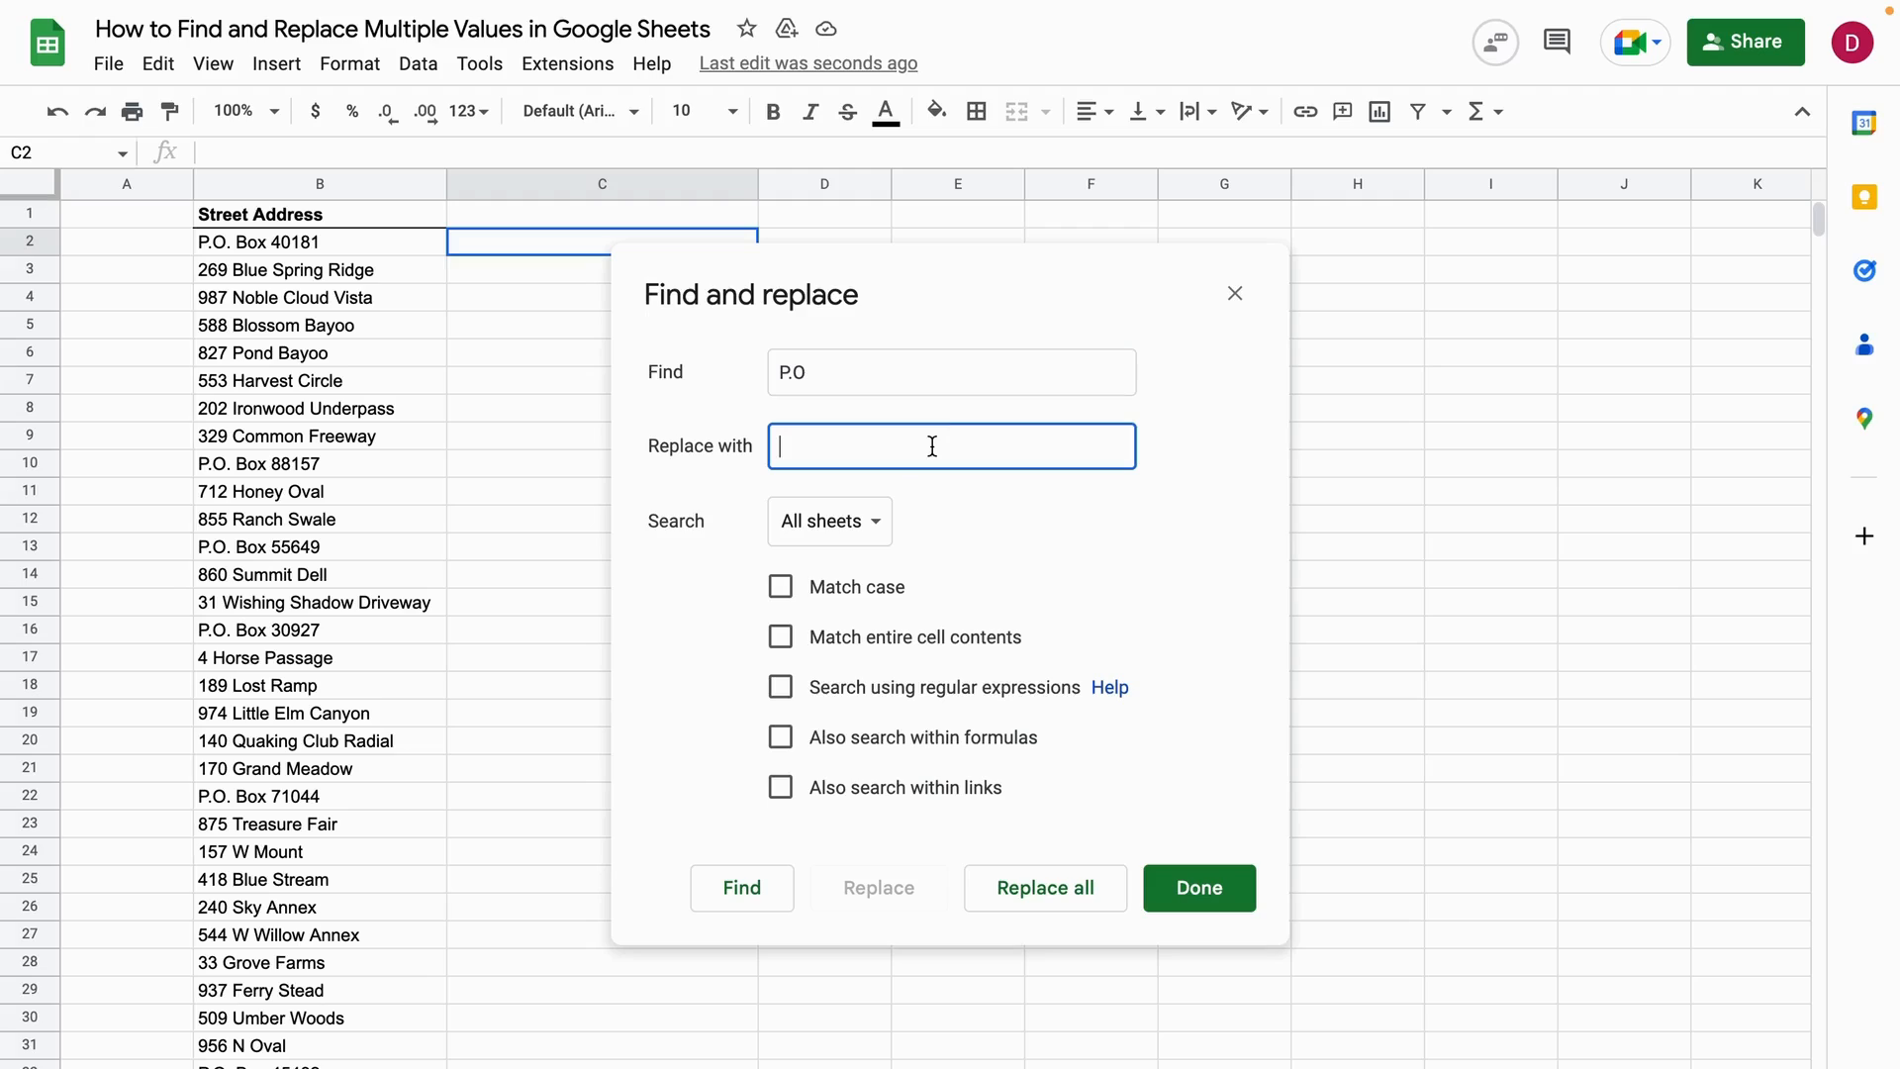
pyautogui.write('Post Of')
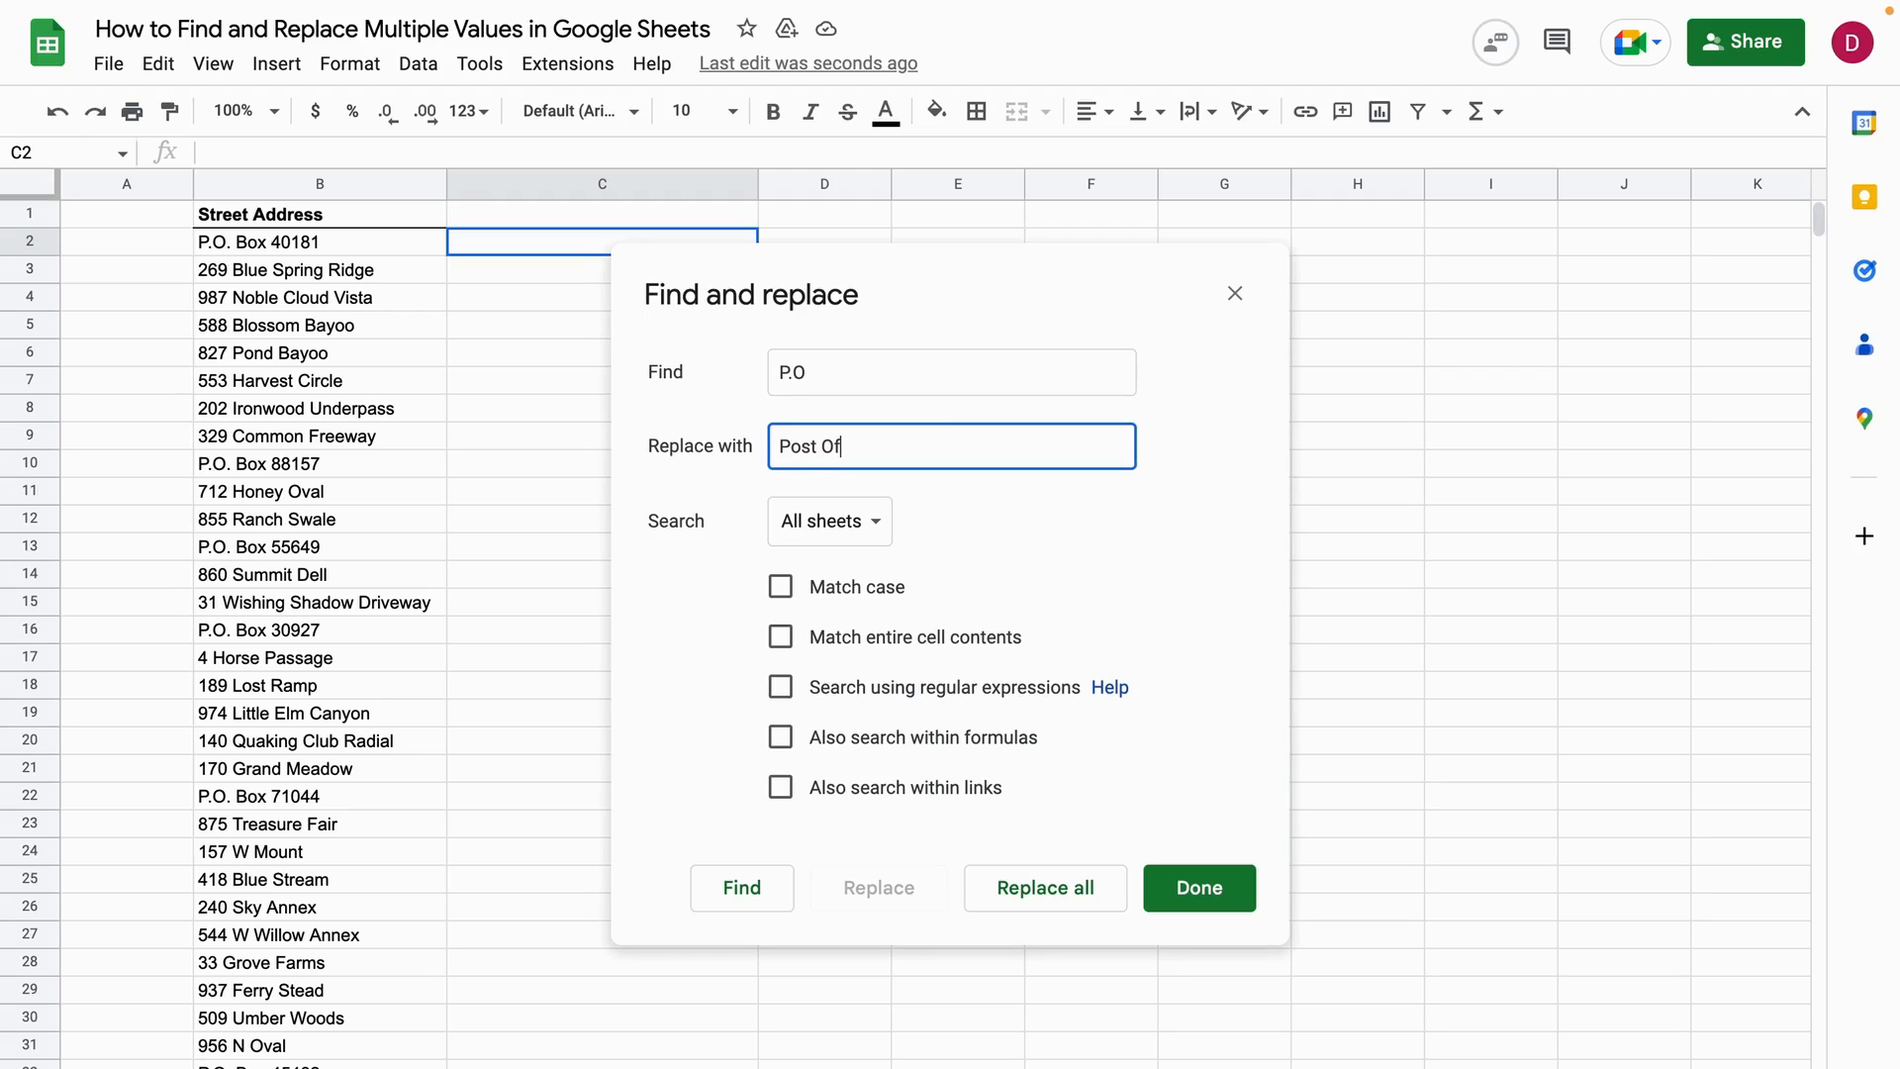
pyautogui.write('fice')
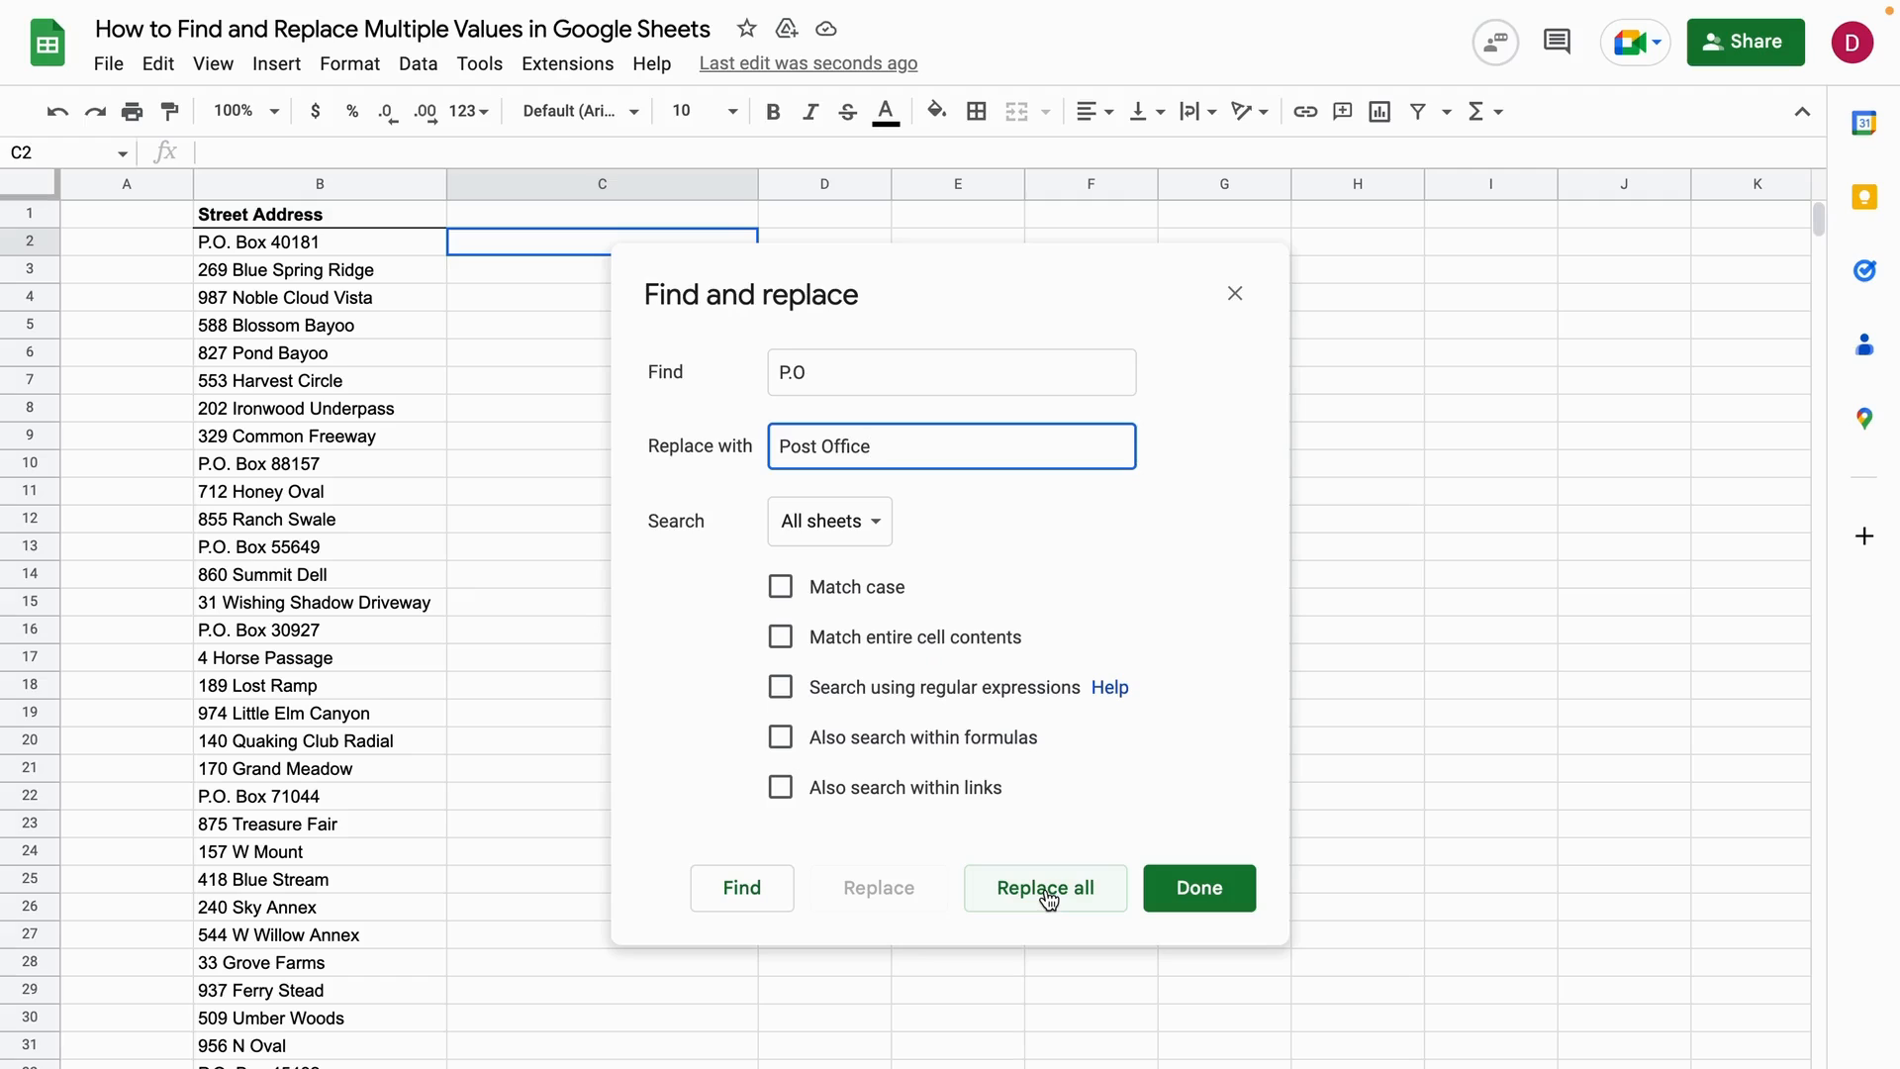
pyautogui.click(1043, 887)
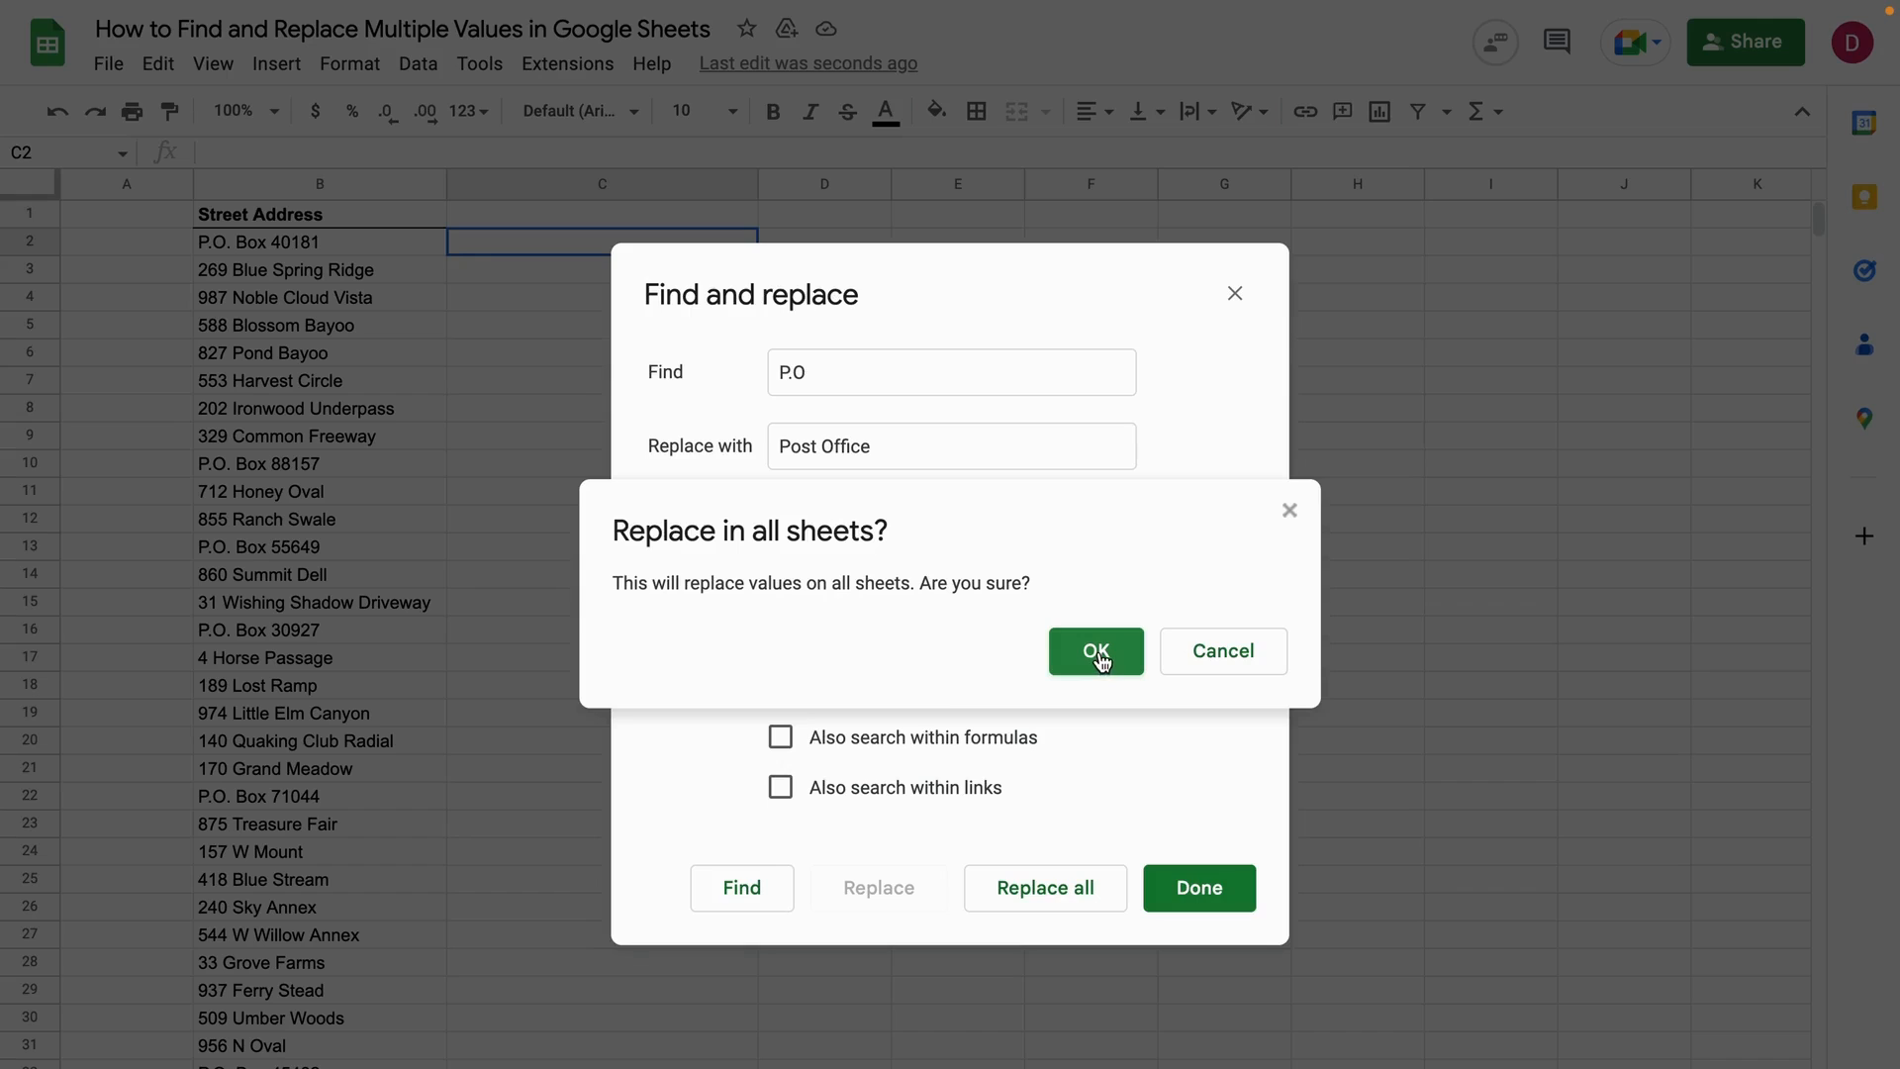
pyautogui.click(1095, 651)
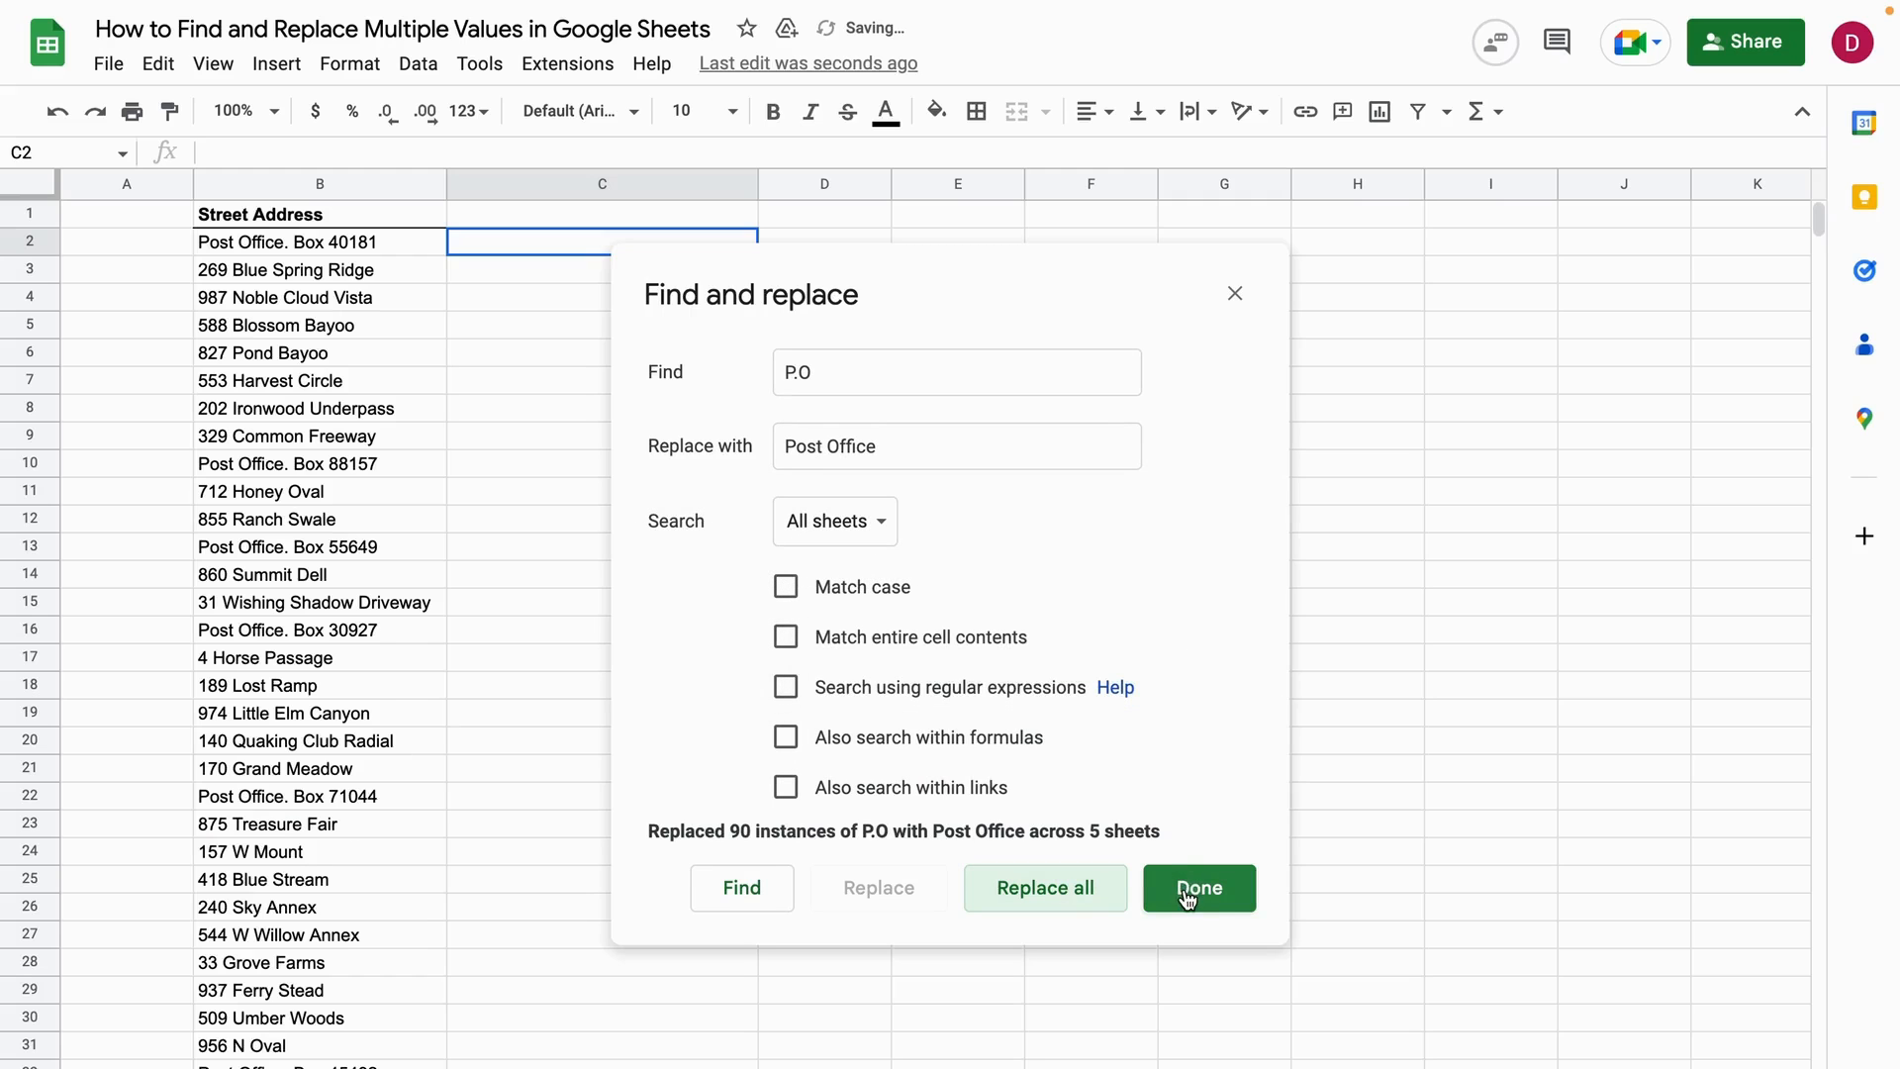
pyautogui.click(1196, 887)
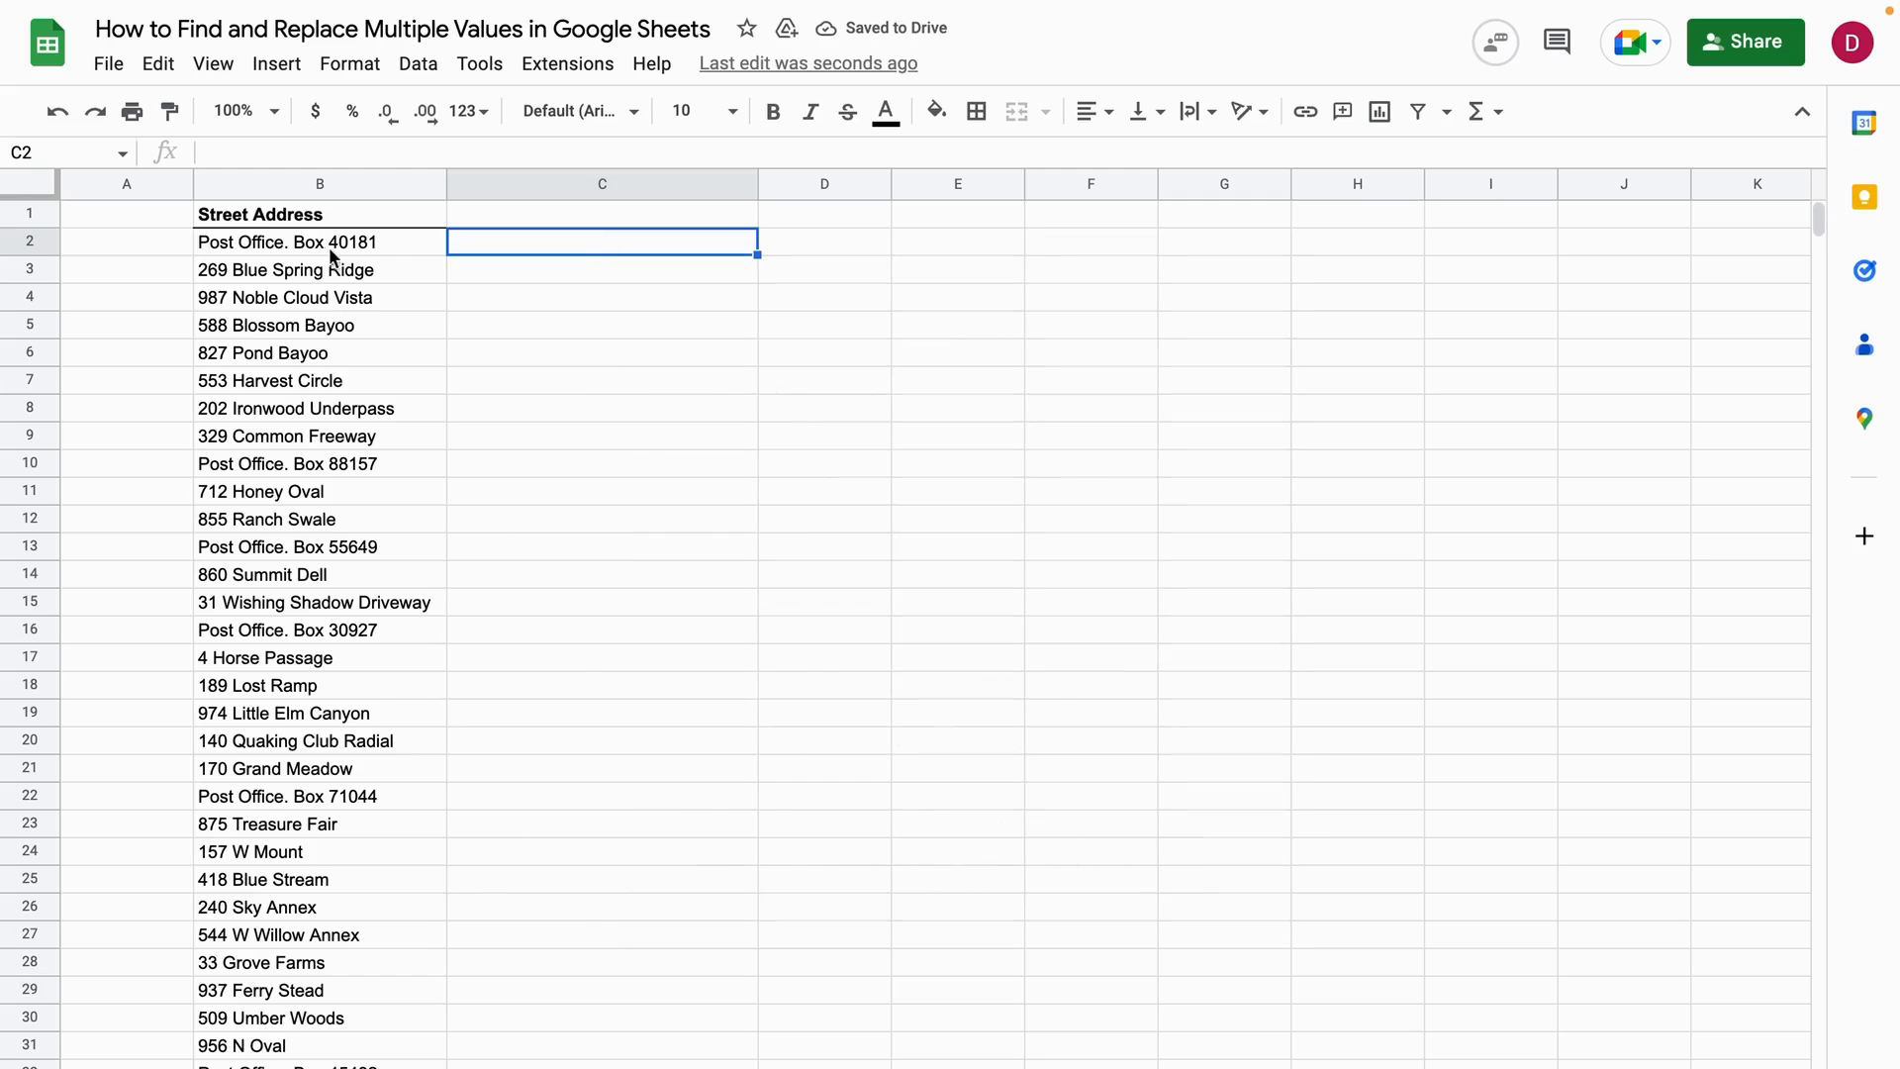
# Step: Undo the replacement so the addresses read 'P.O. Box' again
pyautogui.click(319, 242)
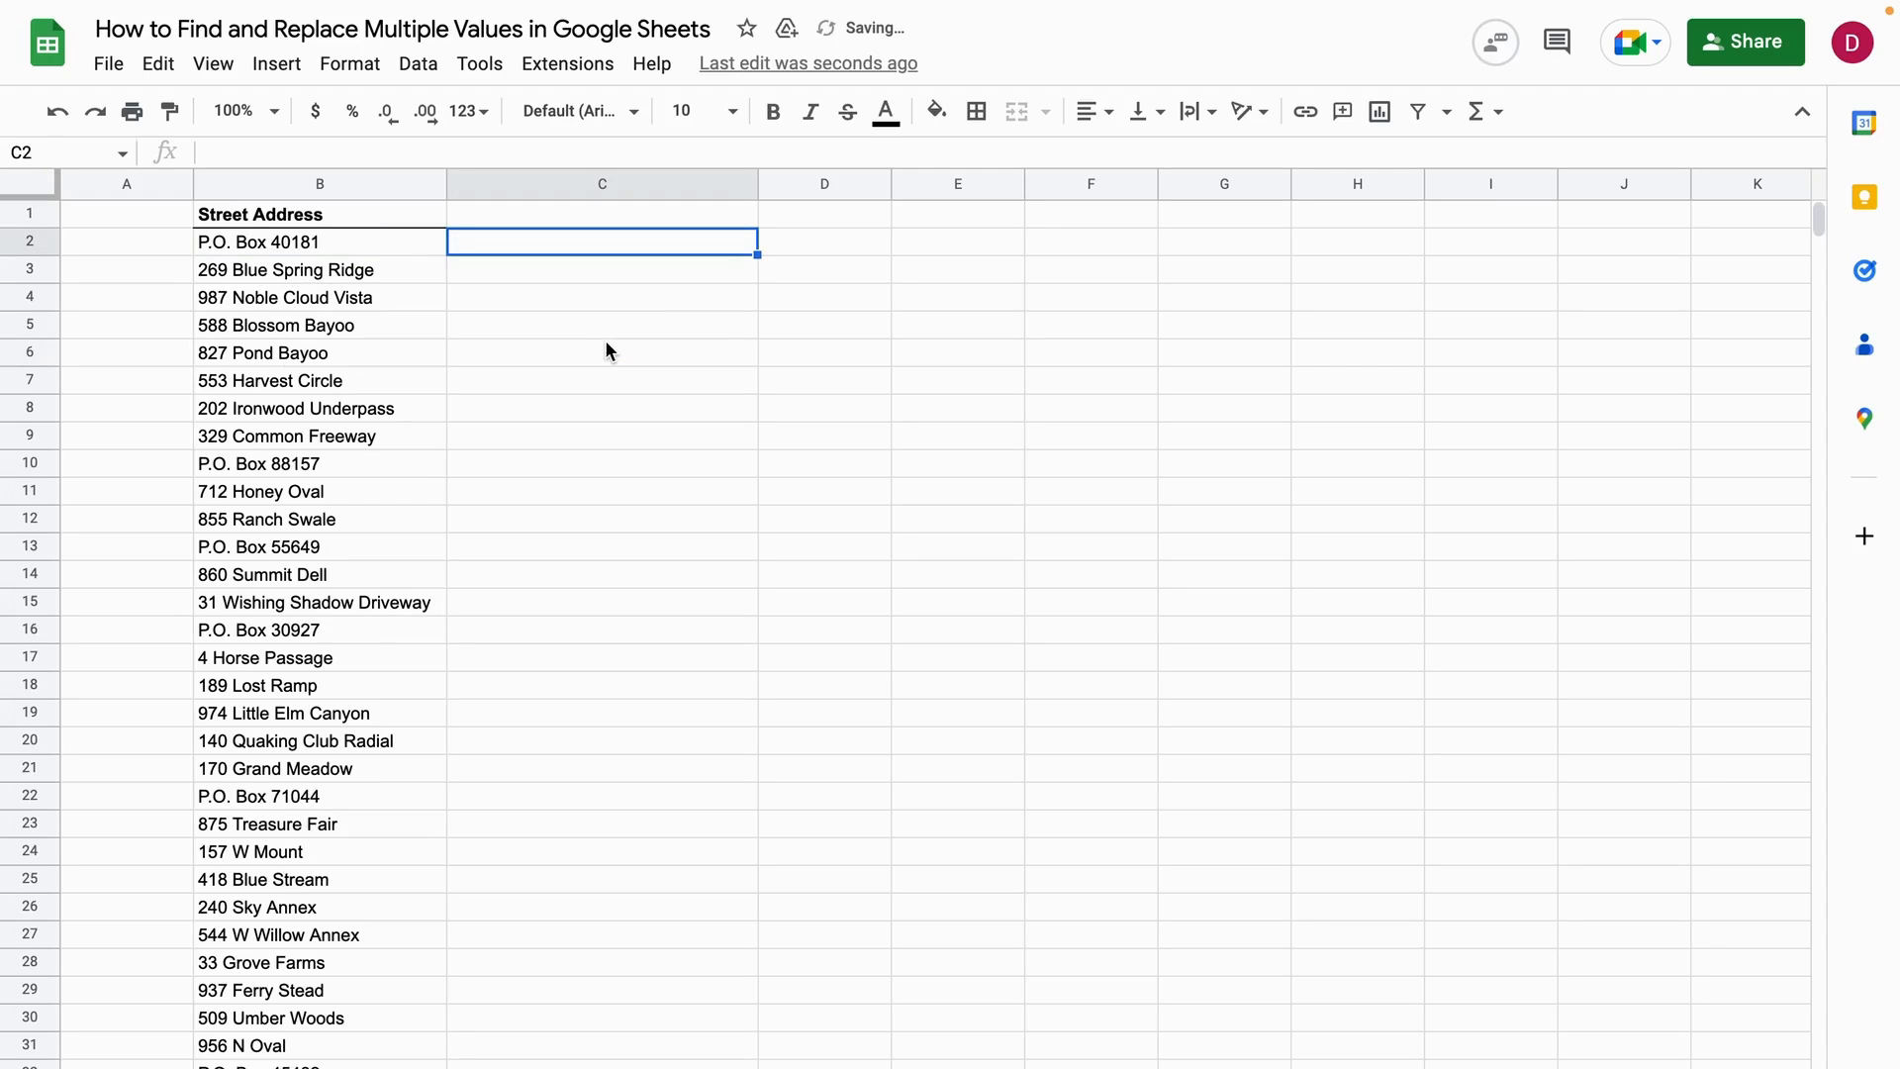
# Step: Replace every 'P.O.' with 'Post Office' across all sheets via Ctrl+H, giving 'Post Office Box' entries
pyautogui.press('ctrl+h')
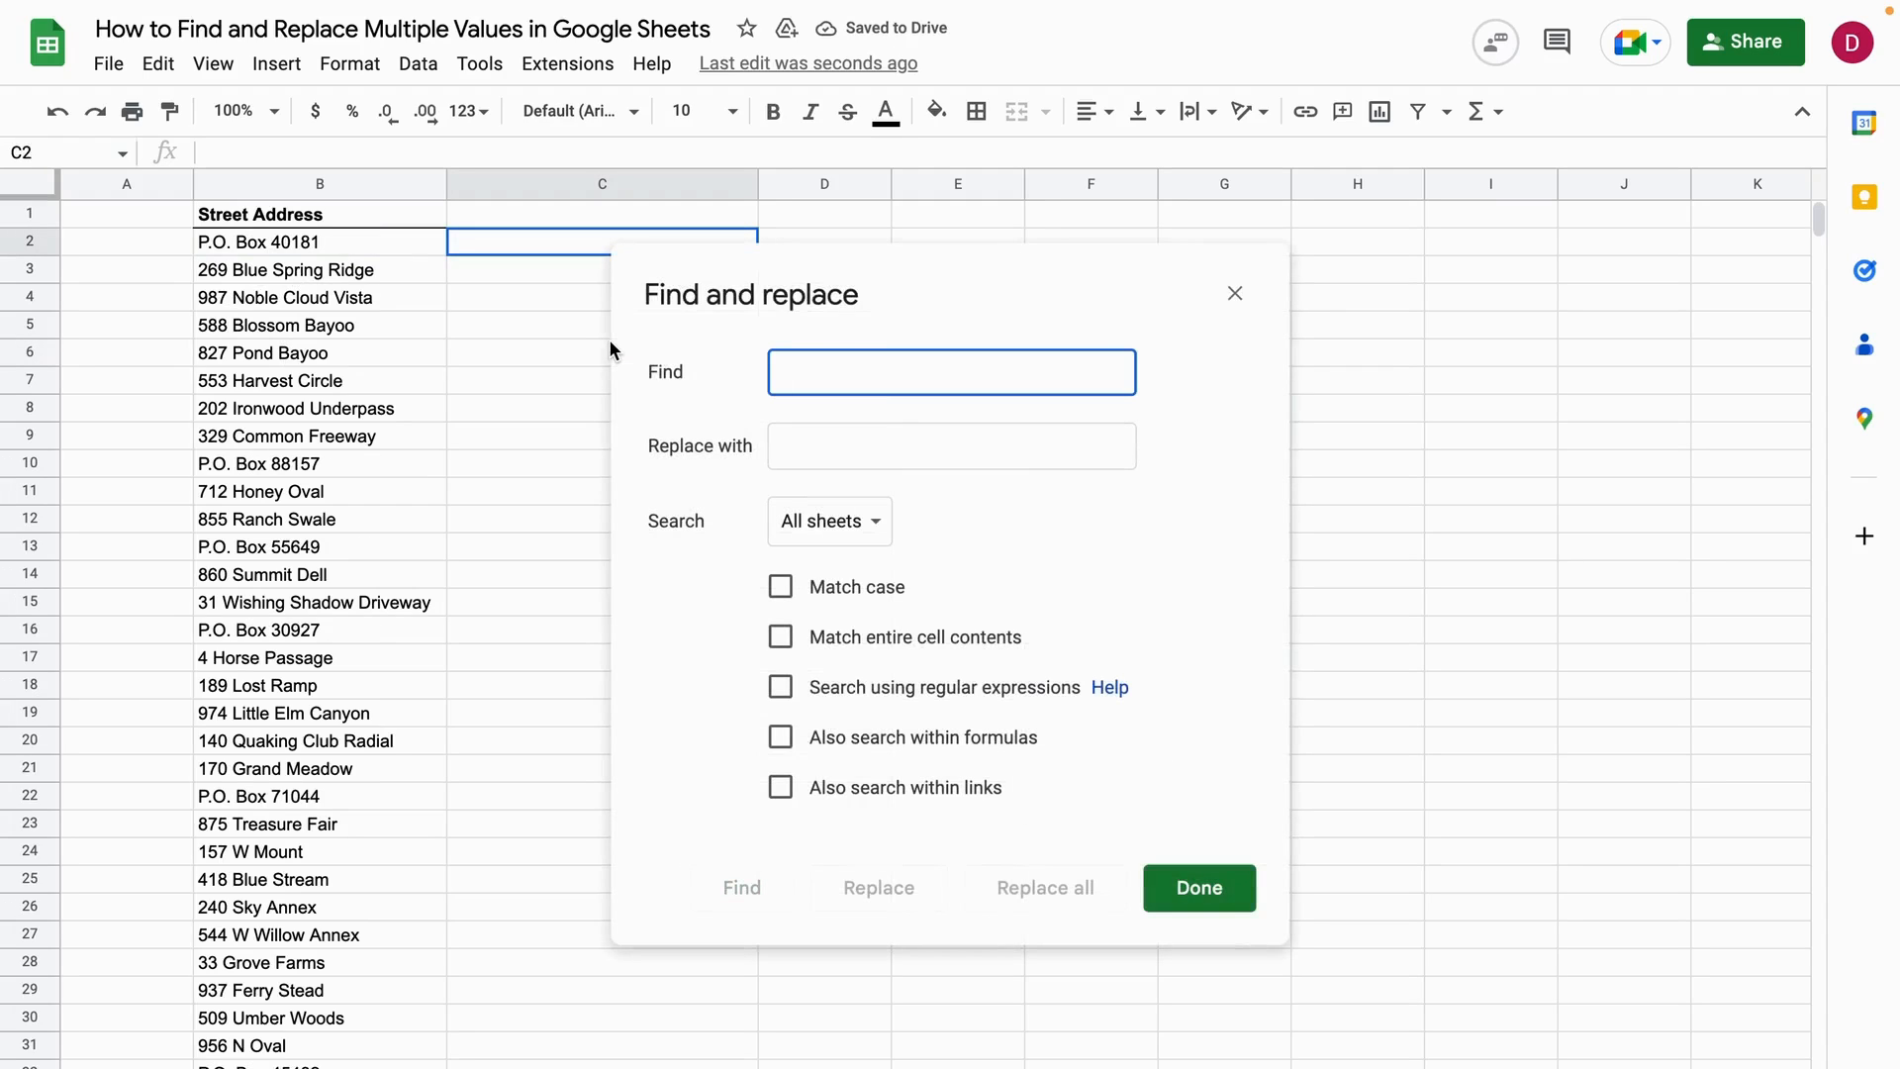
pyautogui.write('P.O.')
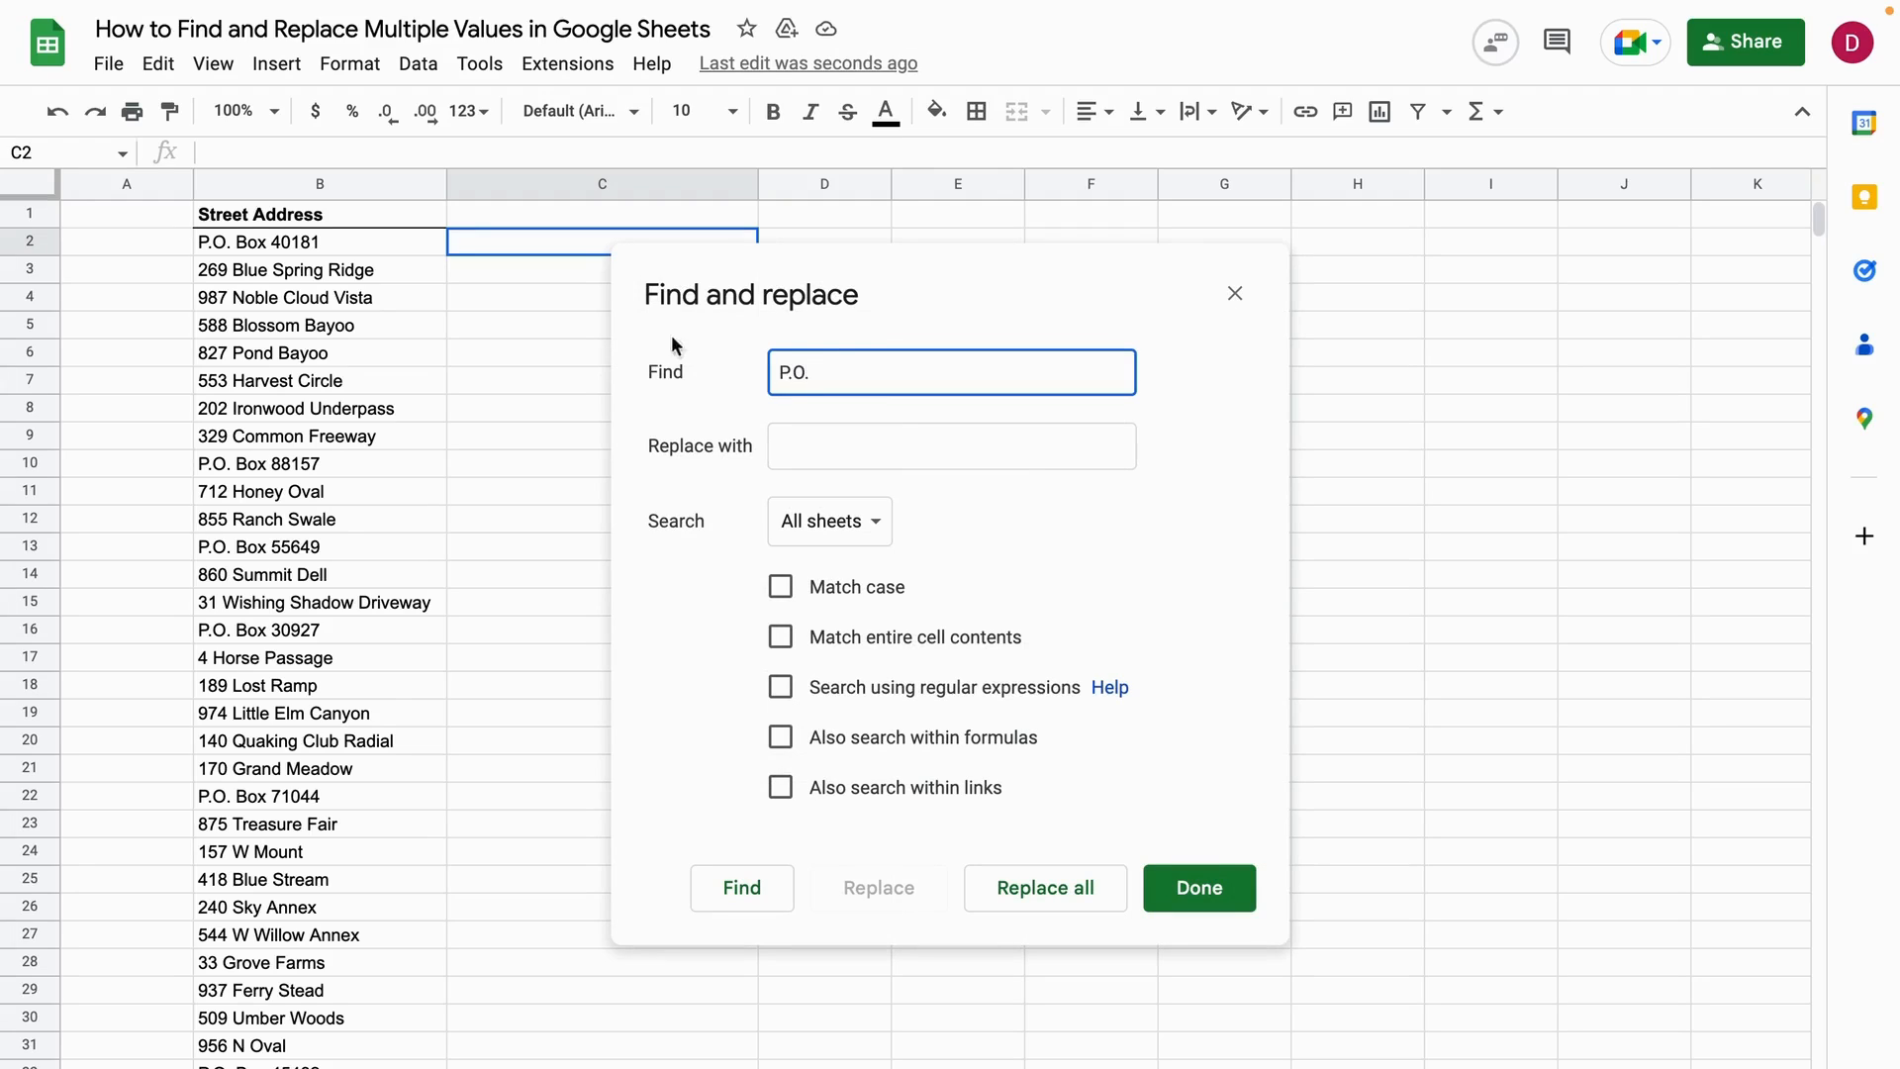
pyautogui.write('Post')
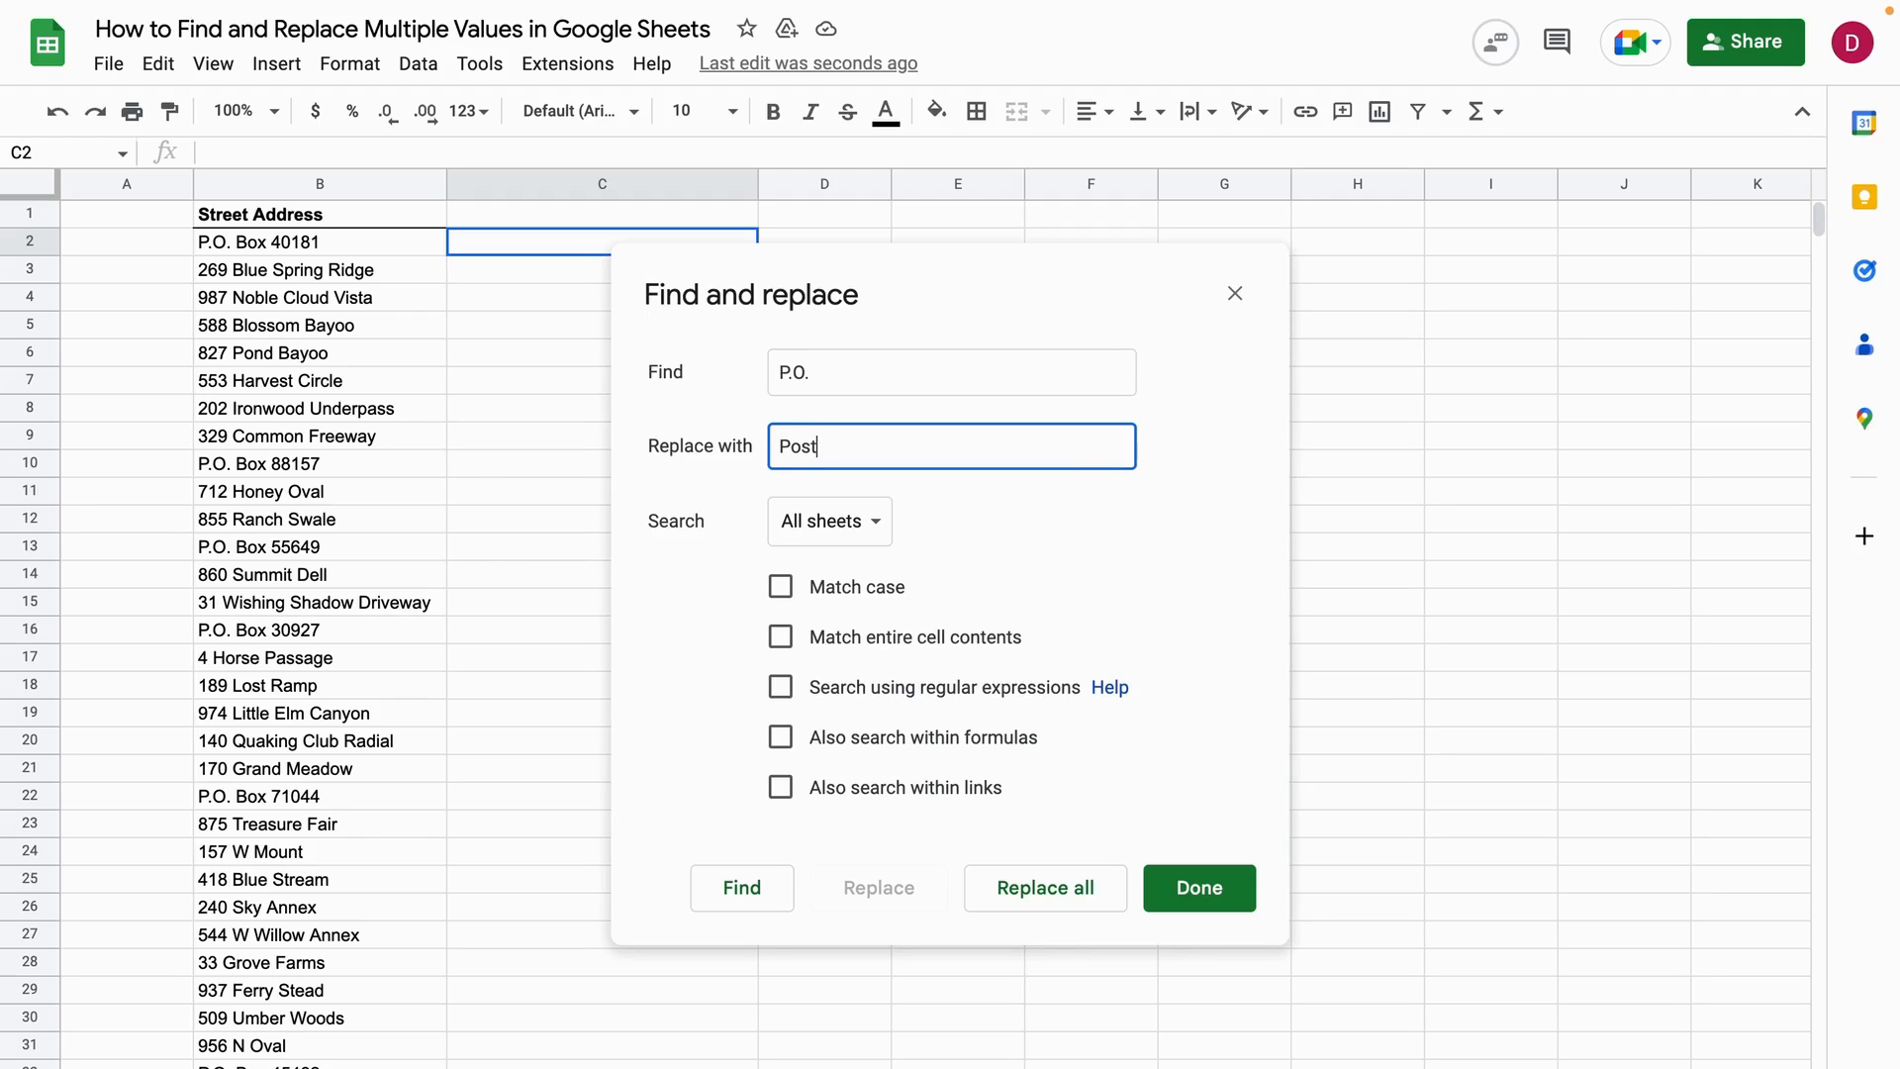
pyautogui.write('Office')
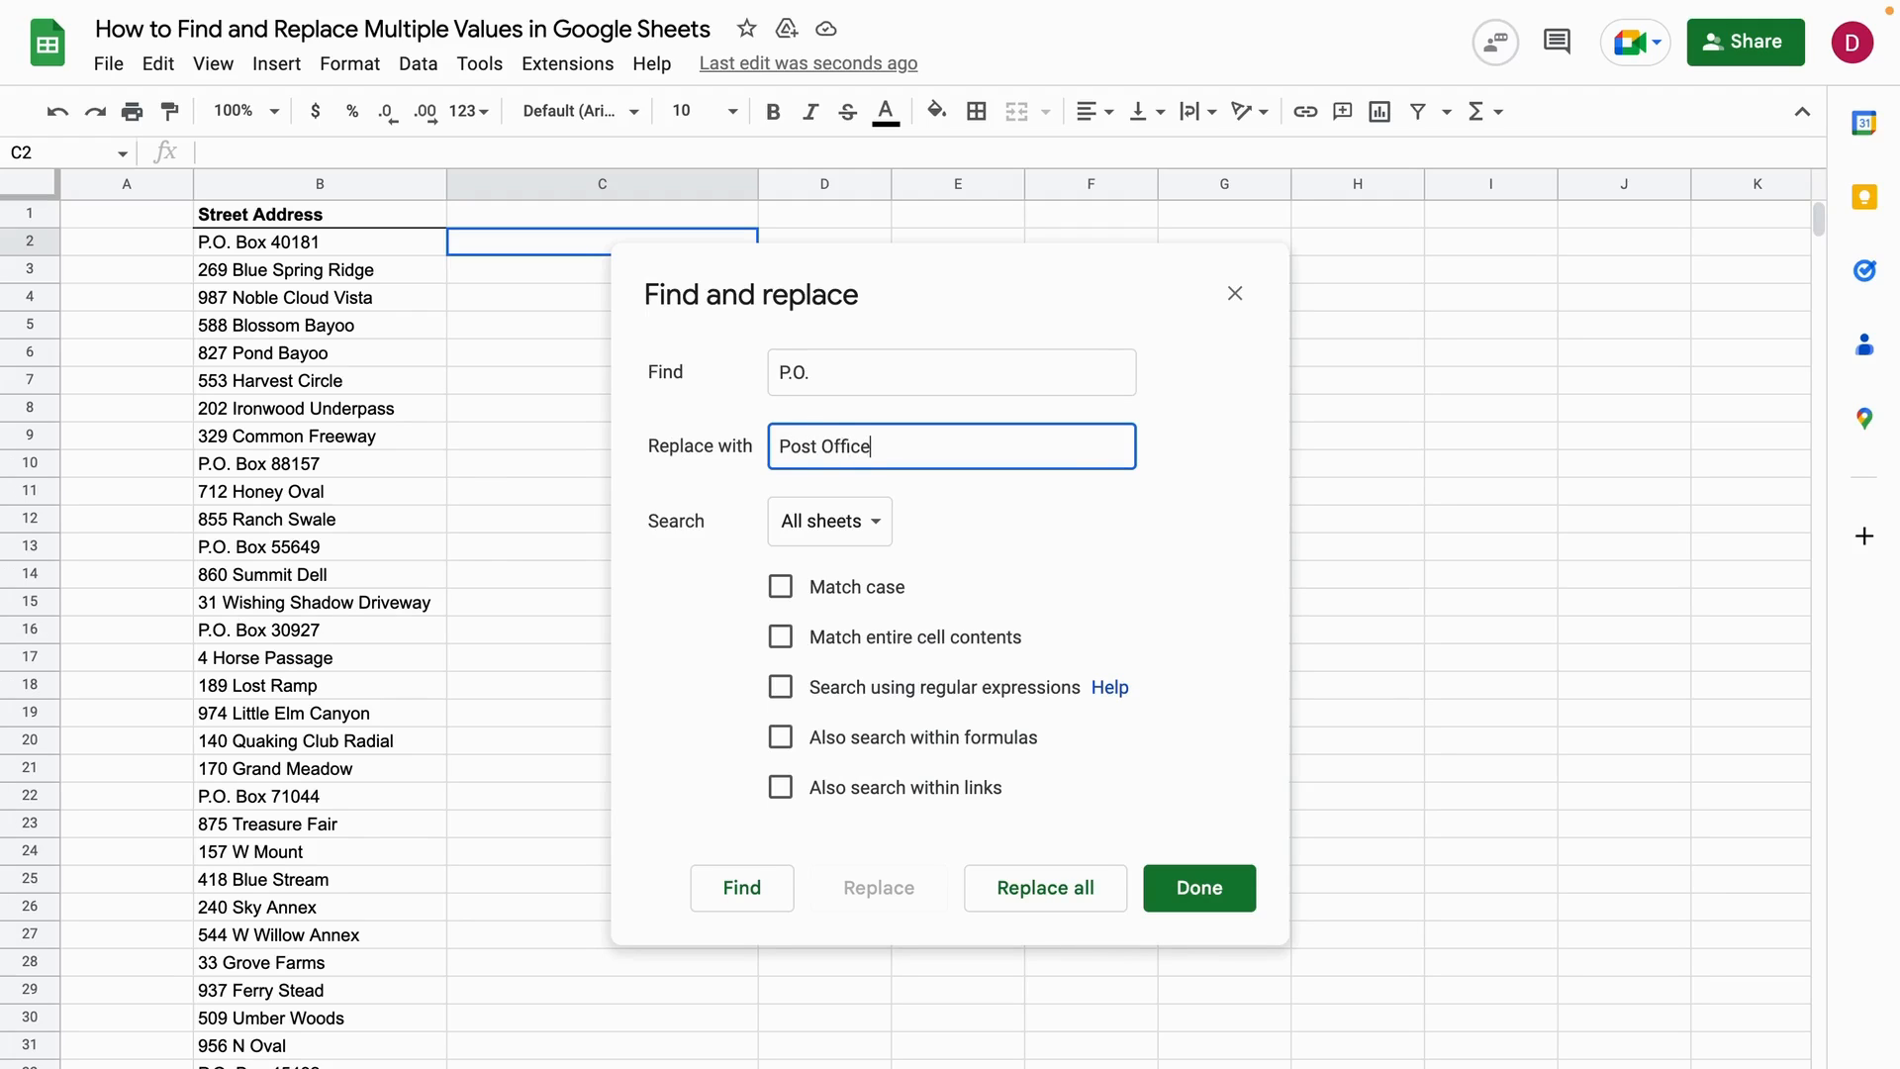
pyautogui.click(1045, 887)
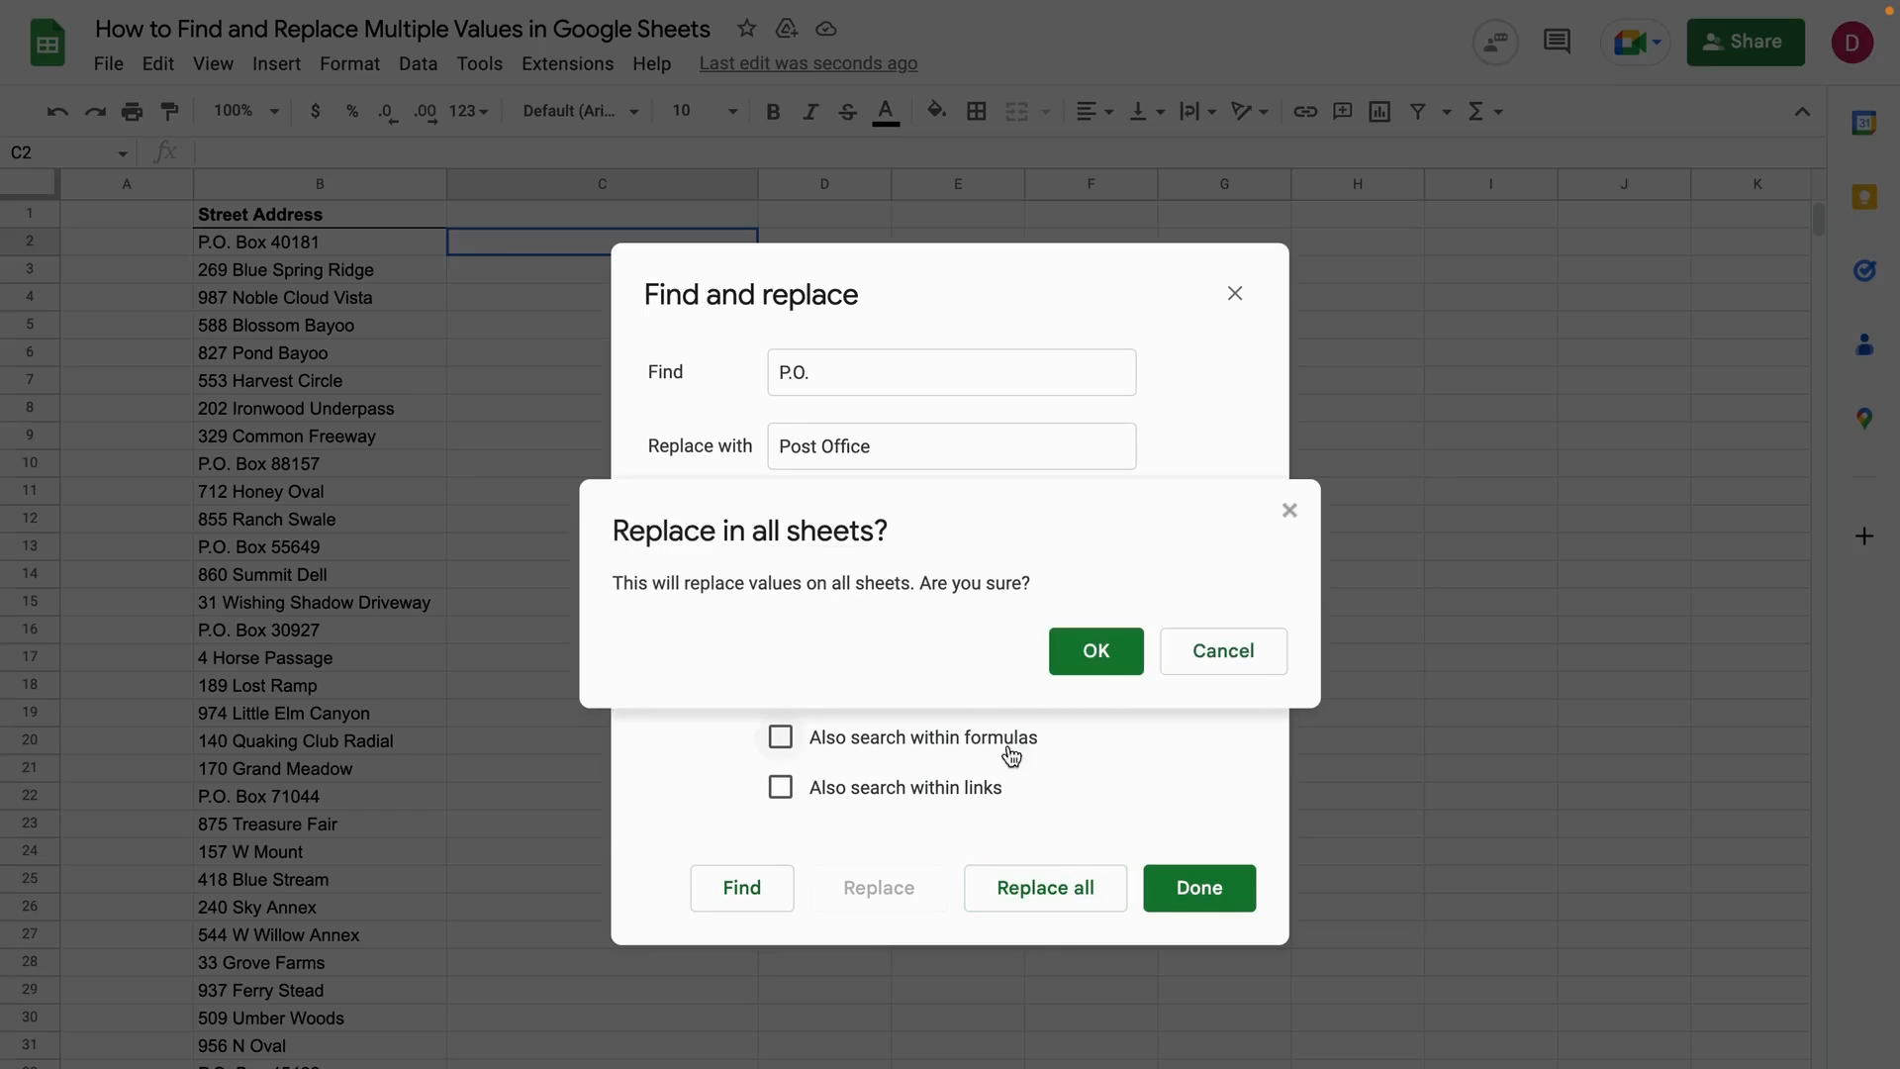
pyautogui.click(1093, 651)
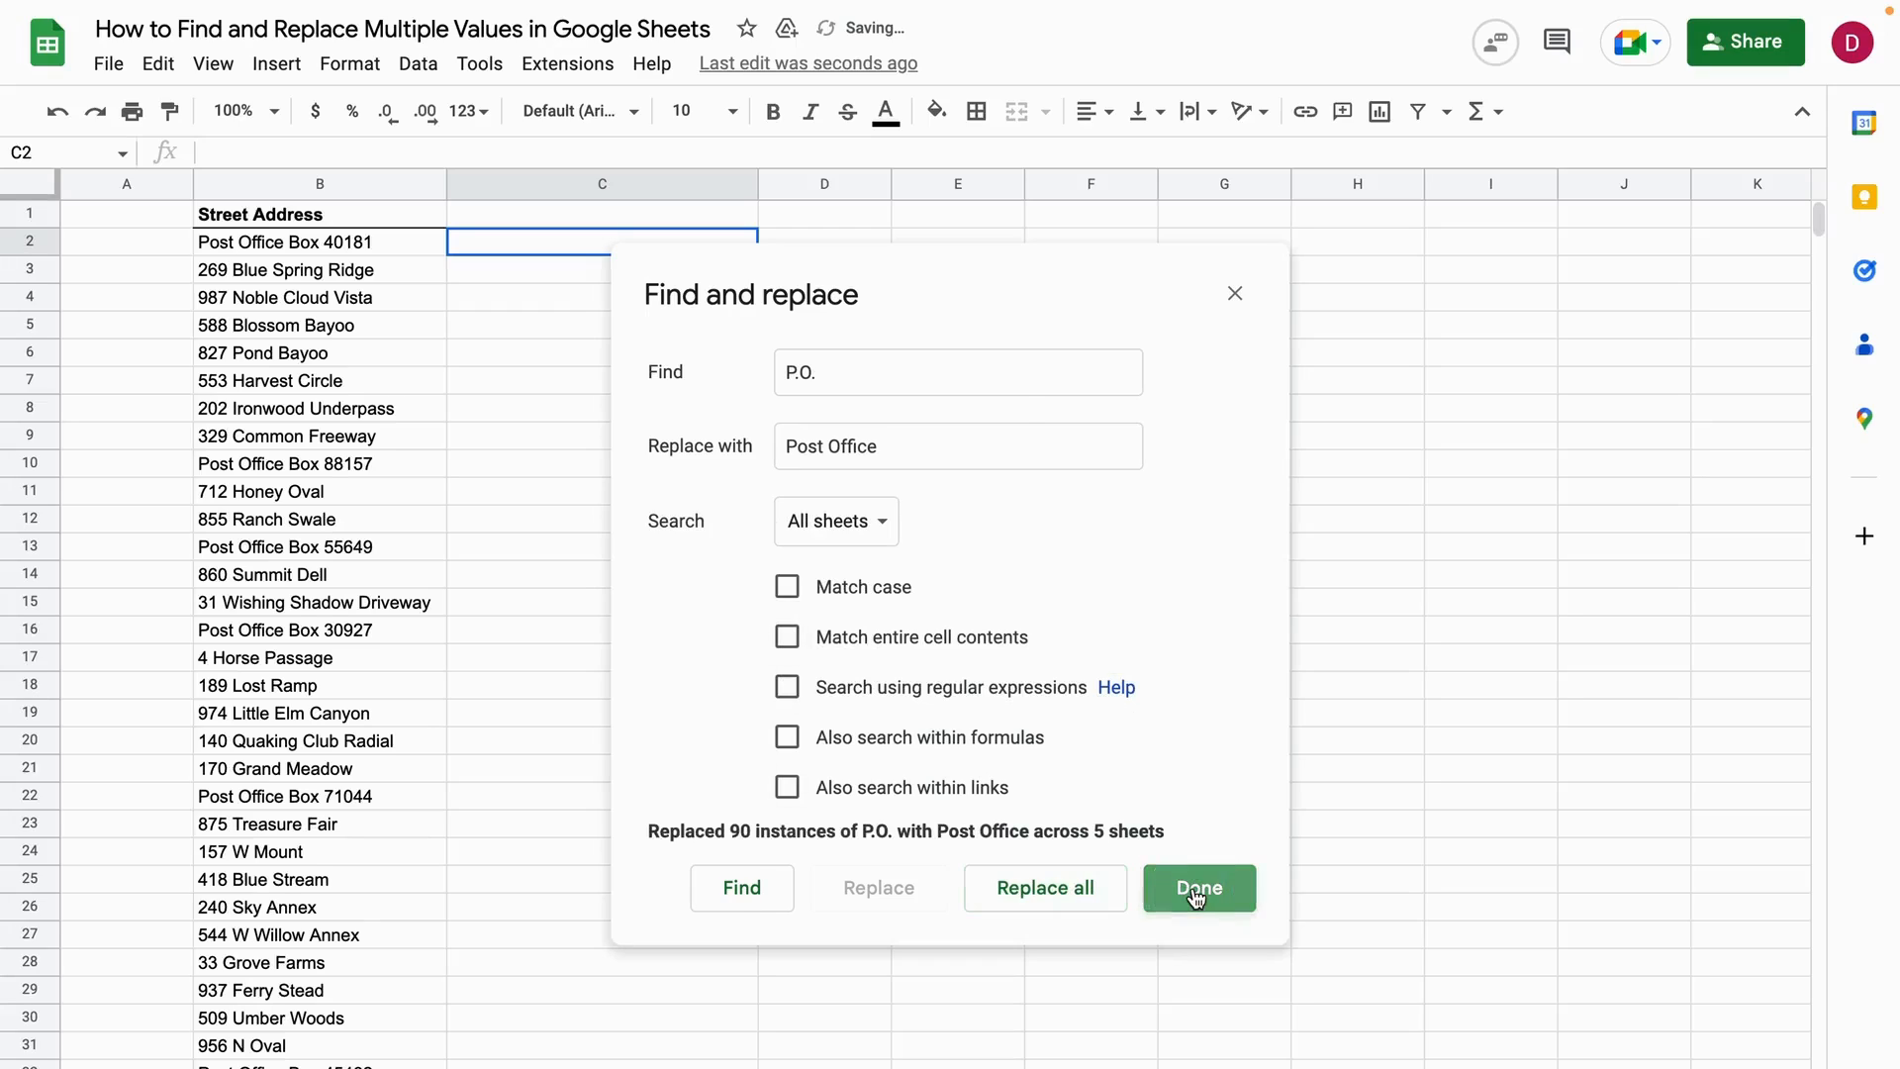
pyautogui.click(1195, 887)
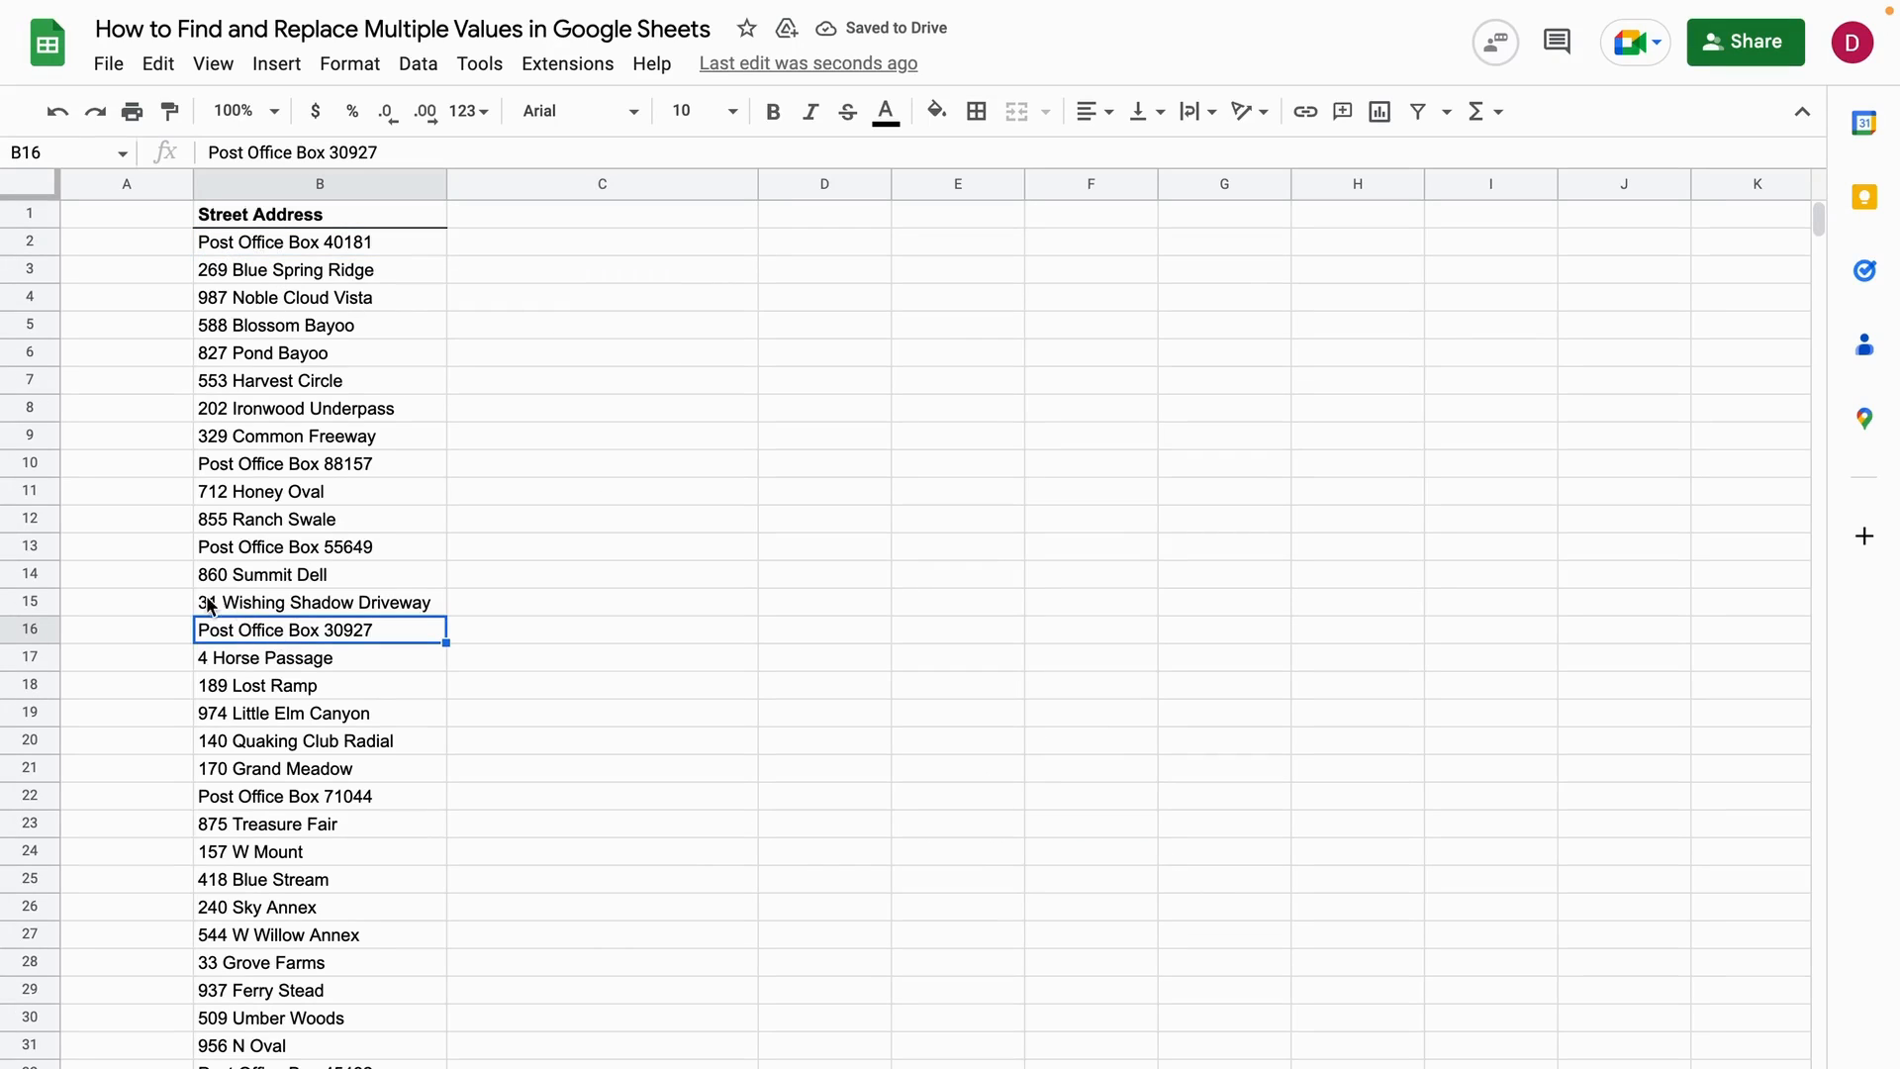
pyautogui.moveTo(246, 477)
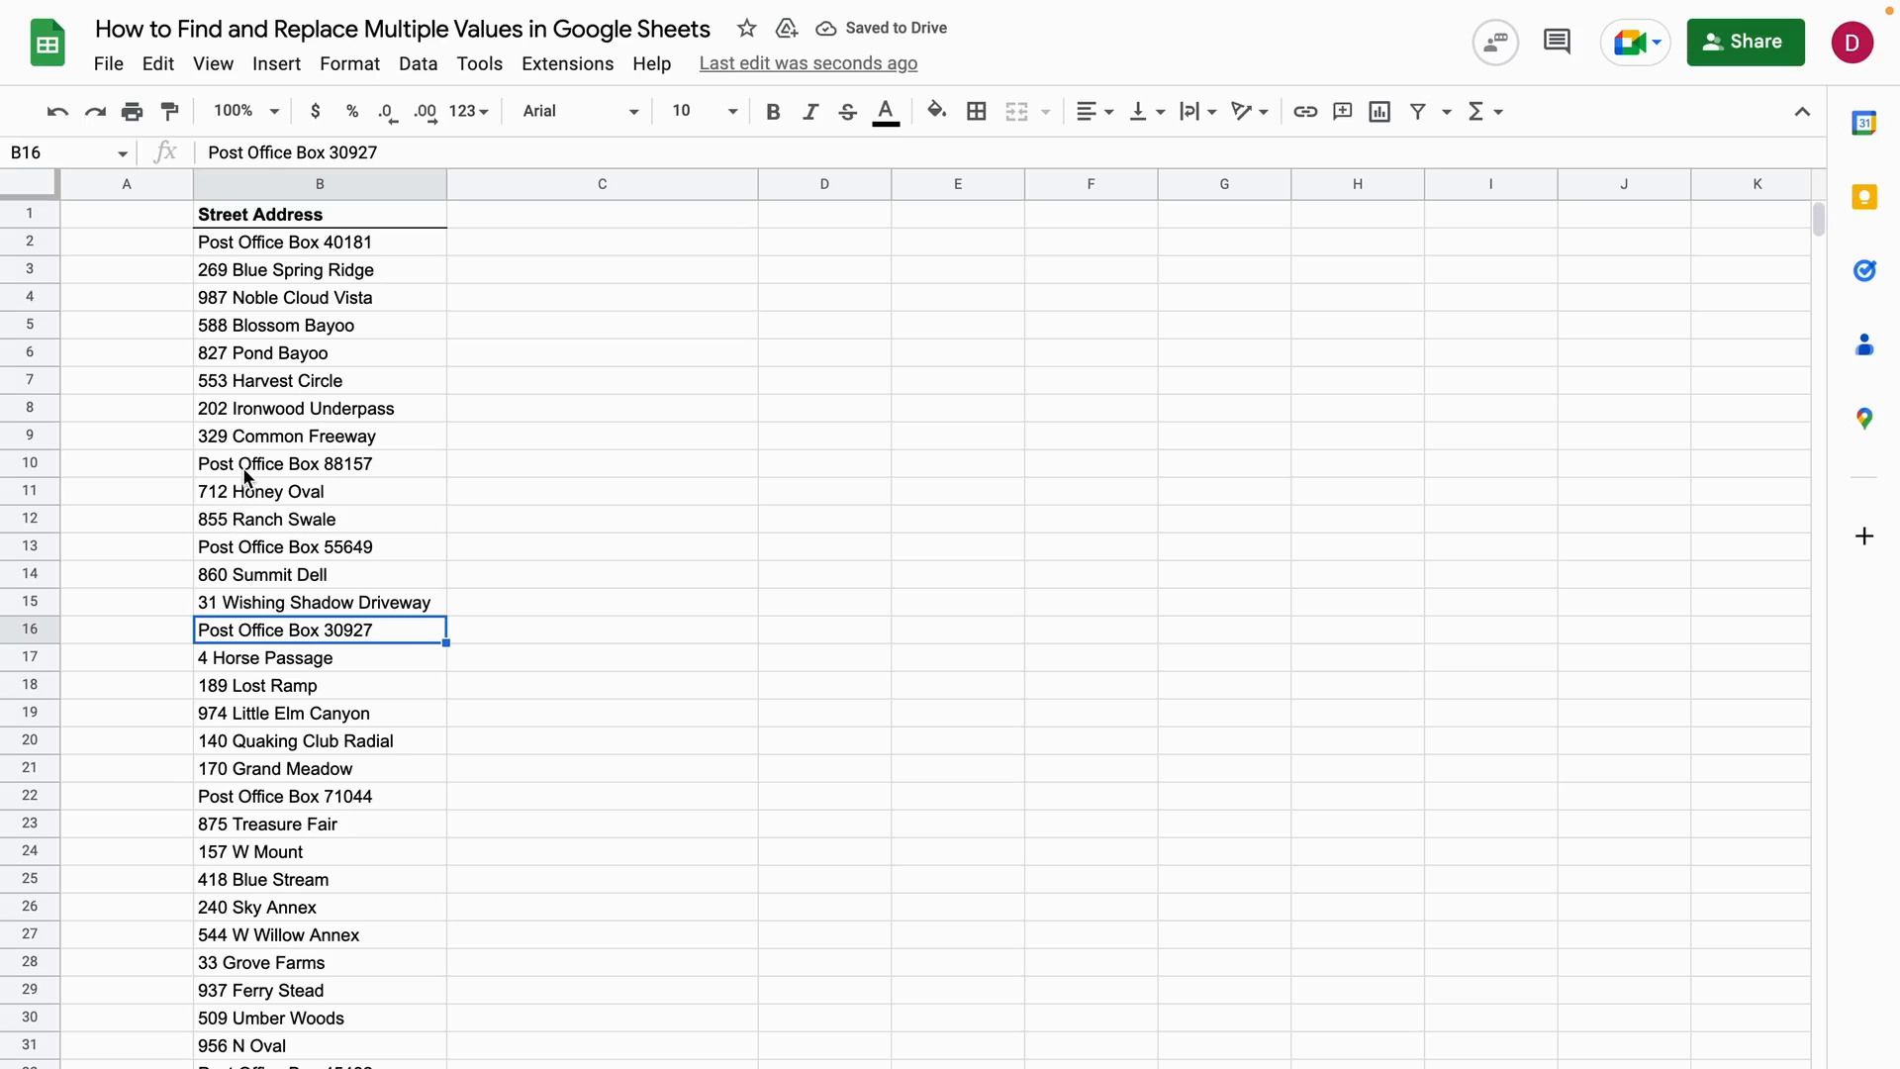
pyautogui.click(602, 435)
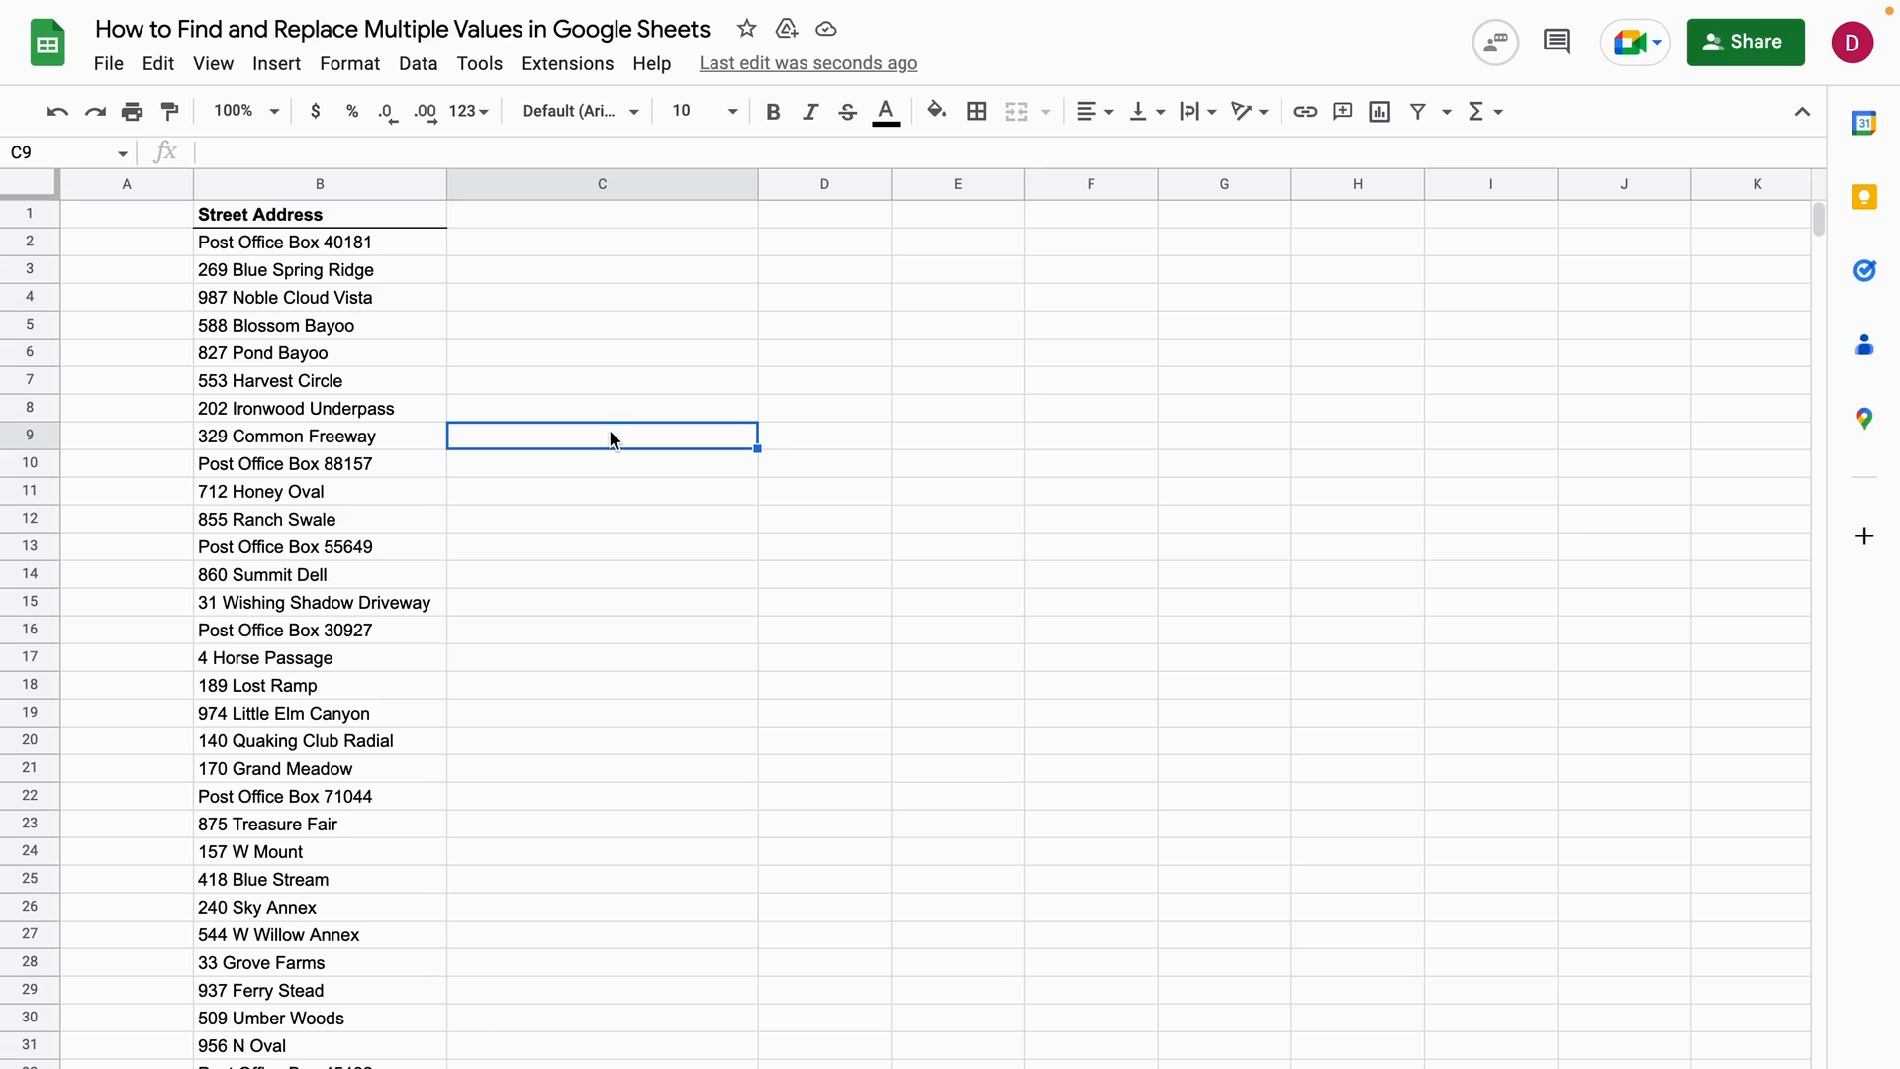
pyautogui.moveTo(620, 436)
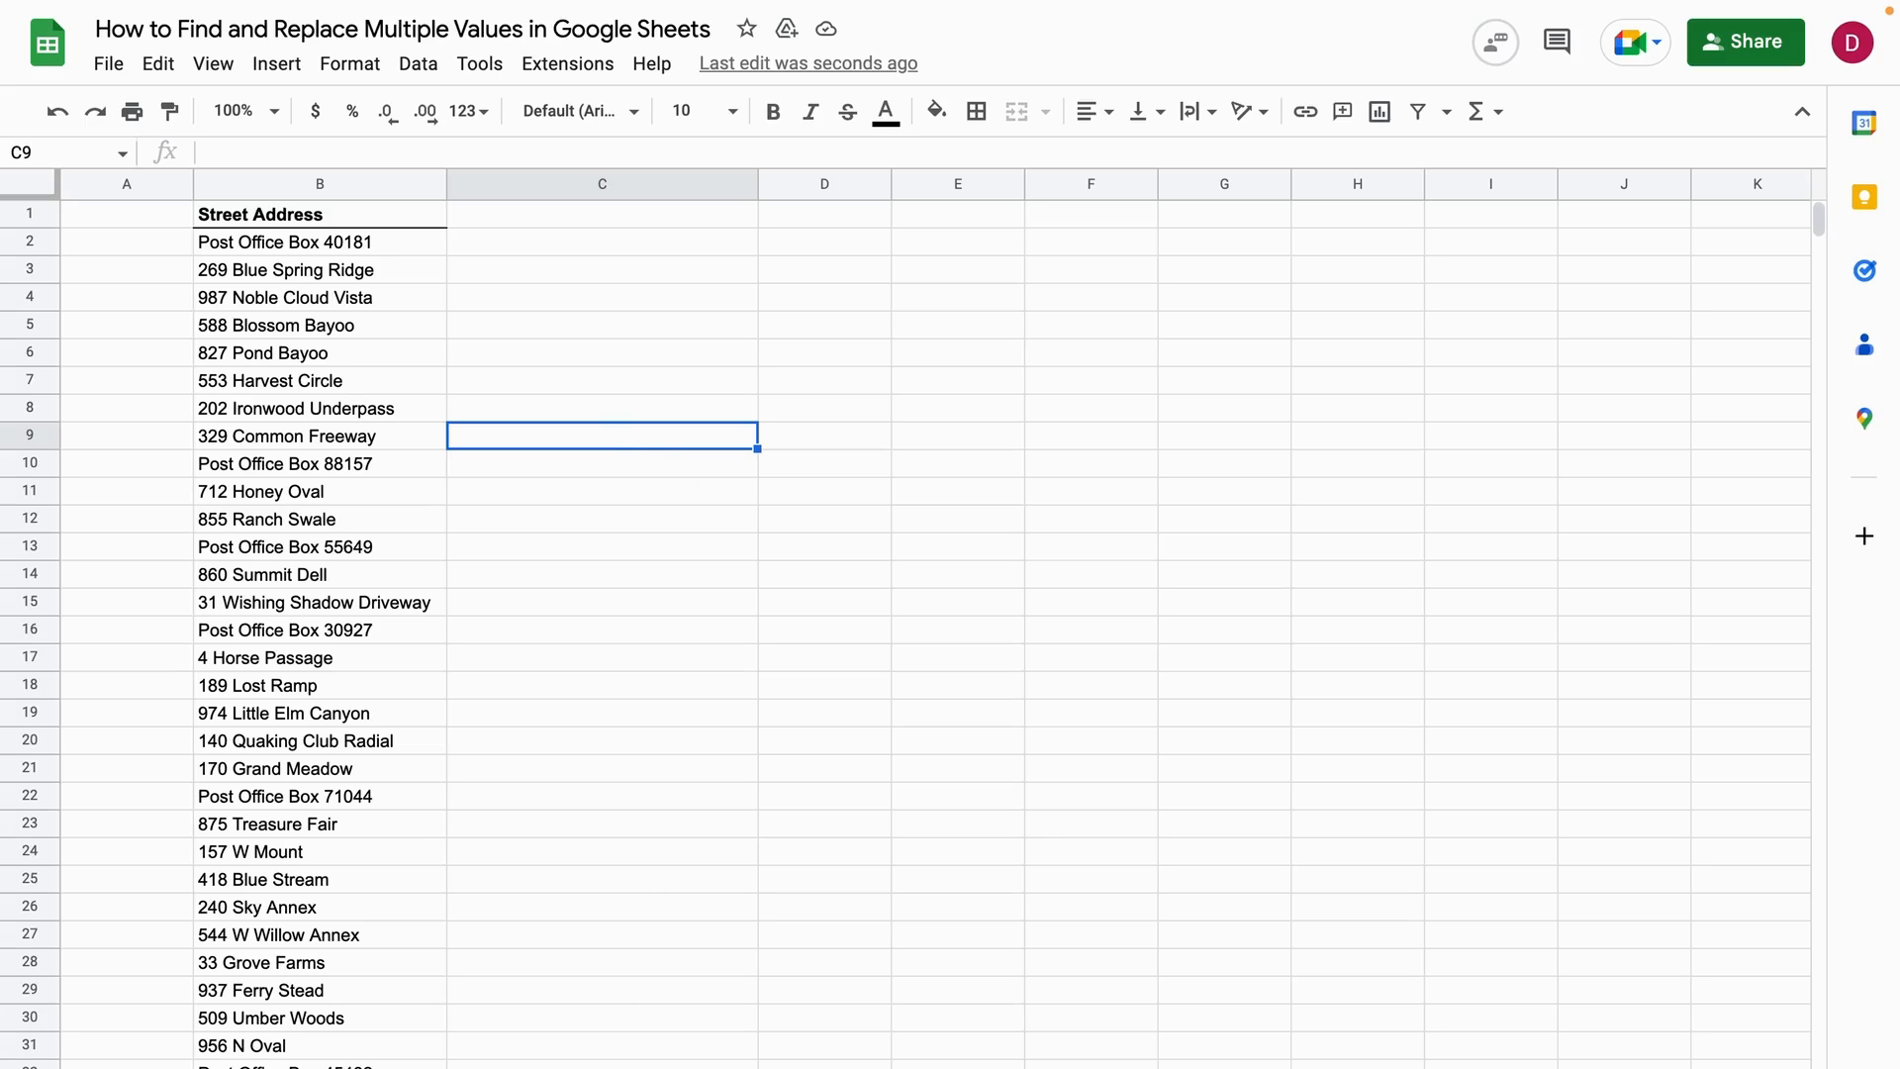
pyautogui.click(601, 380)
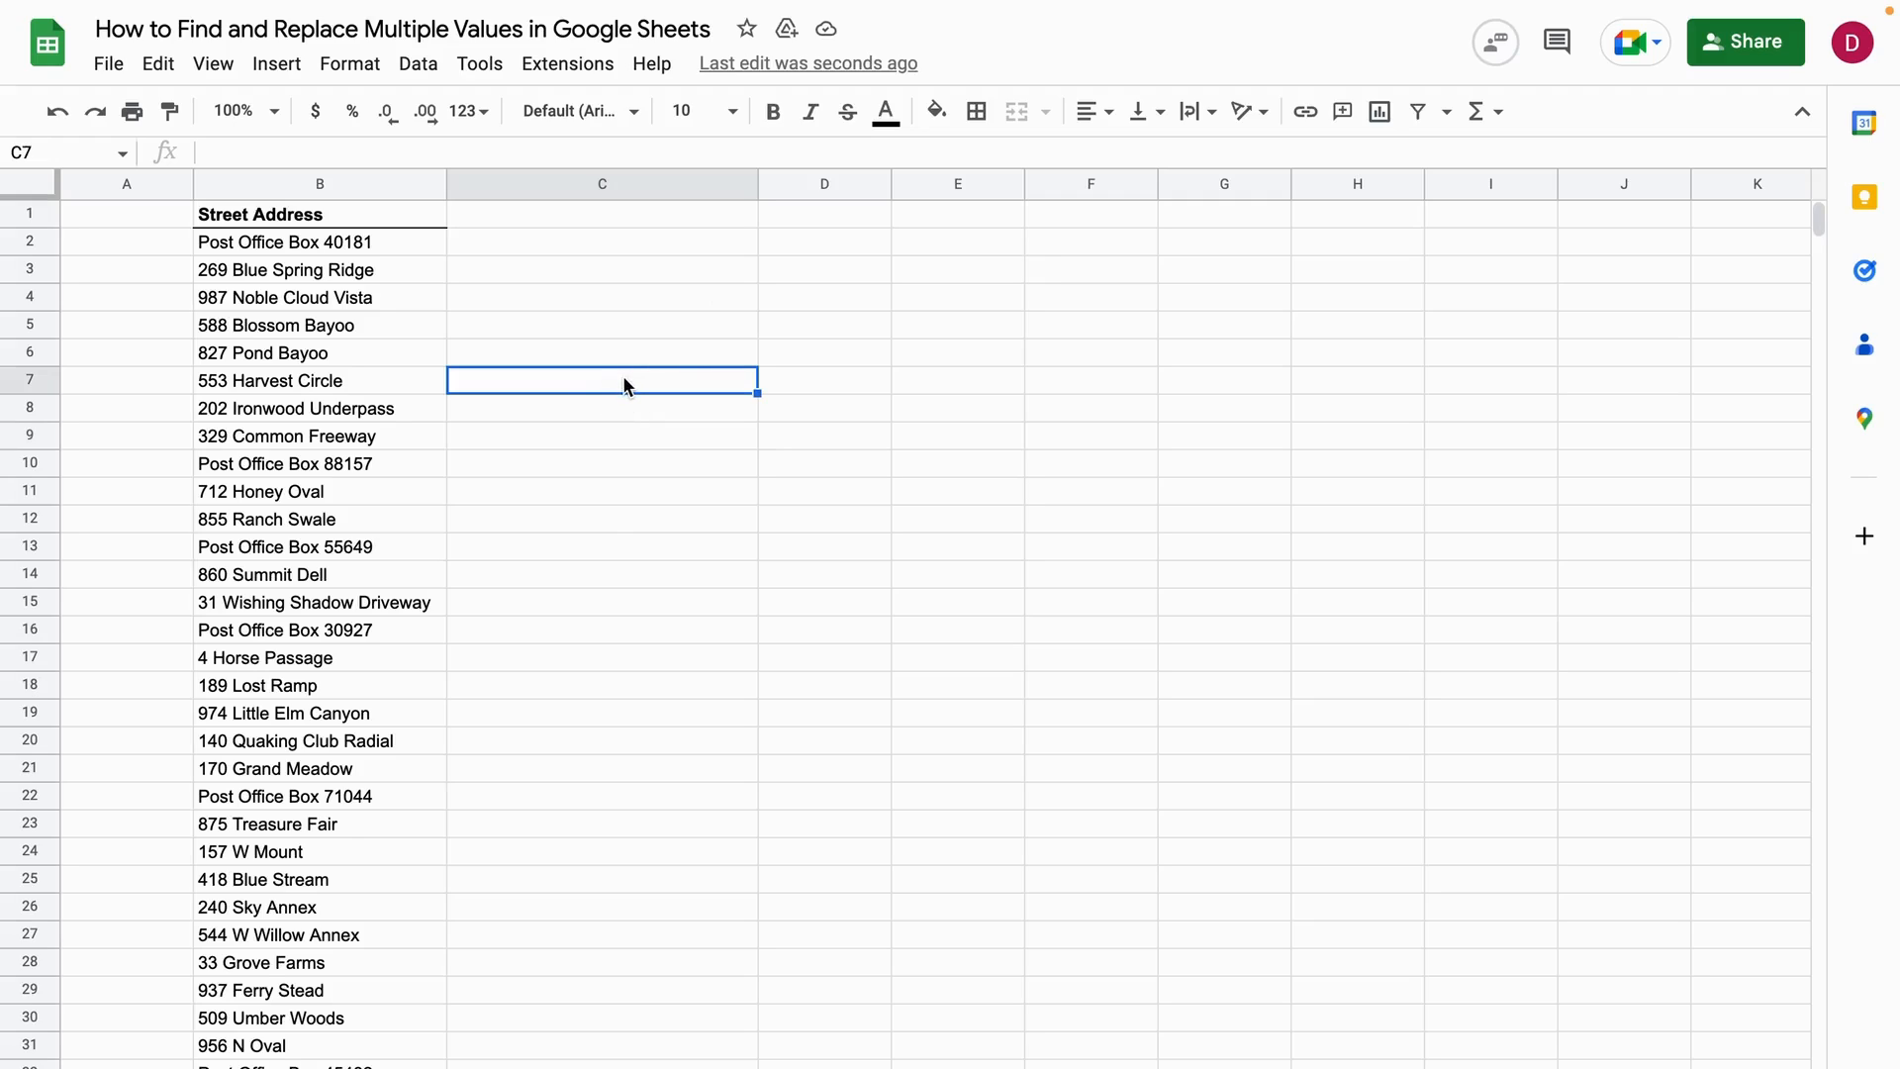
pyautogui.moveTo(435, 271)
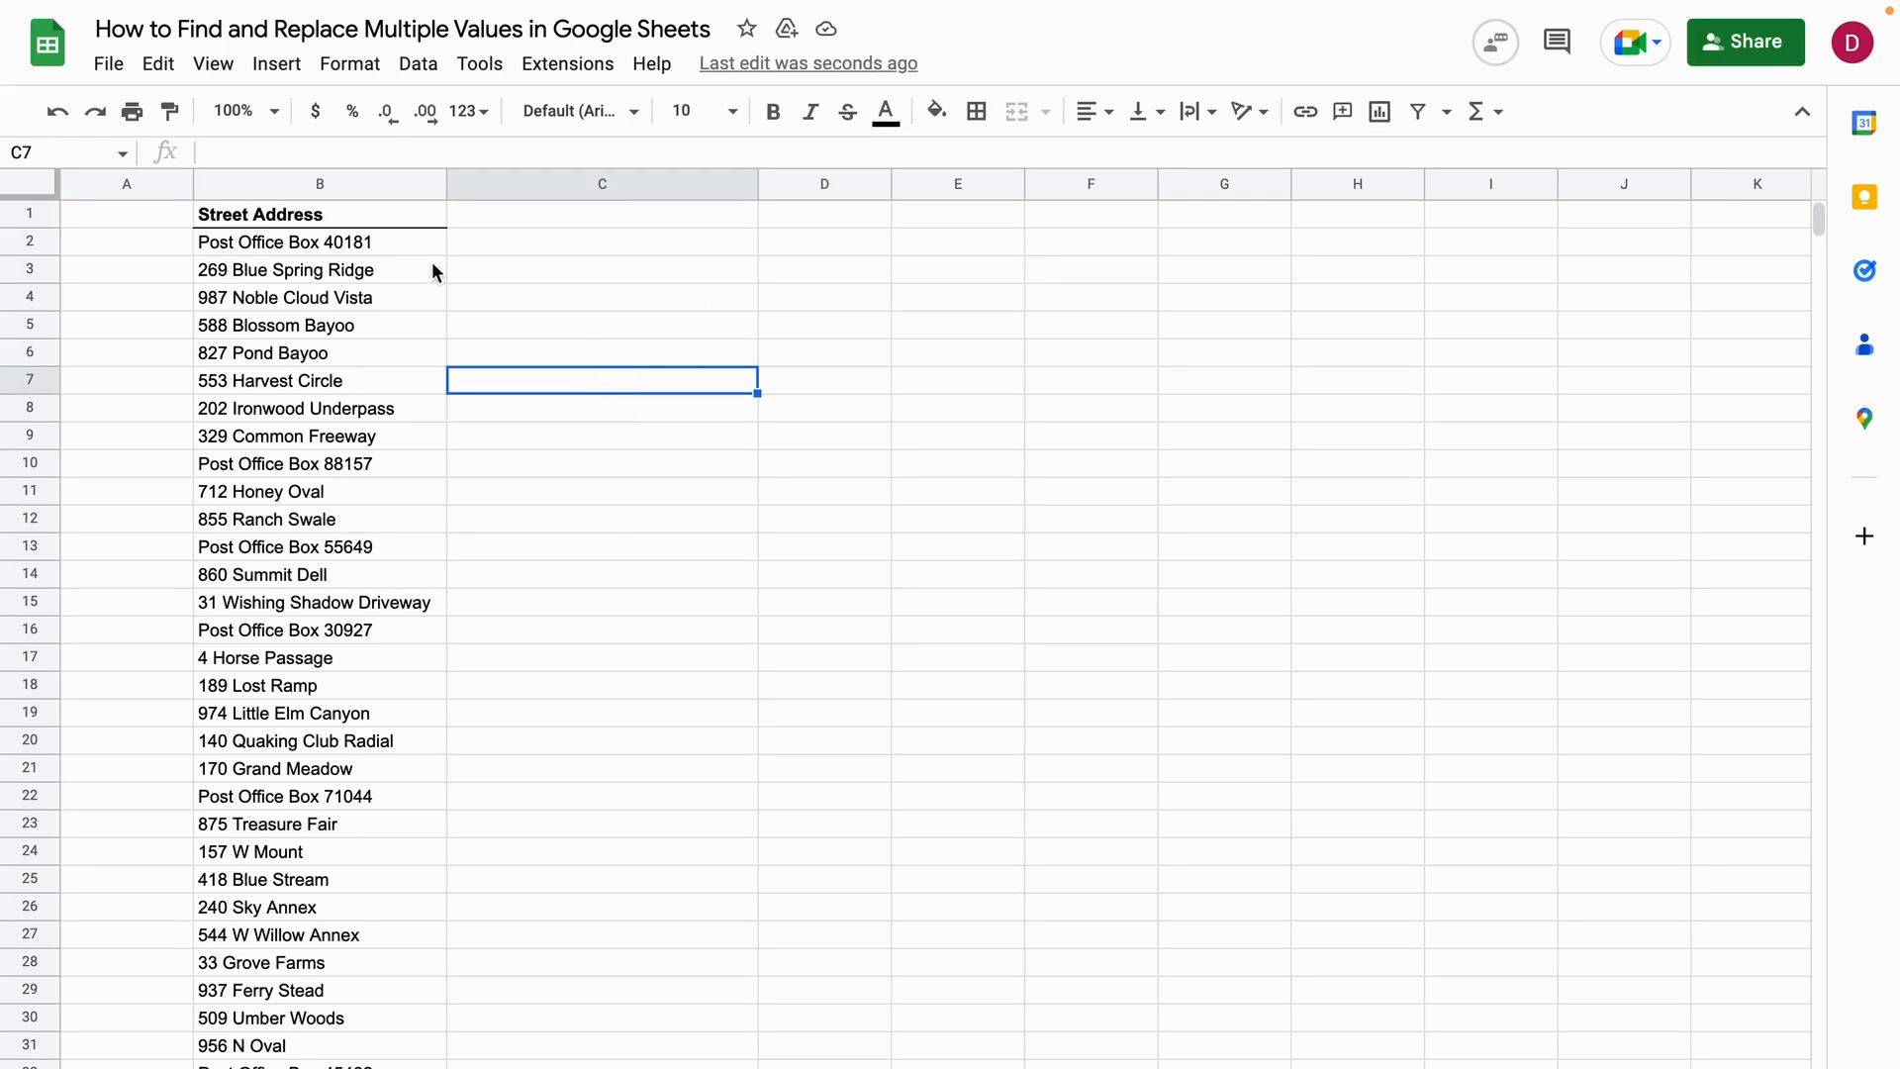
pyautogui.click(158, 63)
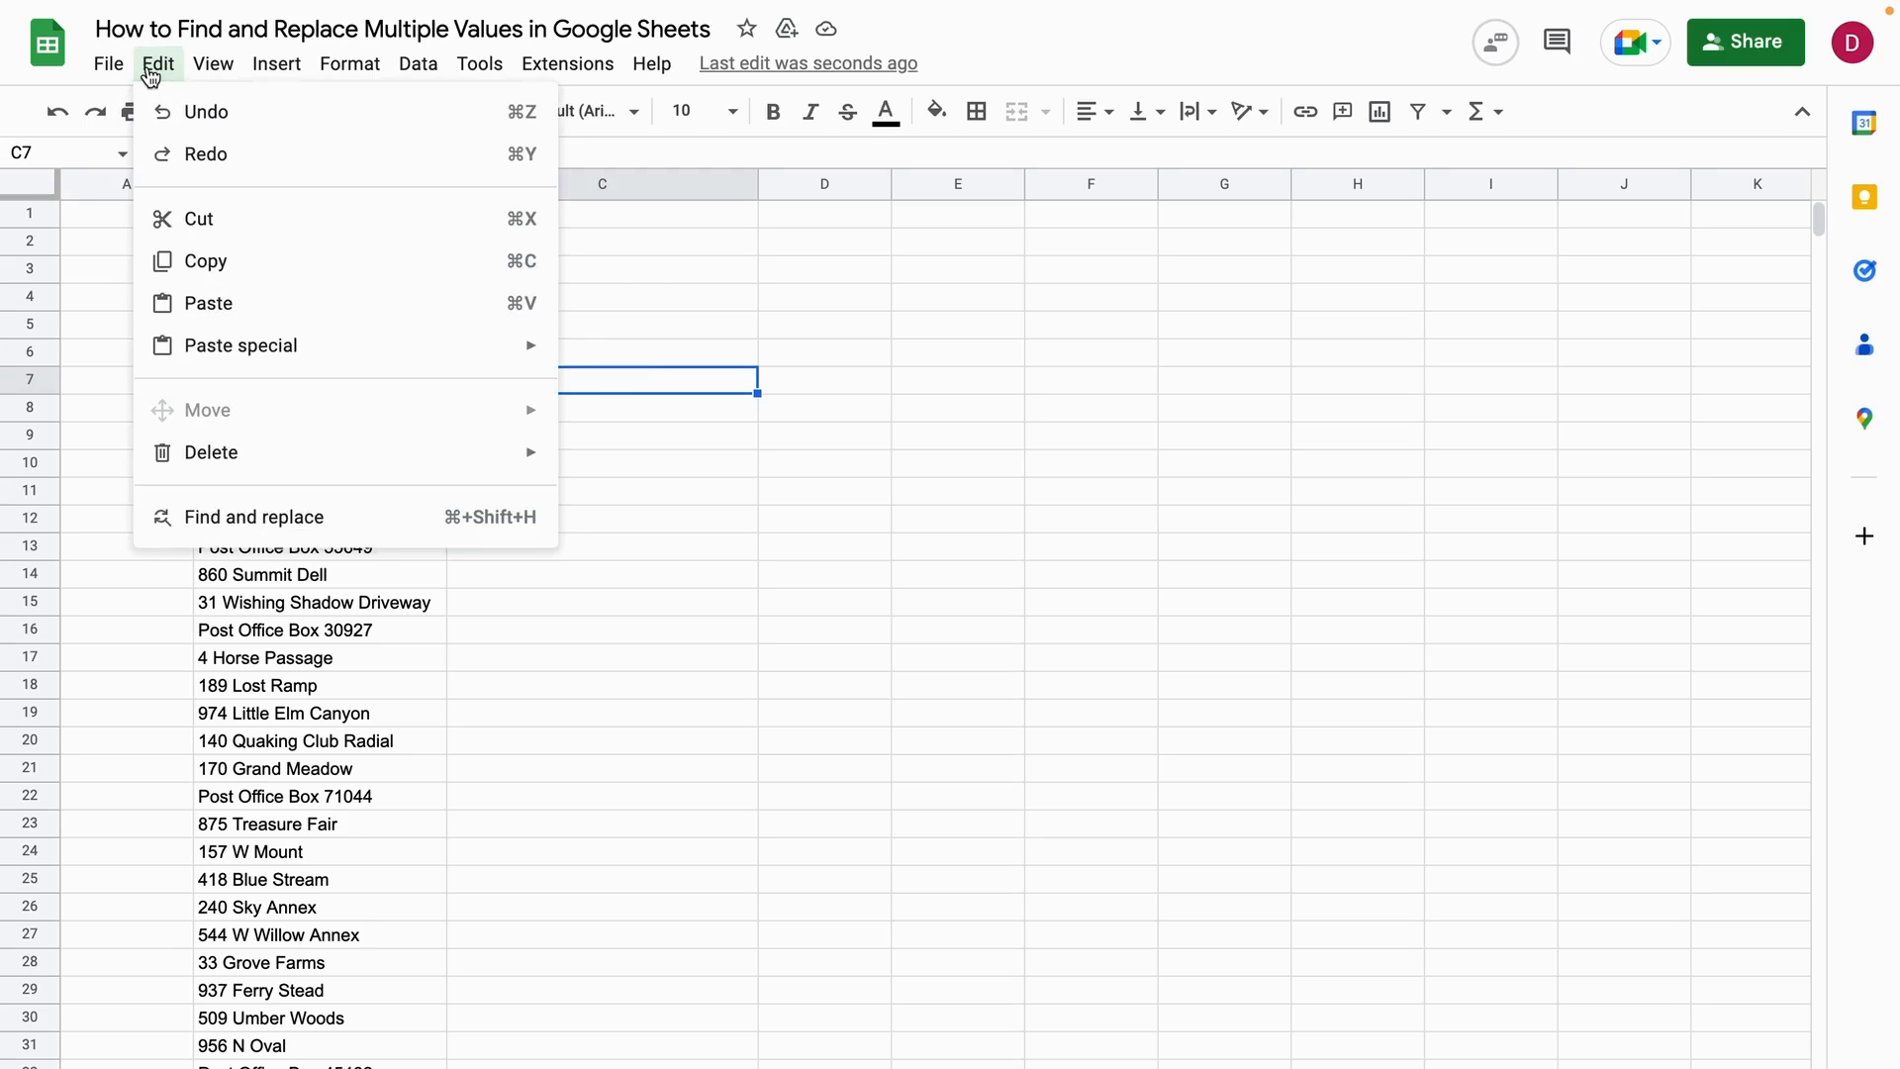
pyautogui.moveTo(255, 517)
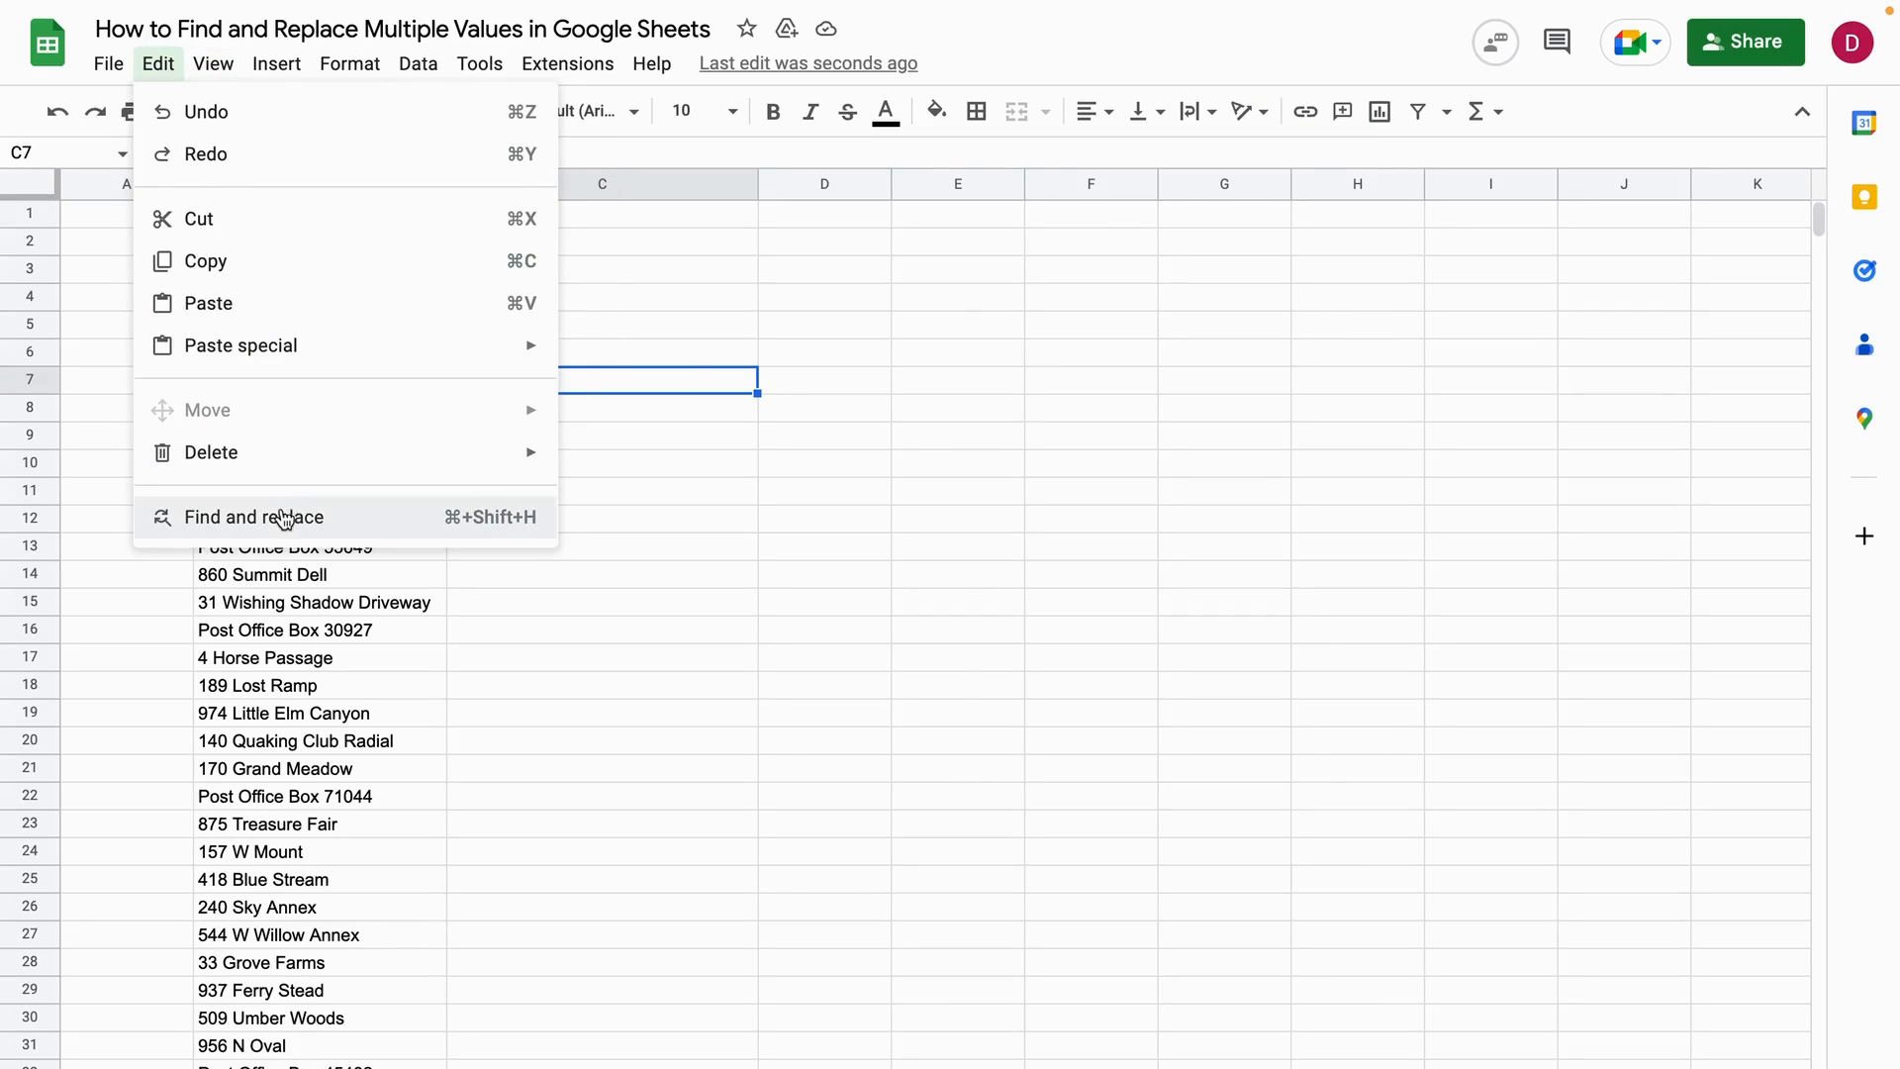
pyautogui.click(252, 517)
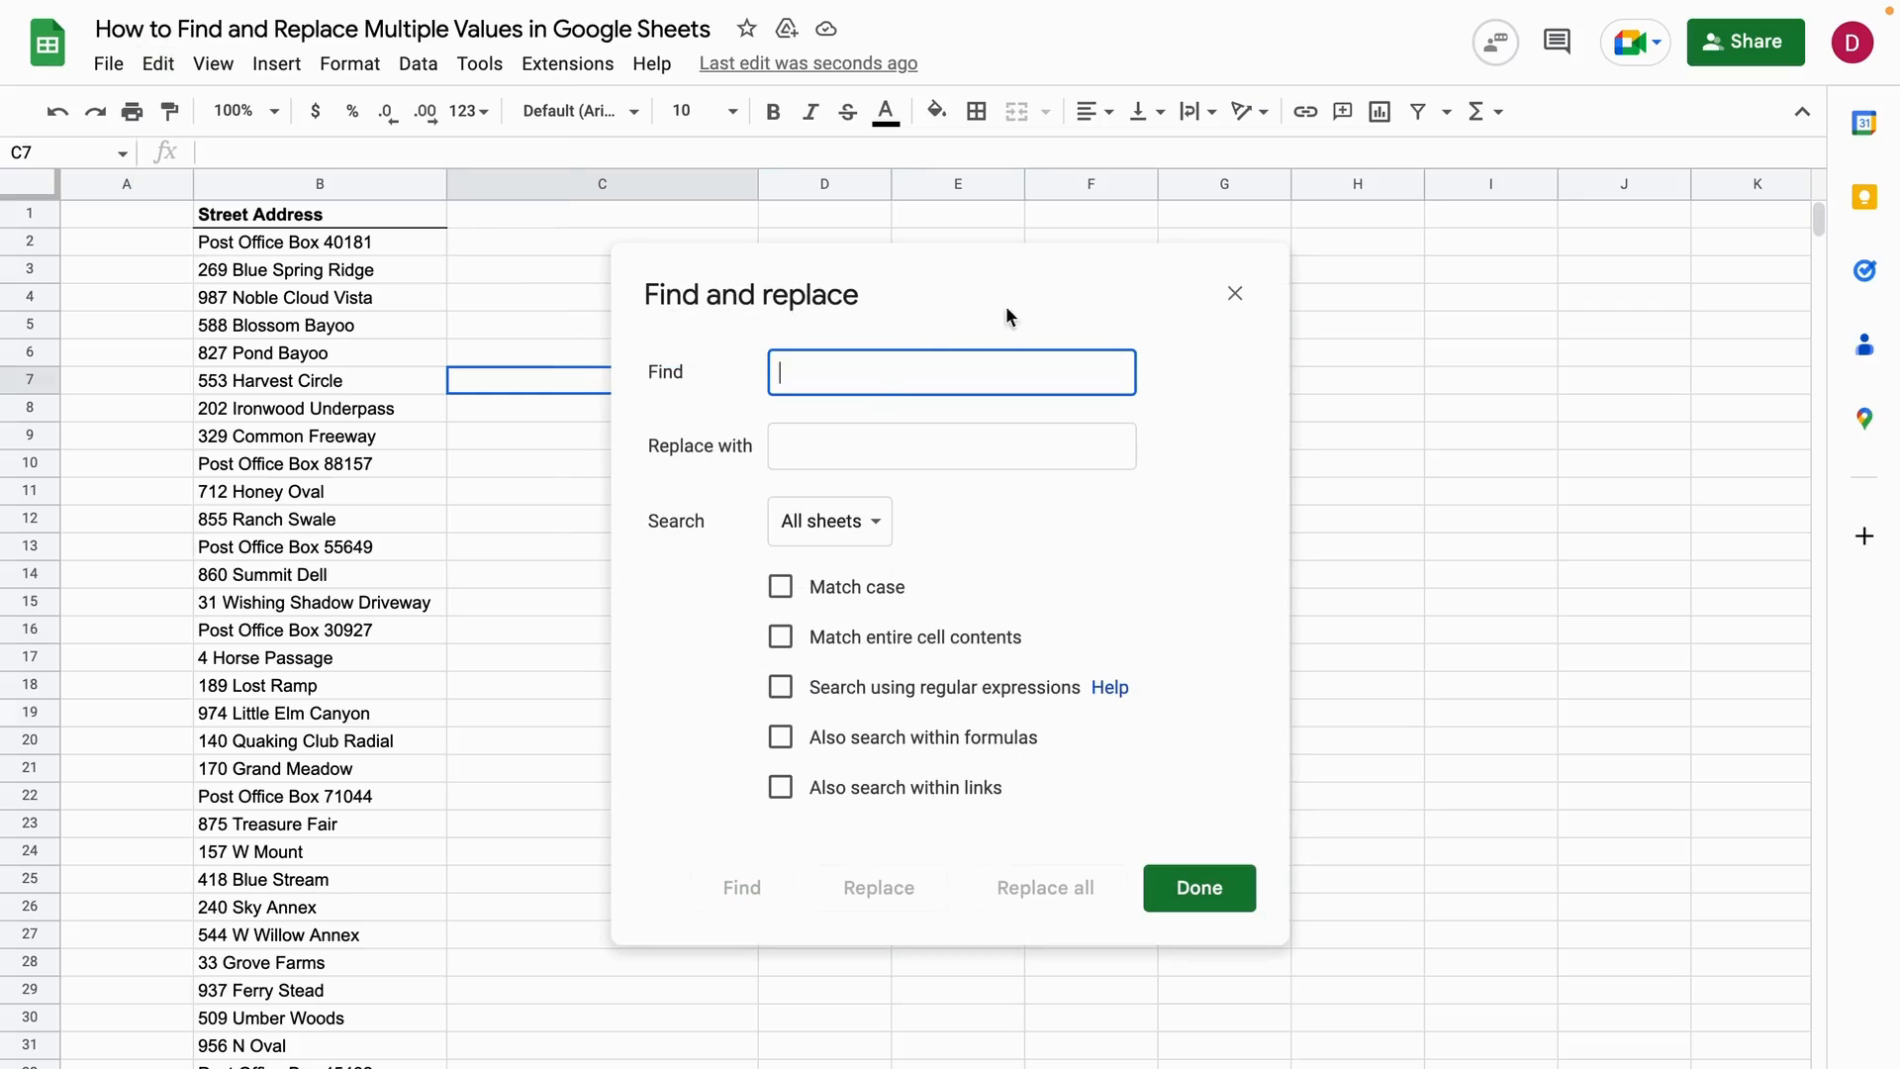
pyautogui.moveTo(1236, 295)
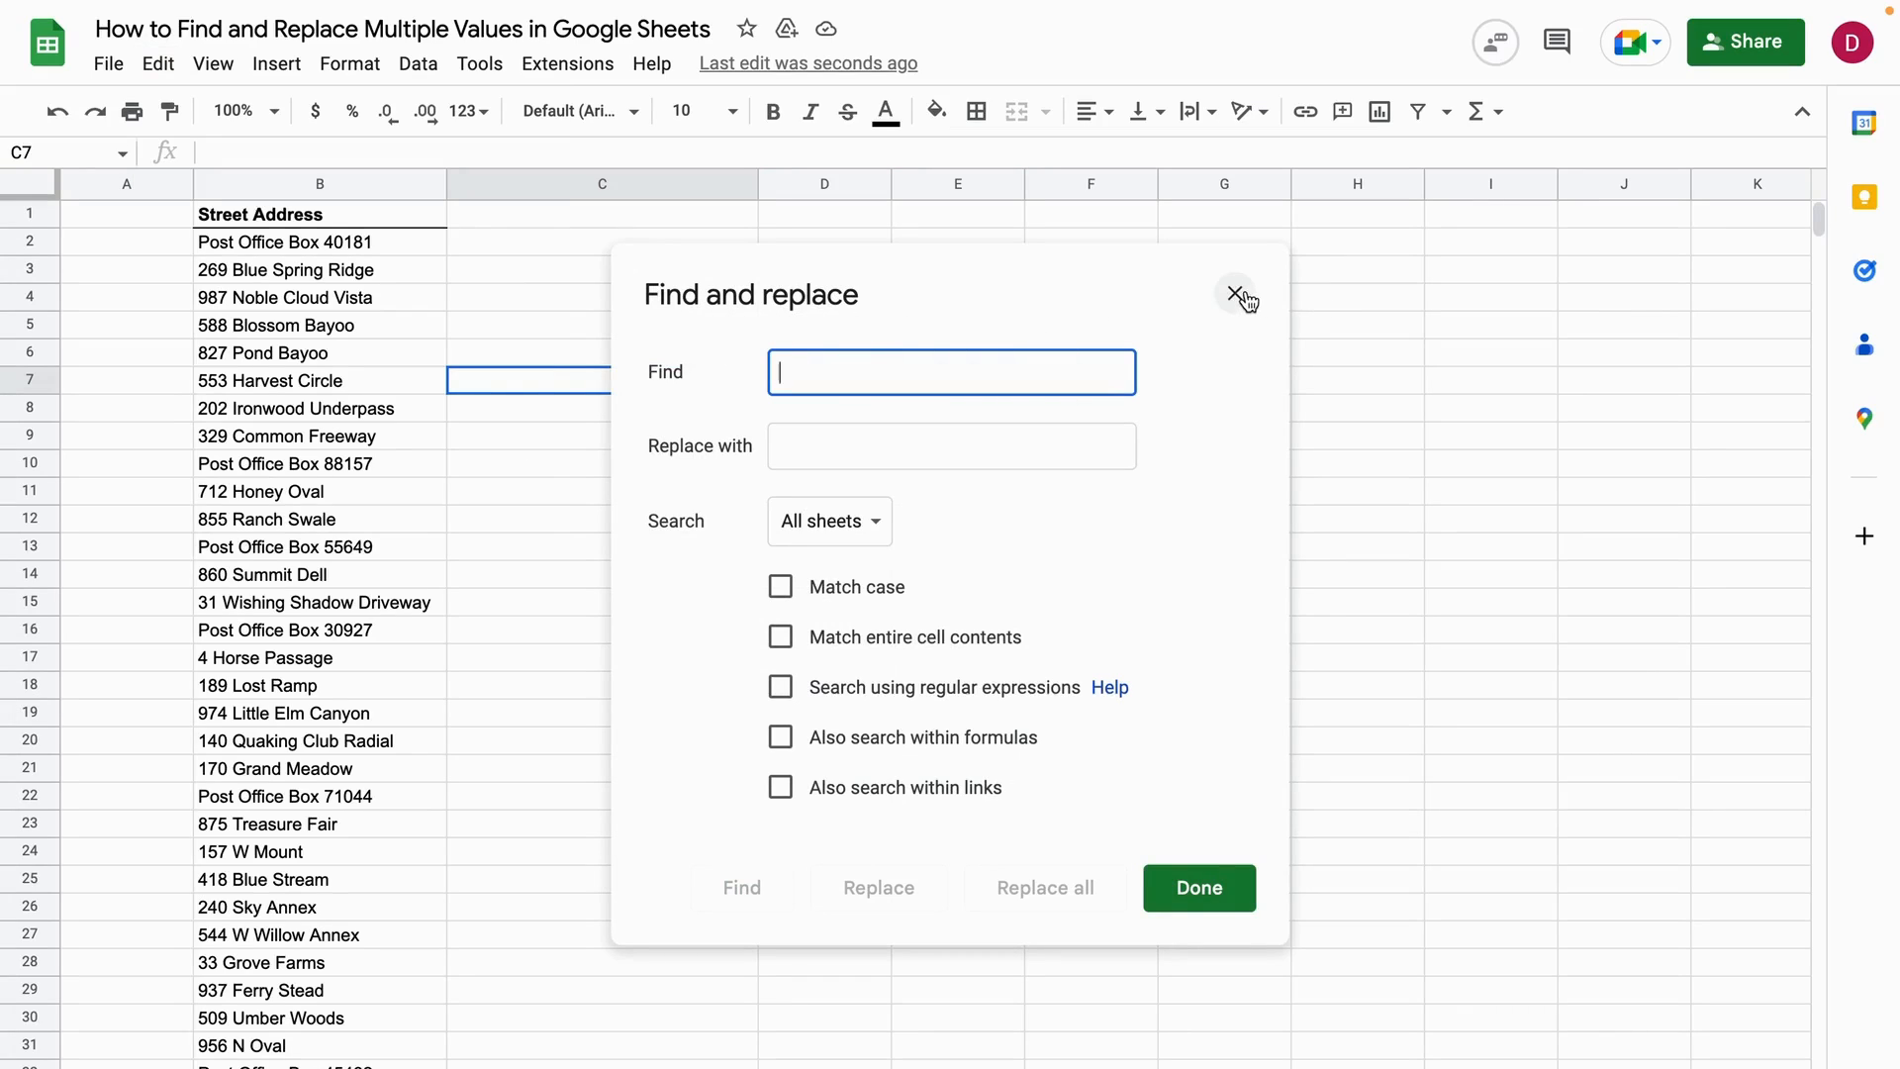
pyautogui.click(1235, 295)
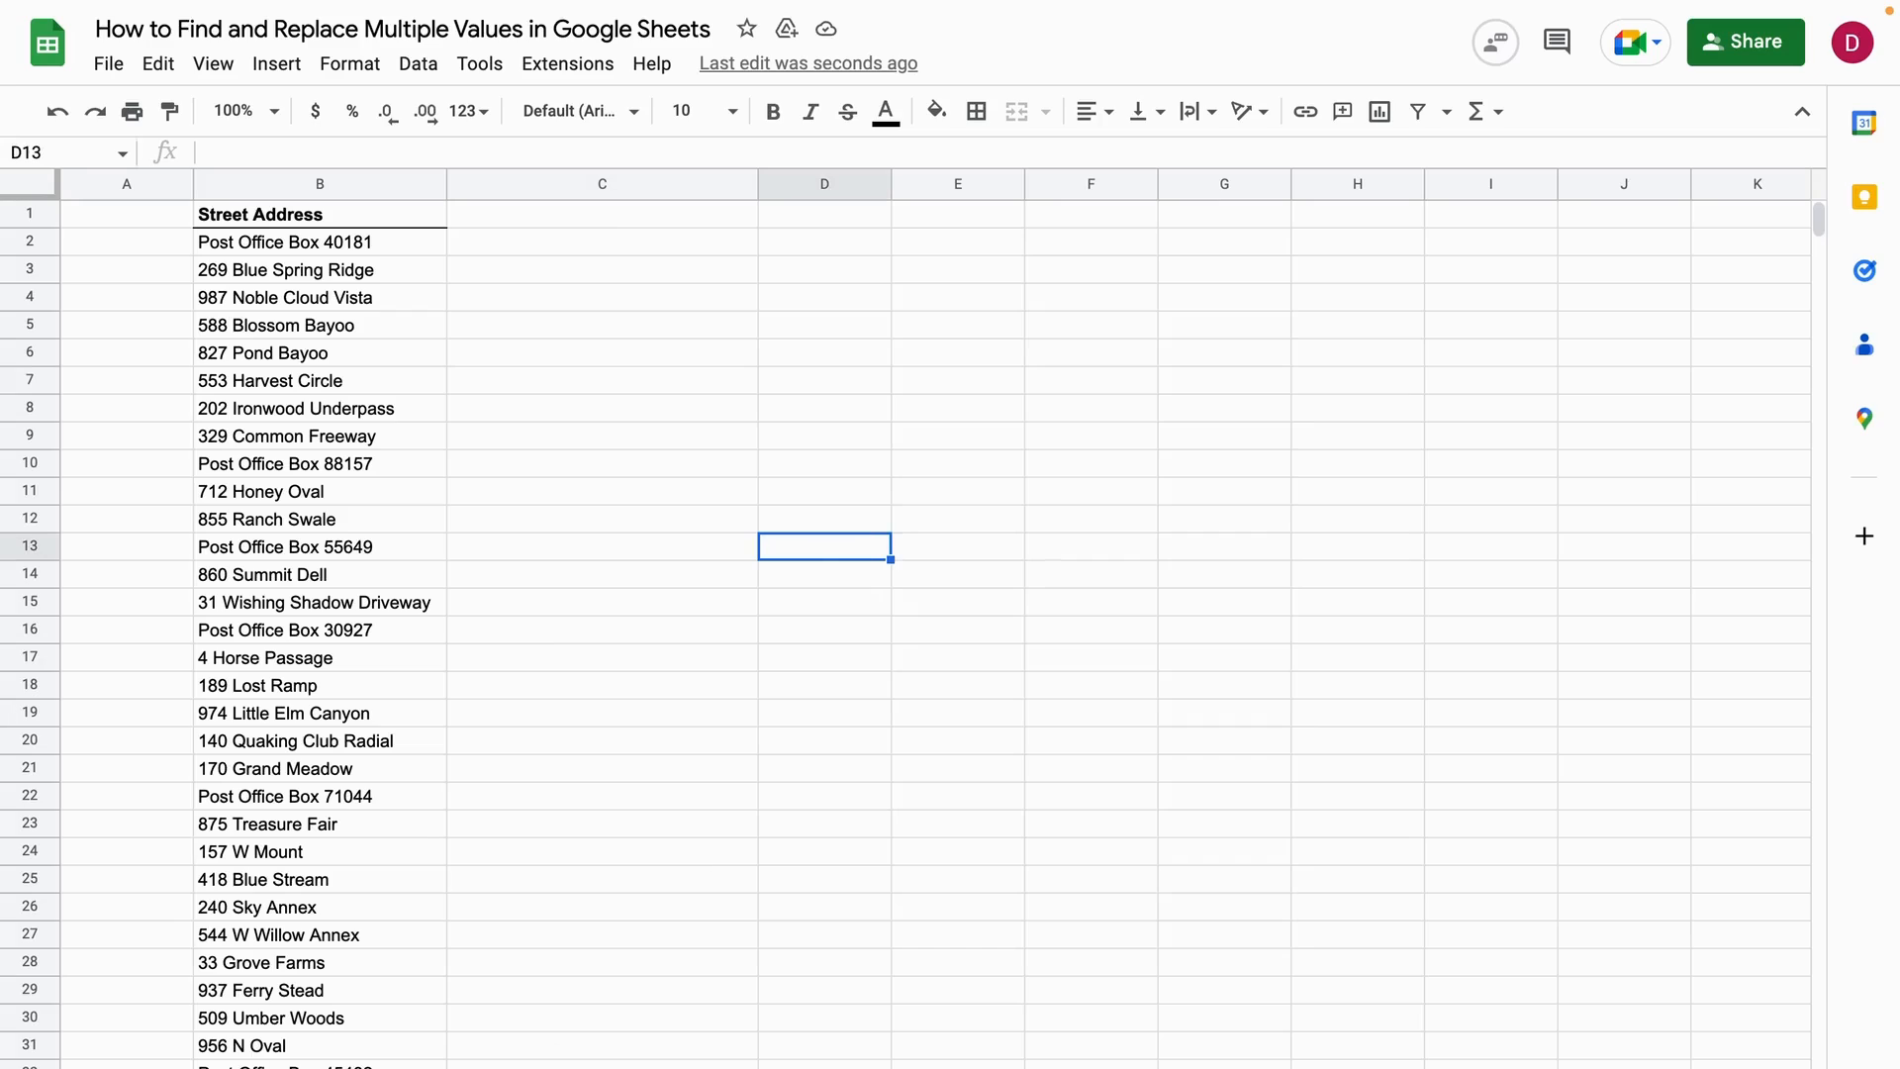
# Step: Start a SUBSTITUTE formula in C2 taking the address in B2 as its text
pyautogui.click(127, 214)
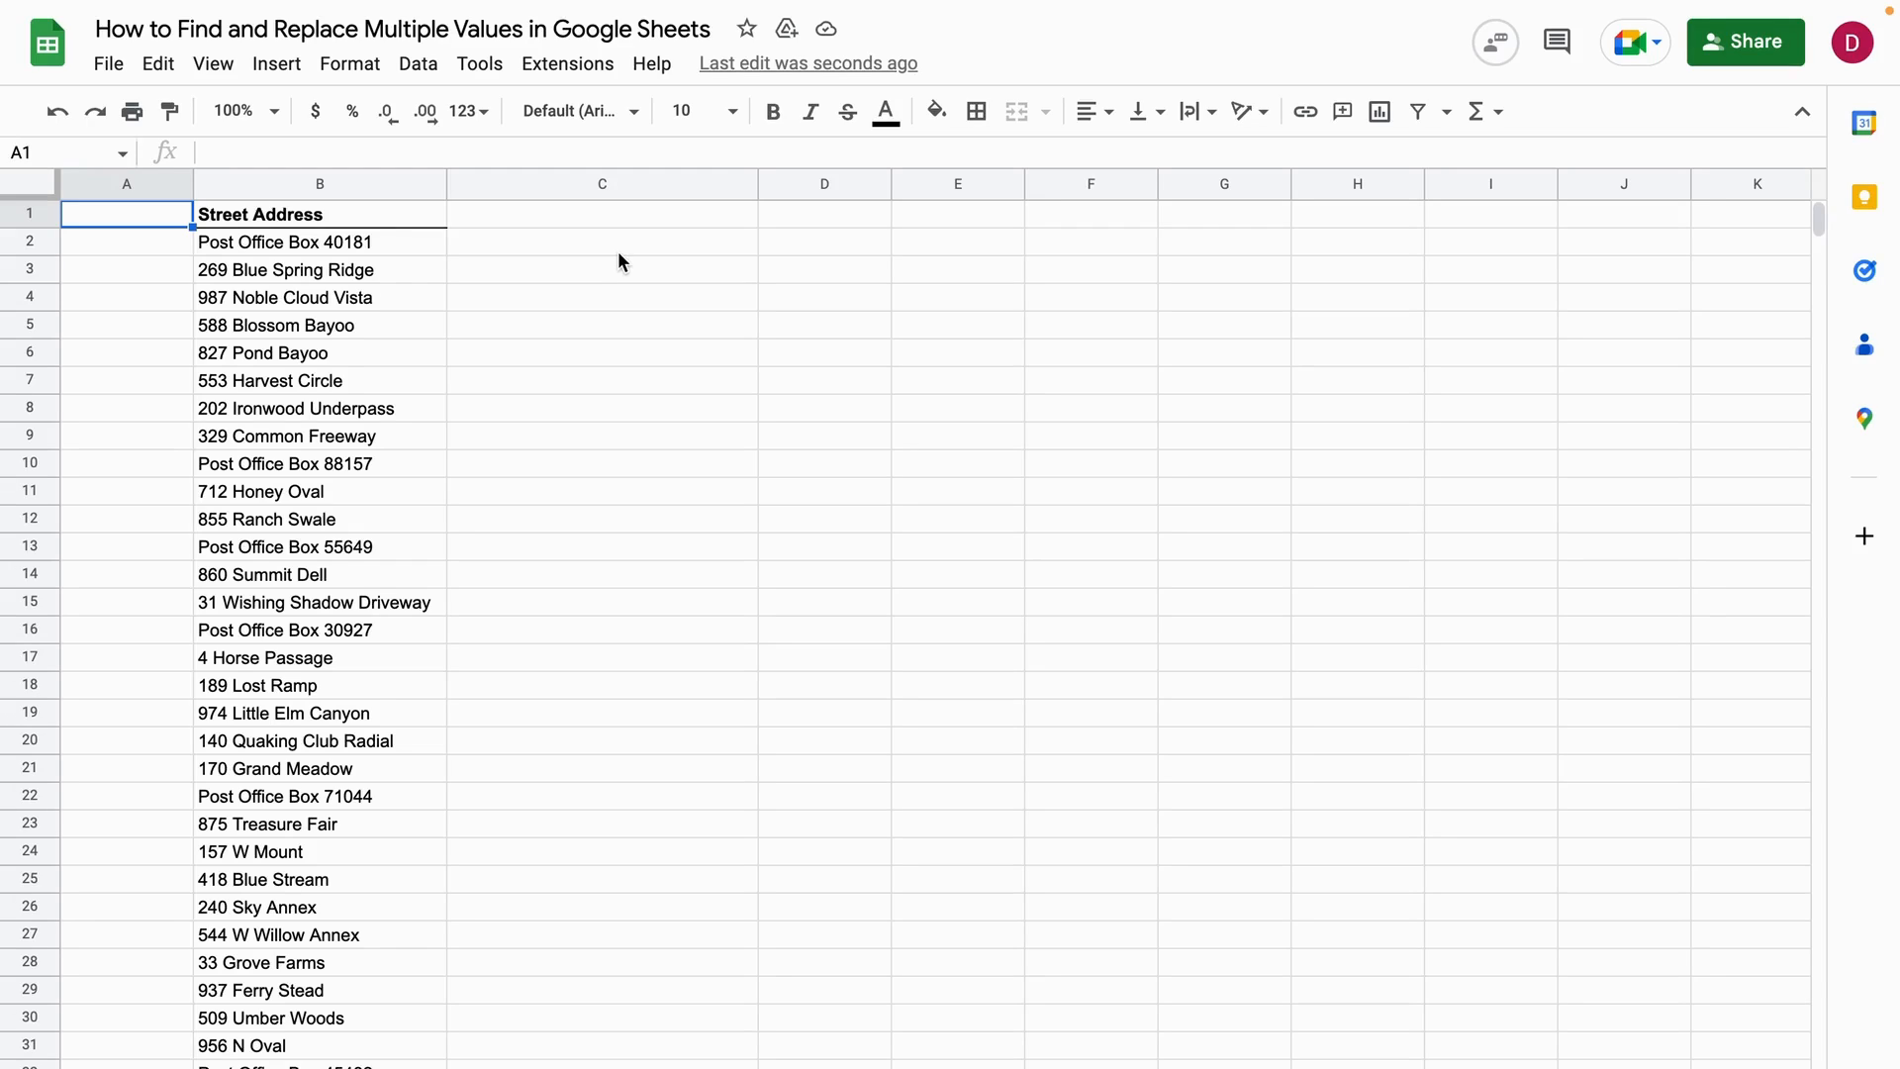
pyautogui.click(602, 241)
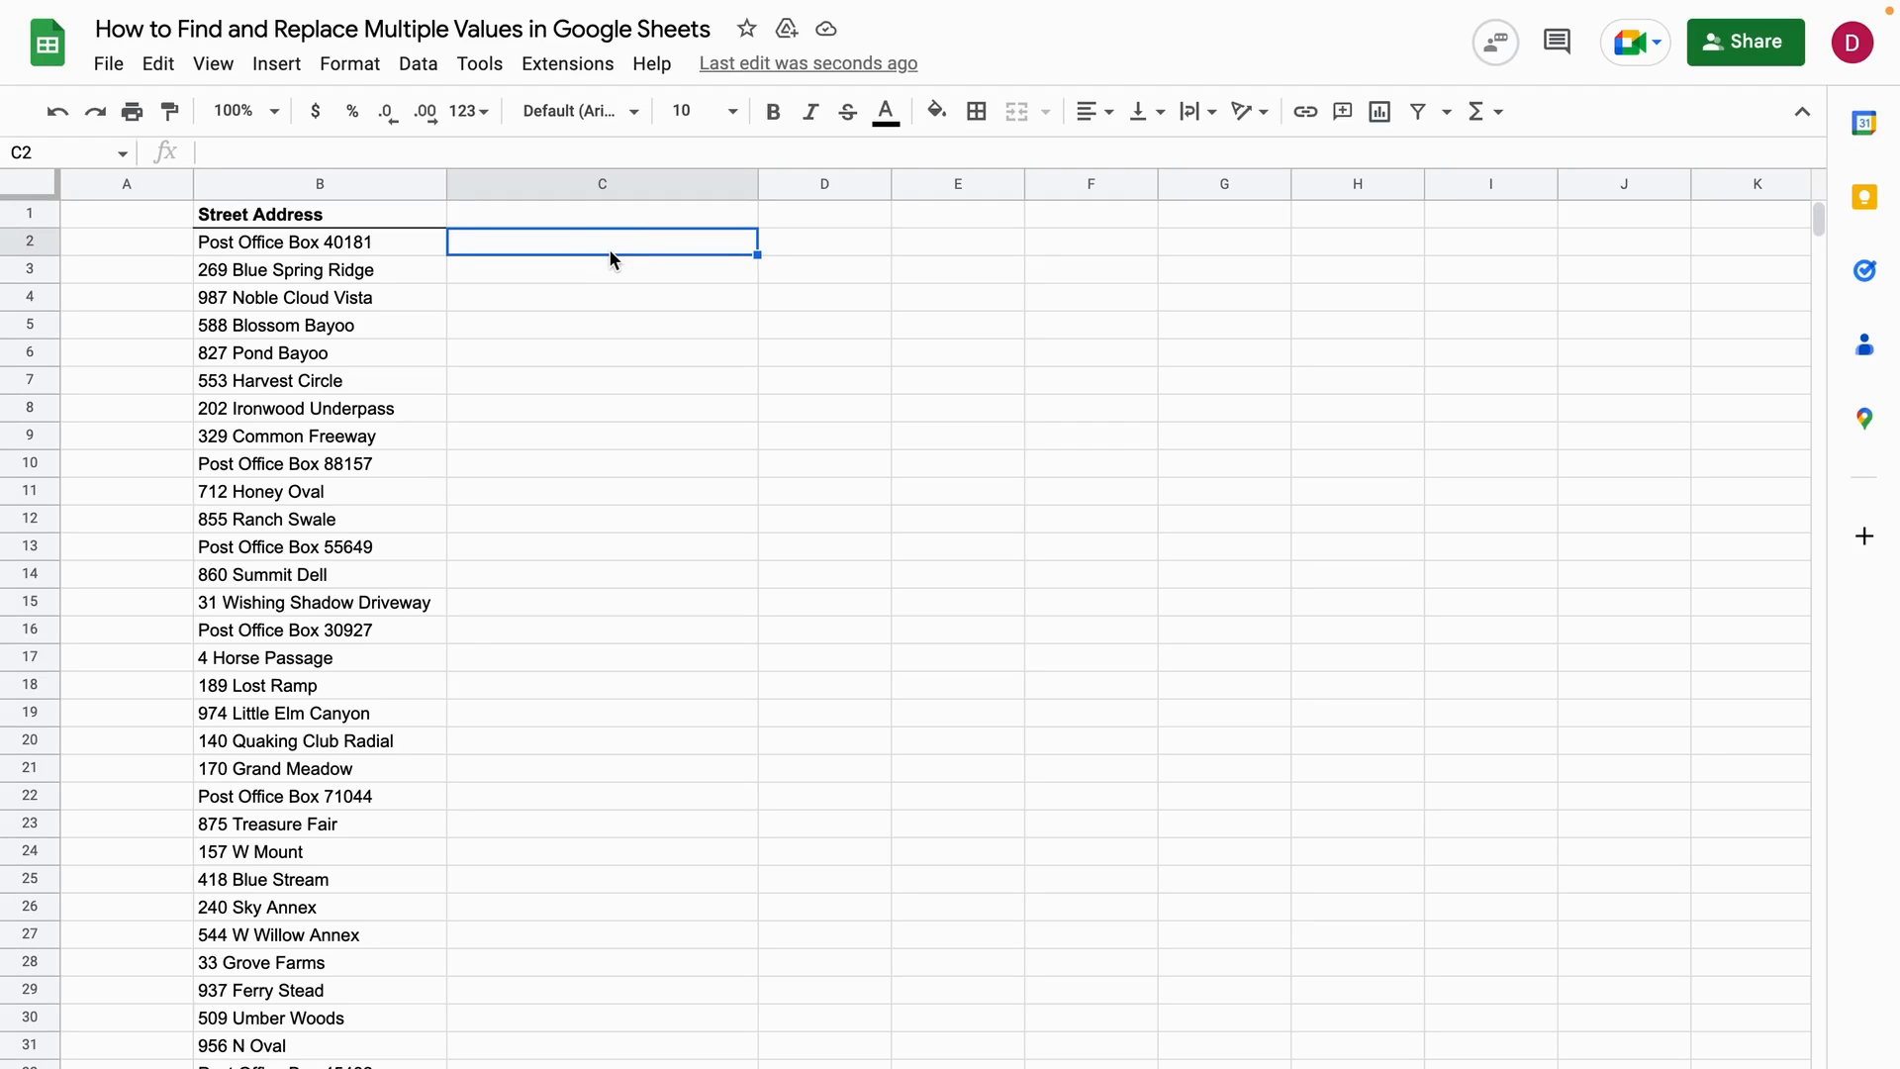
pyautogui.write('=')
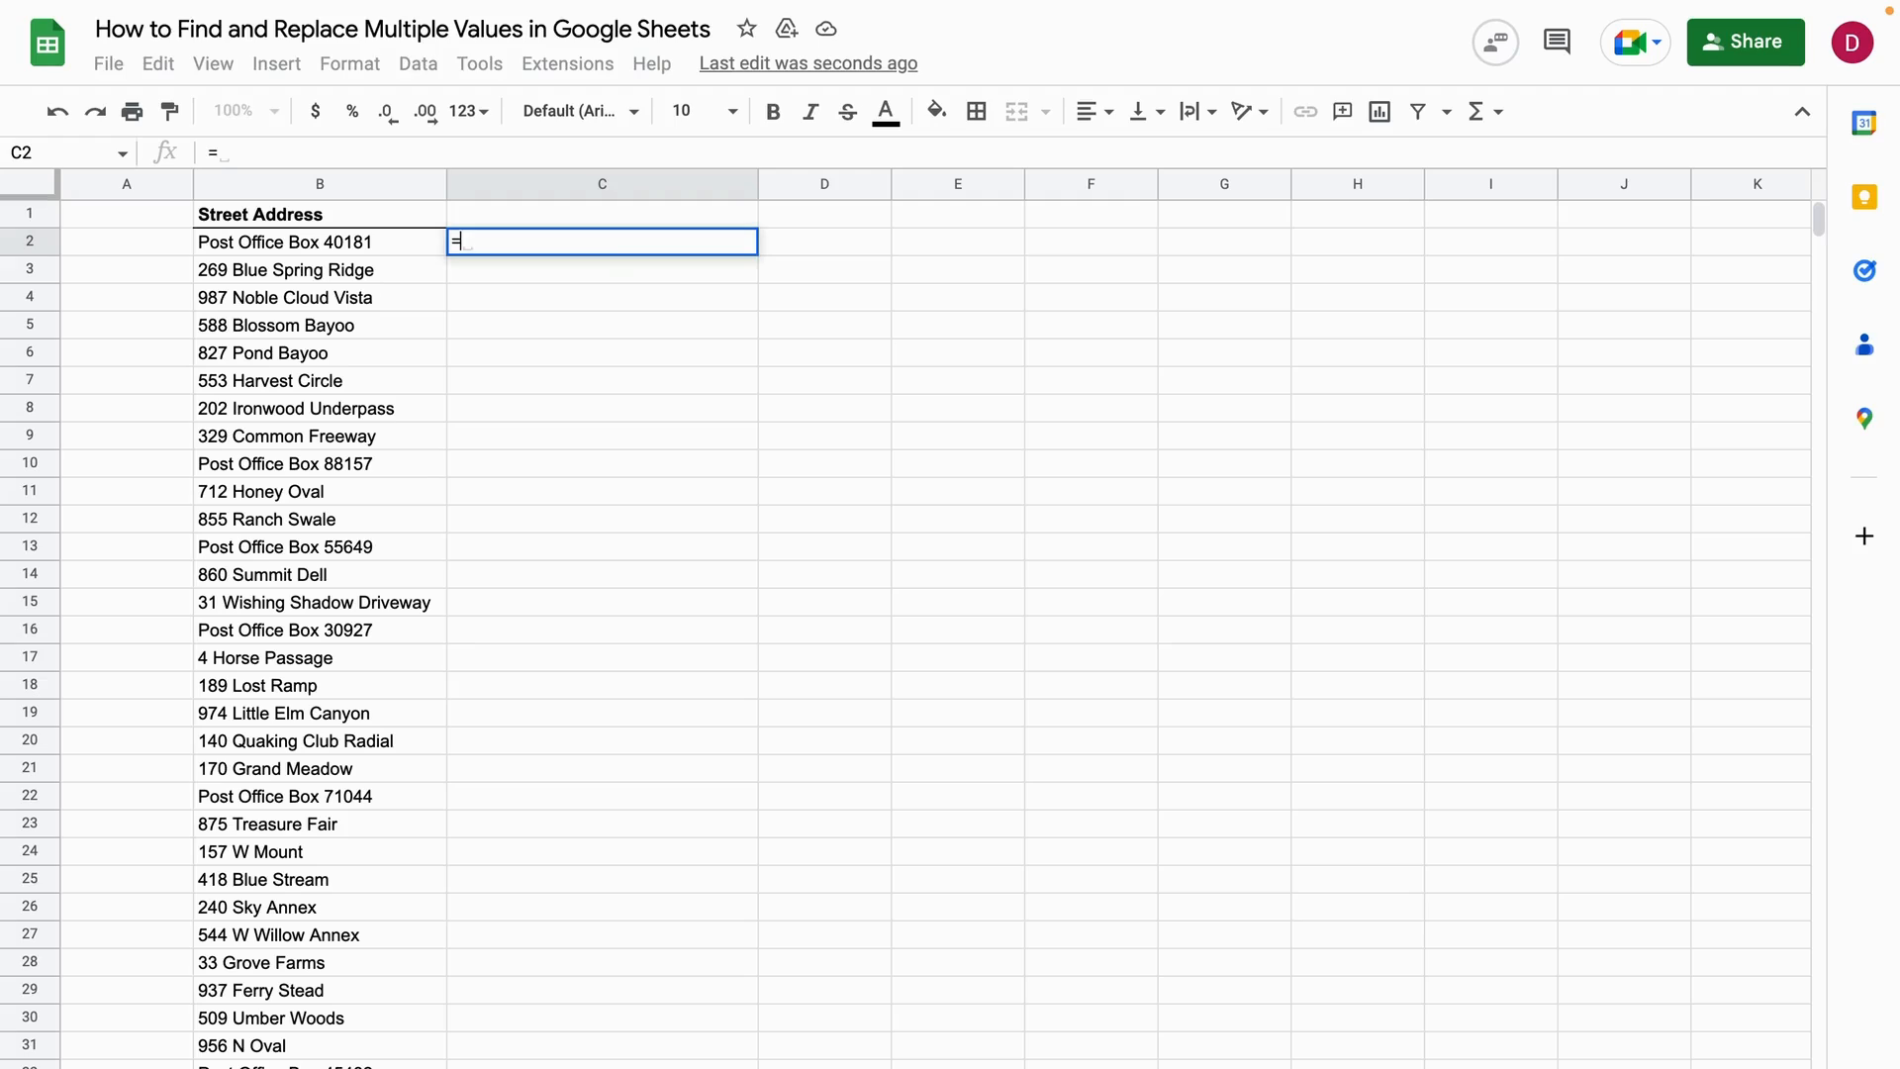
pyautogui.write('SUBSTITUTE(')
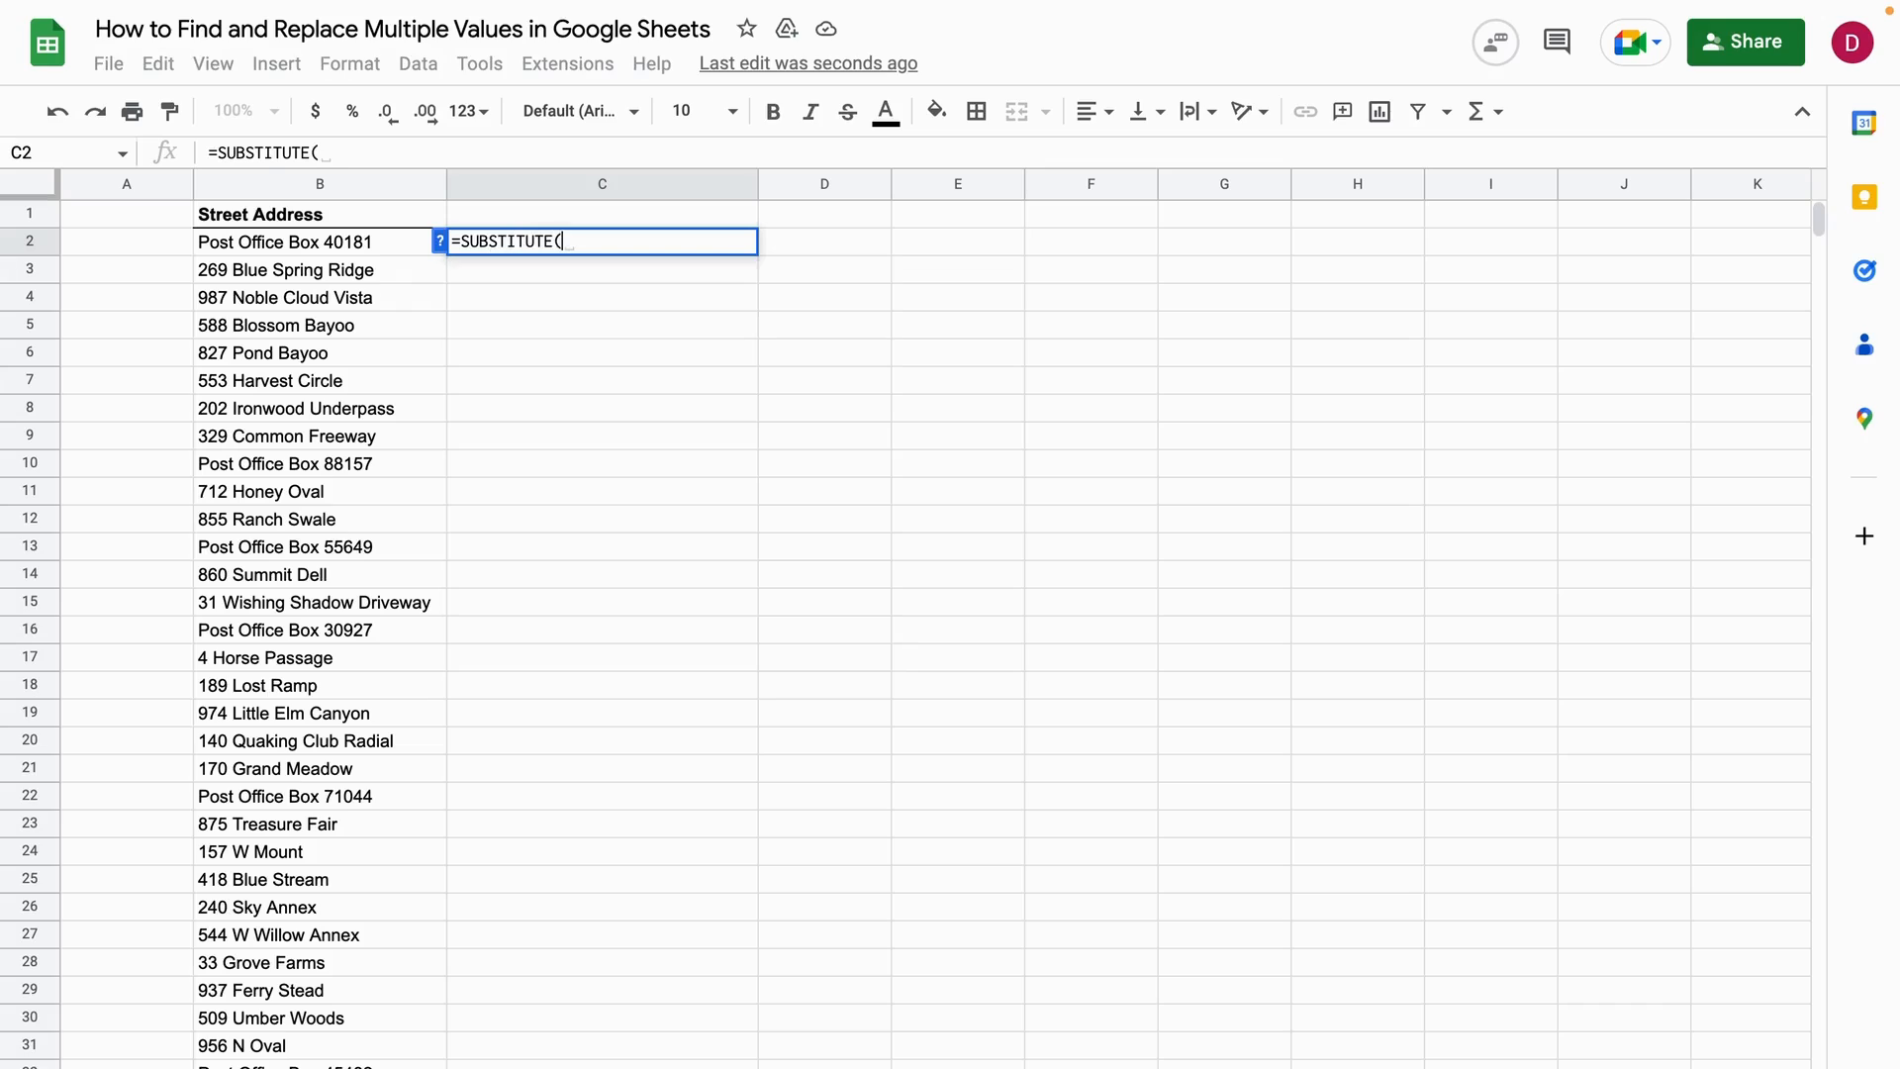
pyautogui.moveTo(439, 242)
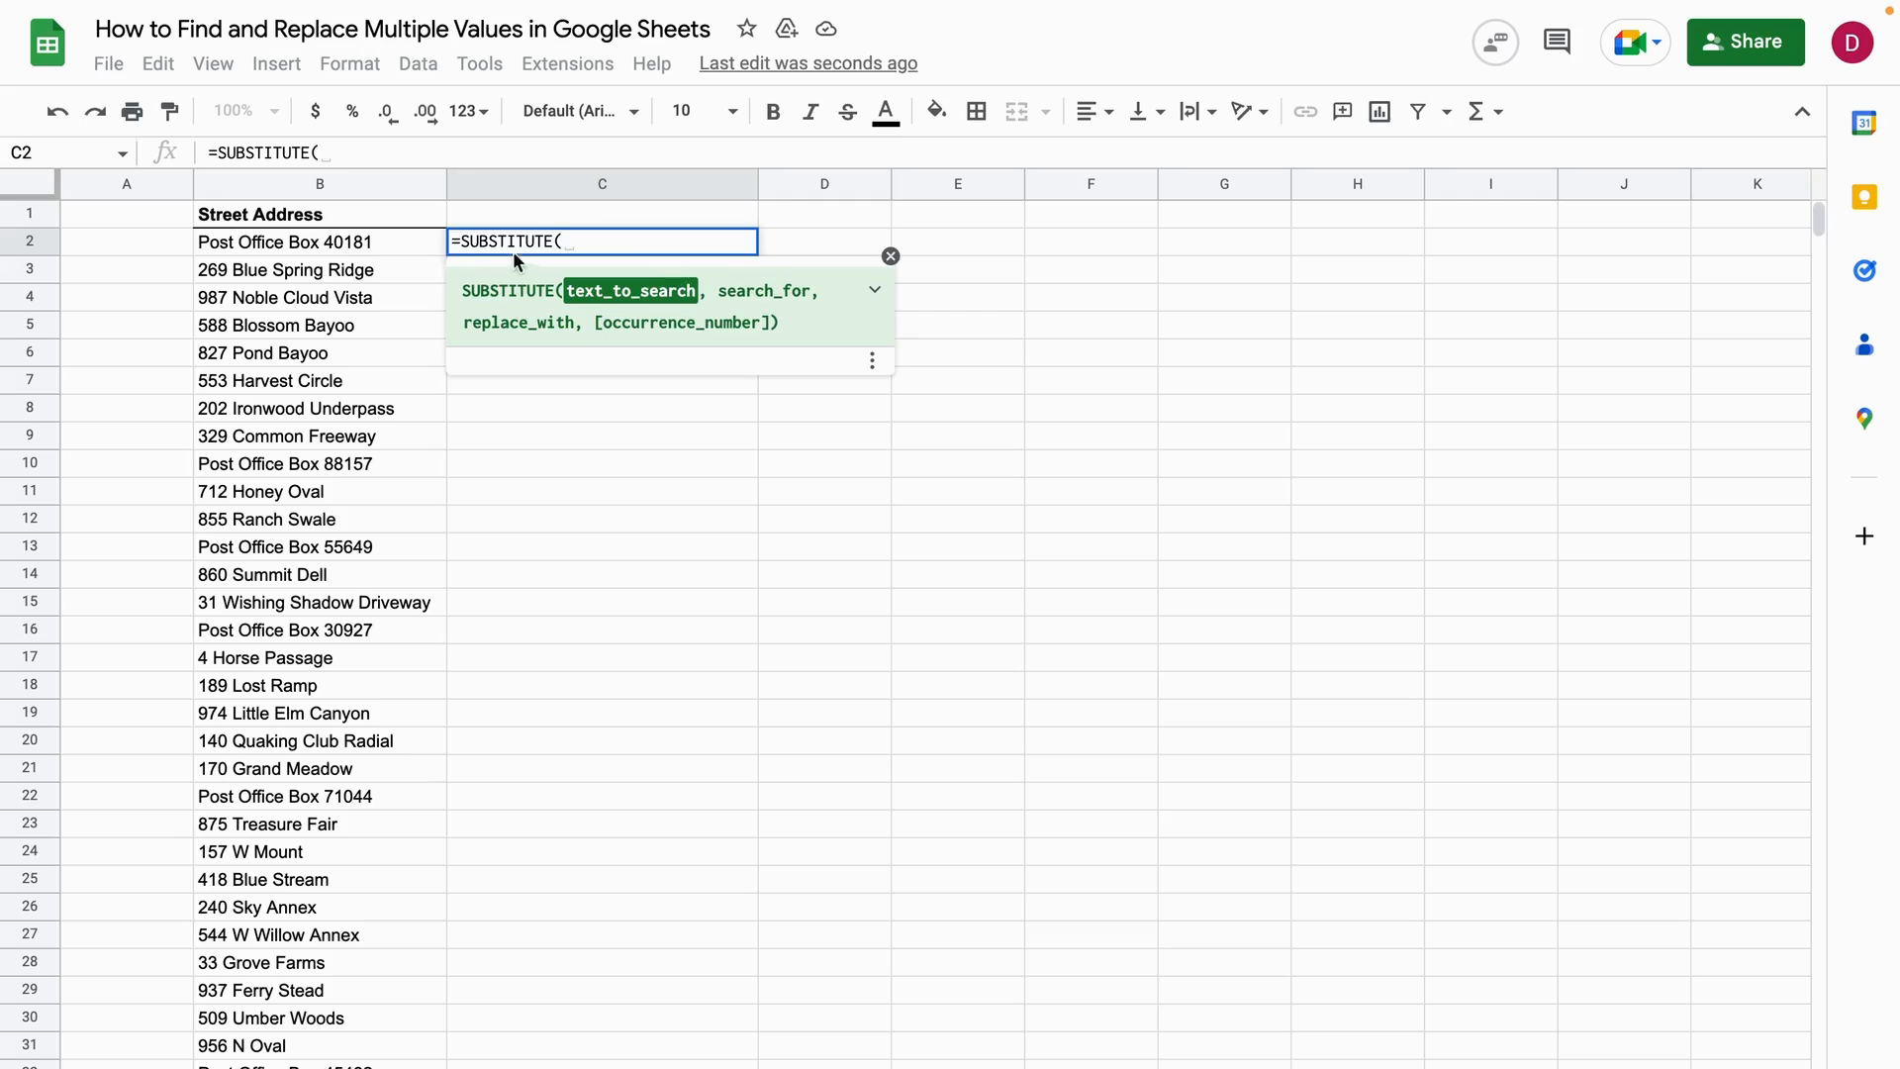
pyautogui.click(318, 241)
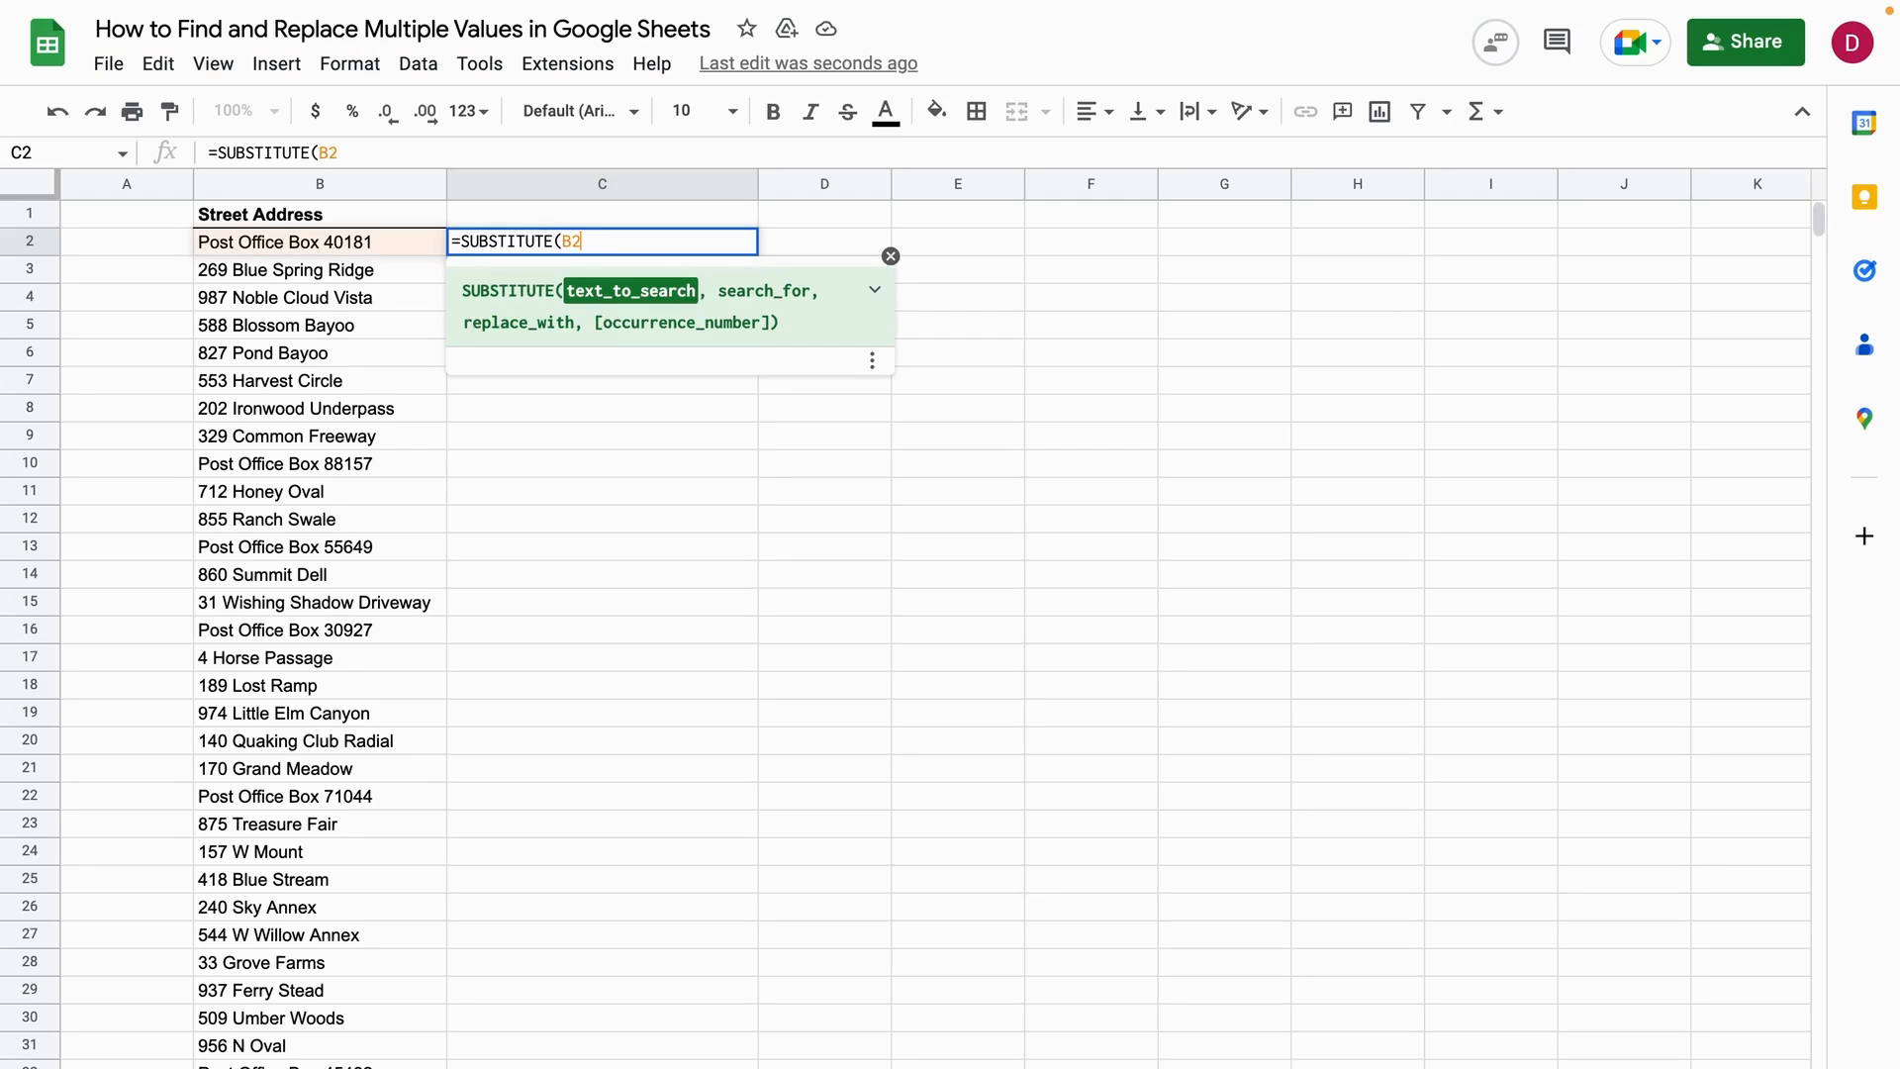
pyautogui.write(',')
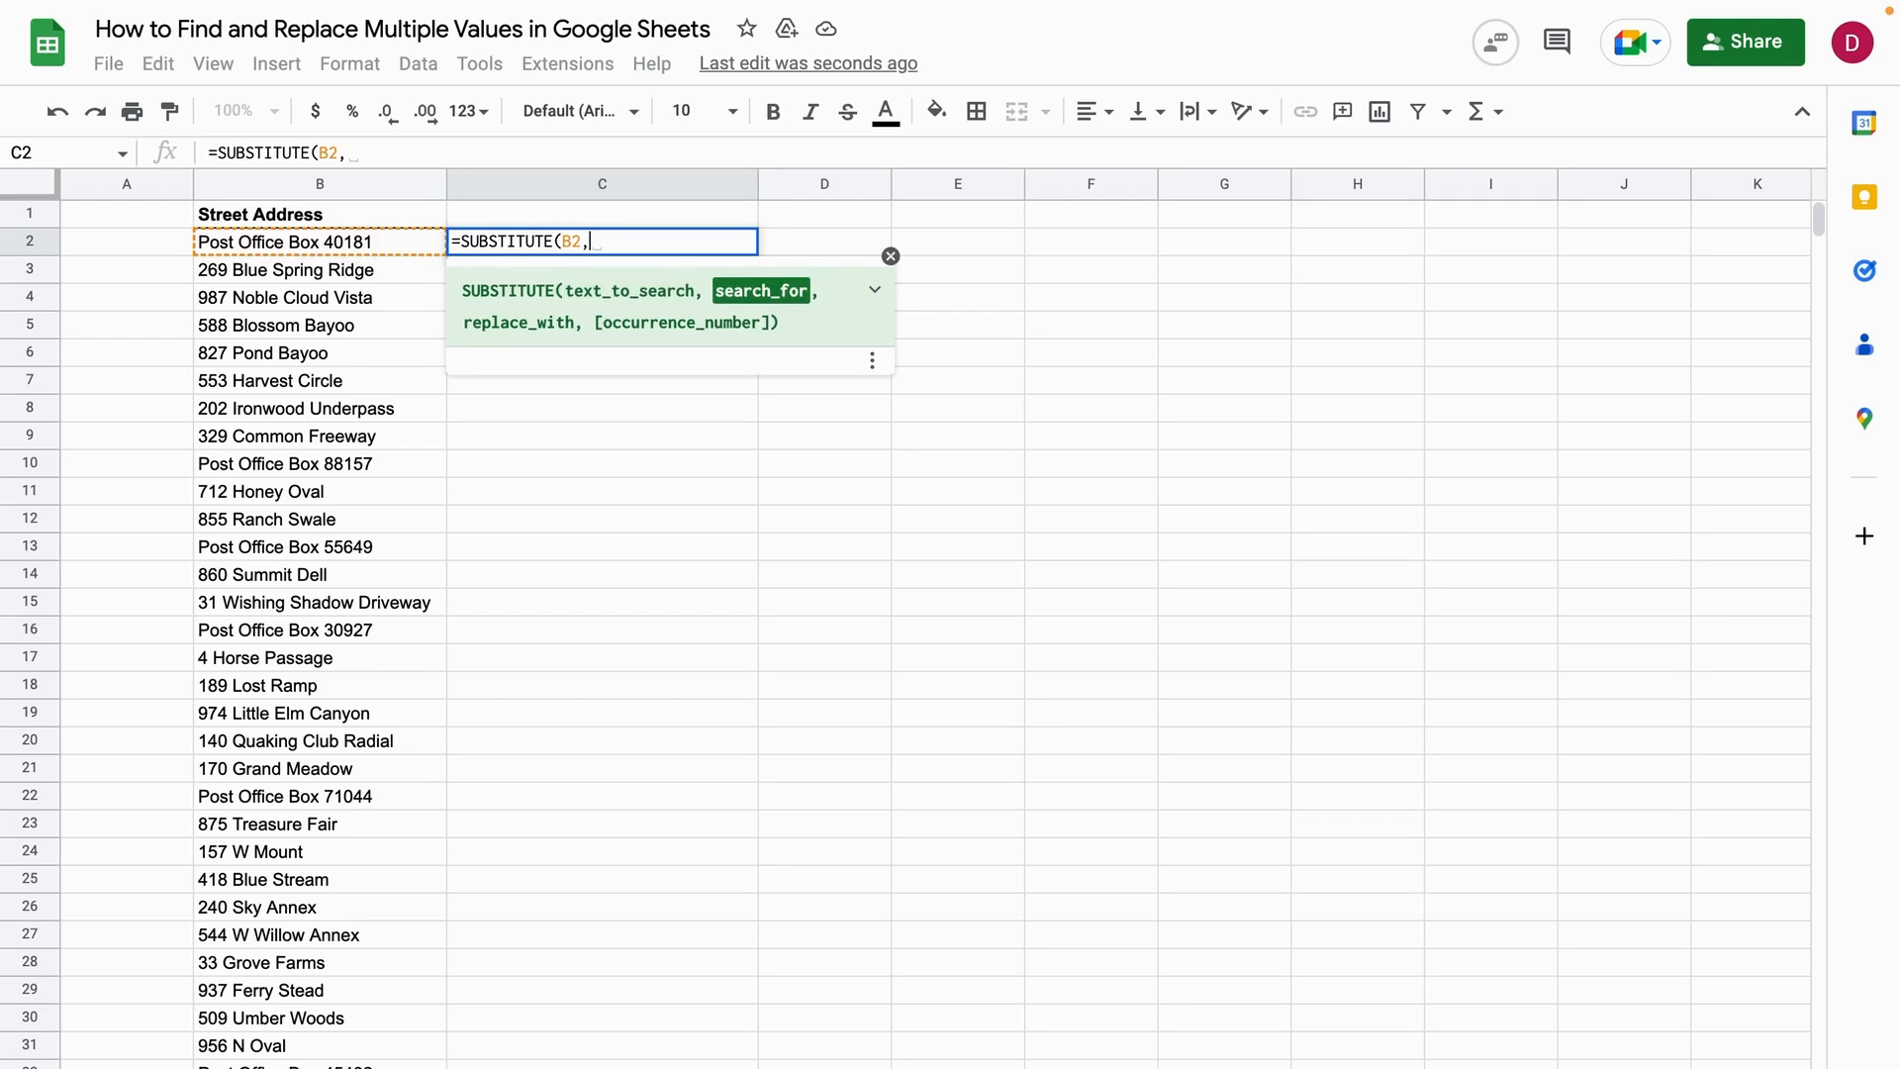
pyautogui.write('"')
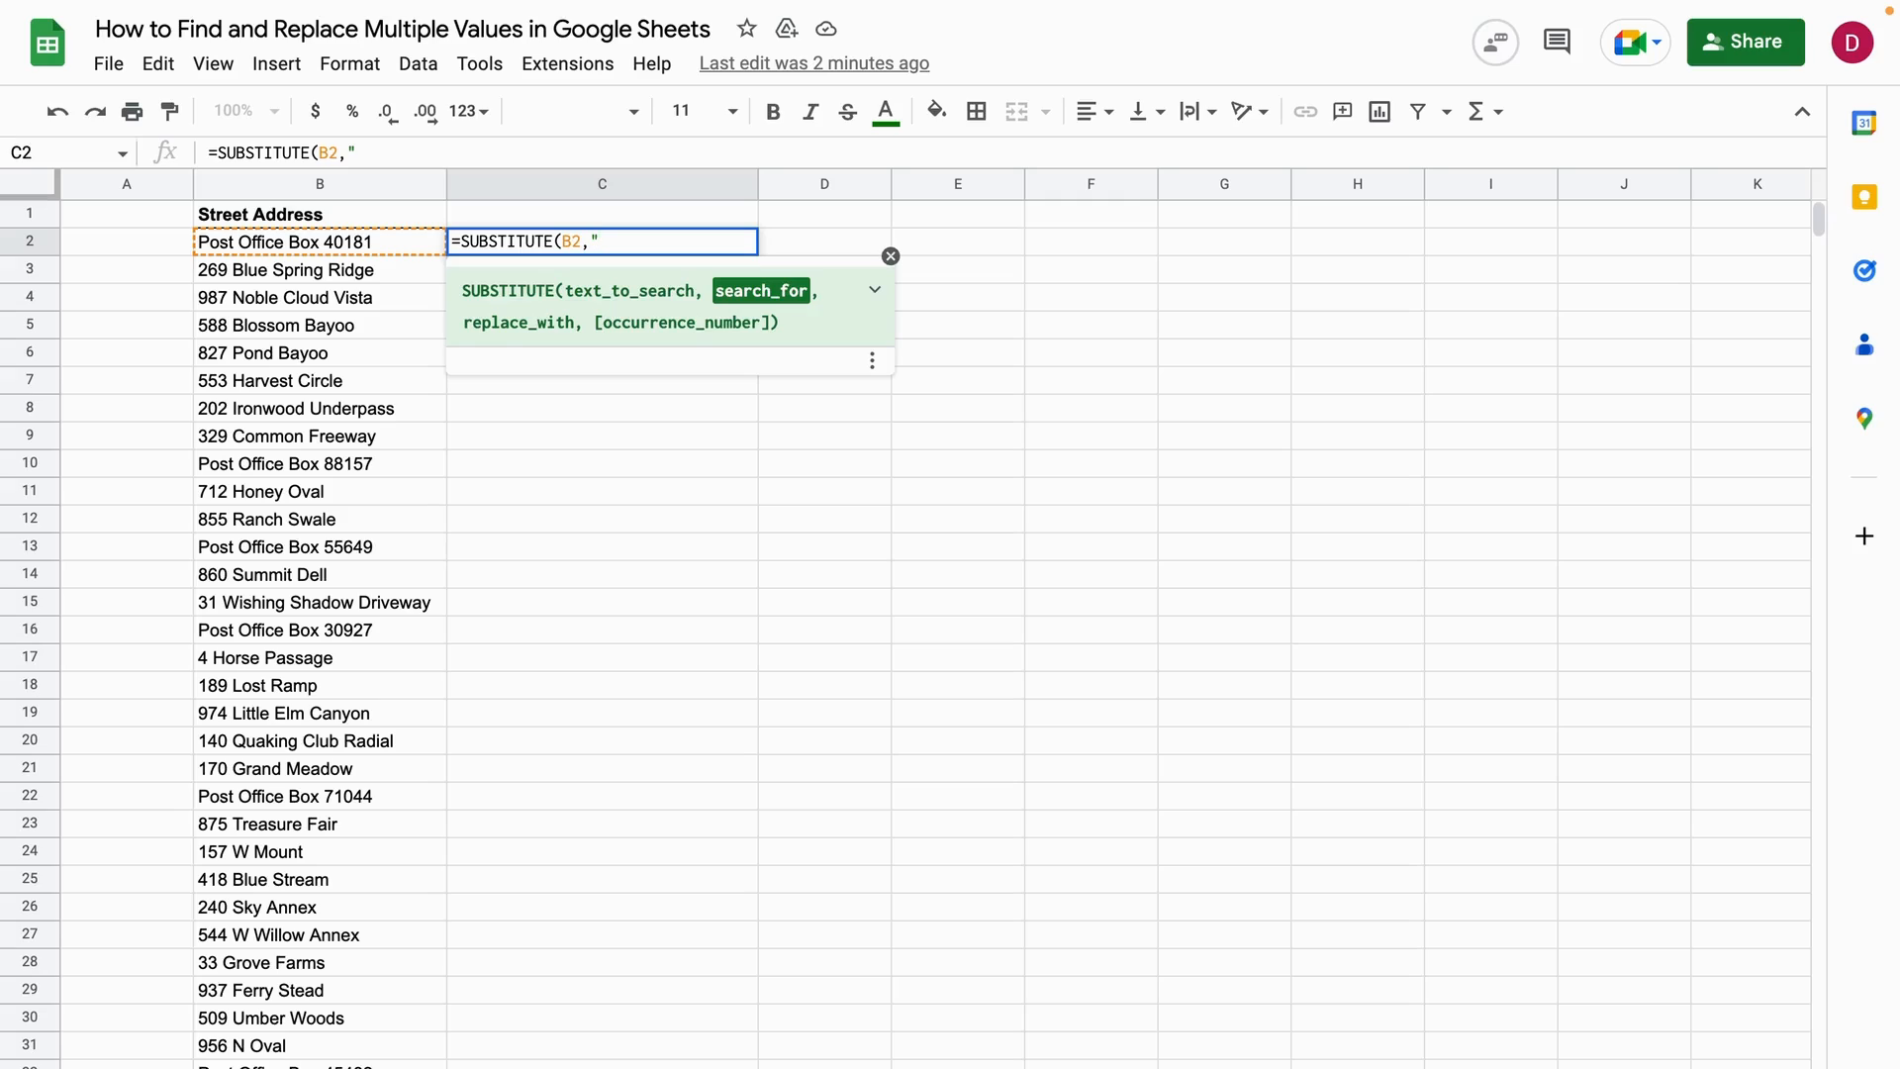
# Step: Complete it as =SUBSTITUTE(B2,"Post Office","P.O.") so C2 reads 'P.O. Box 40181'
pyautogui.write('P')
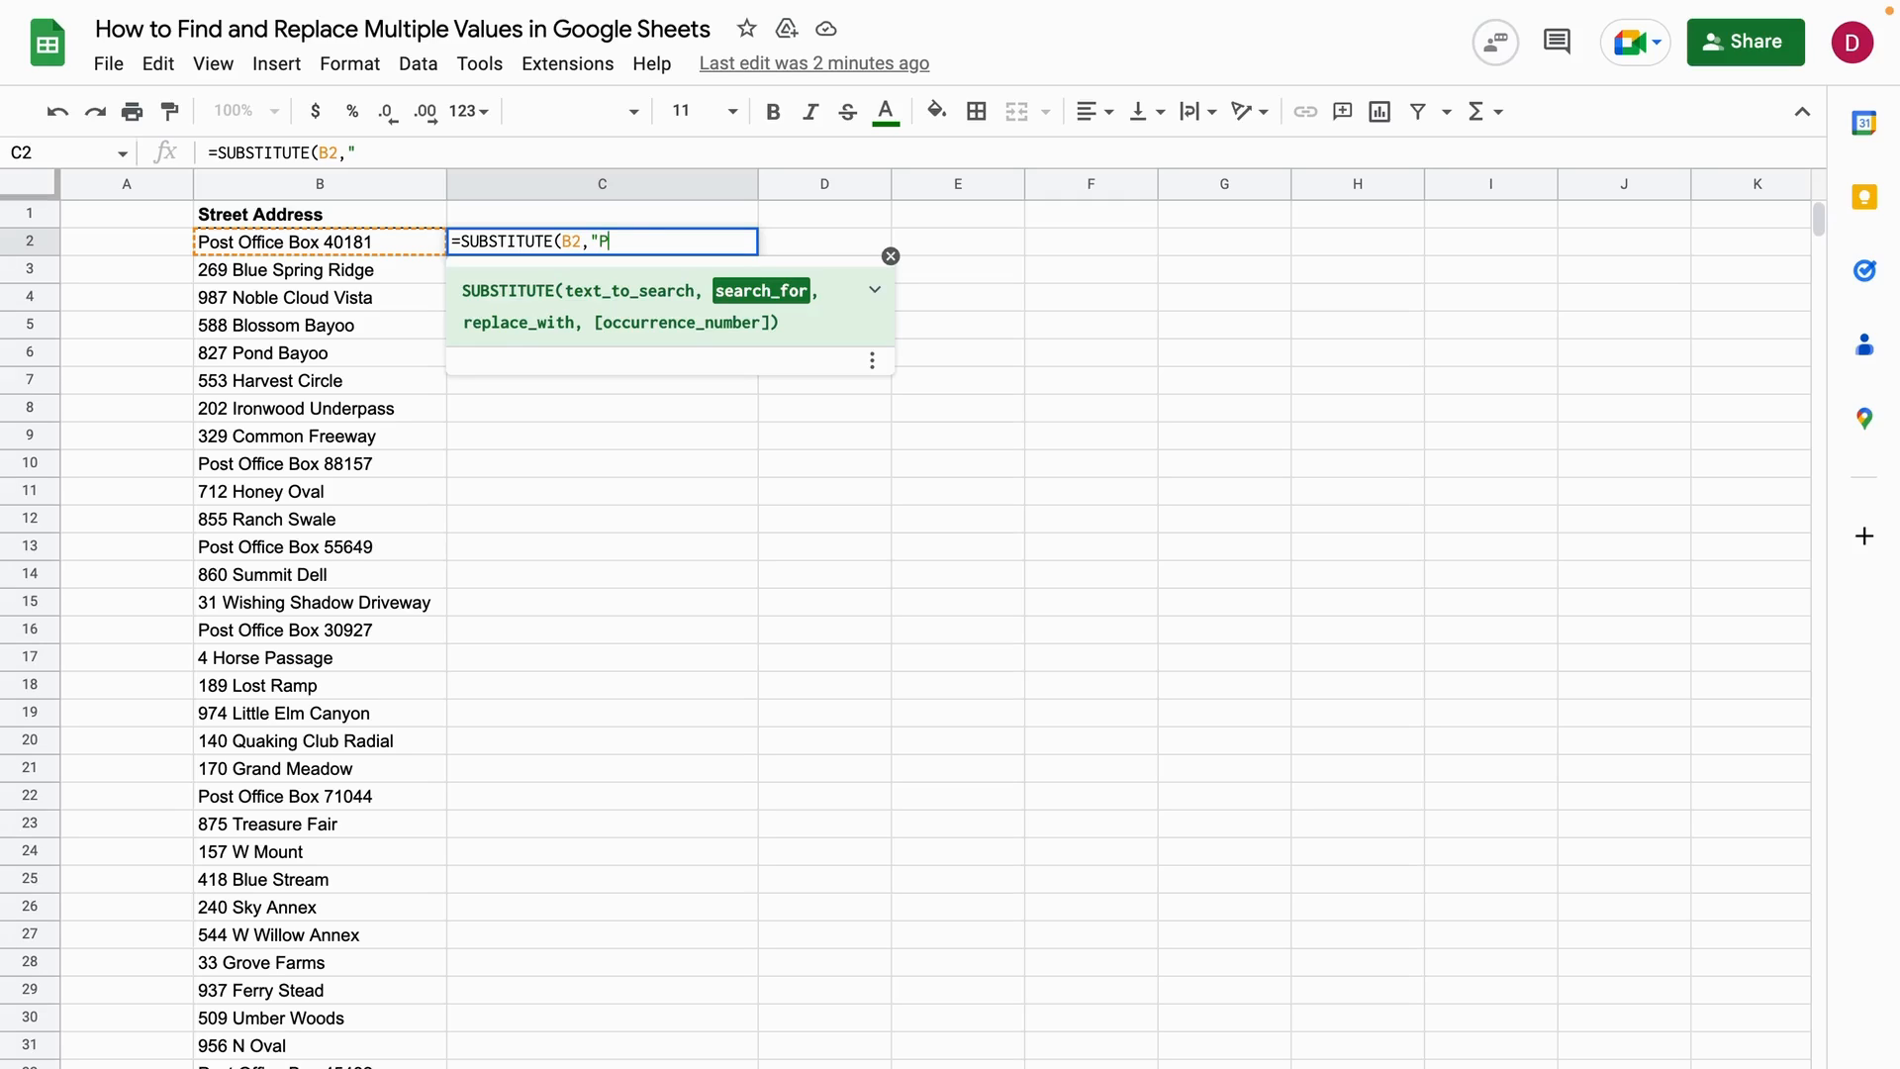
pyautogui.write('ost Offic')
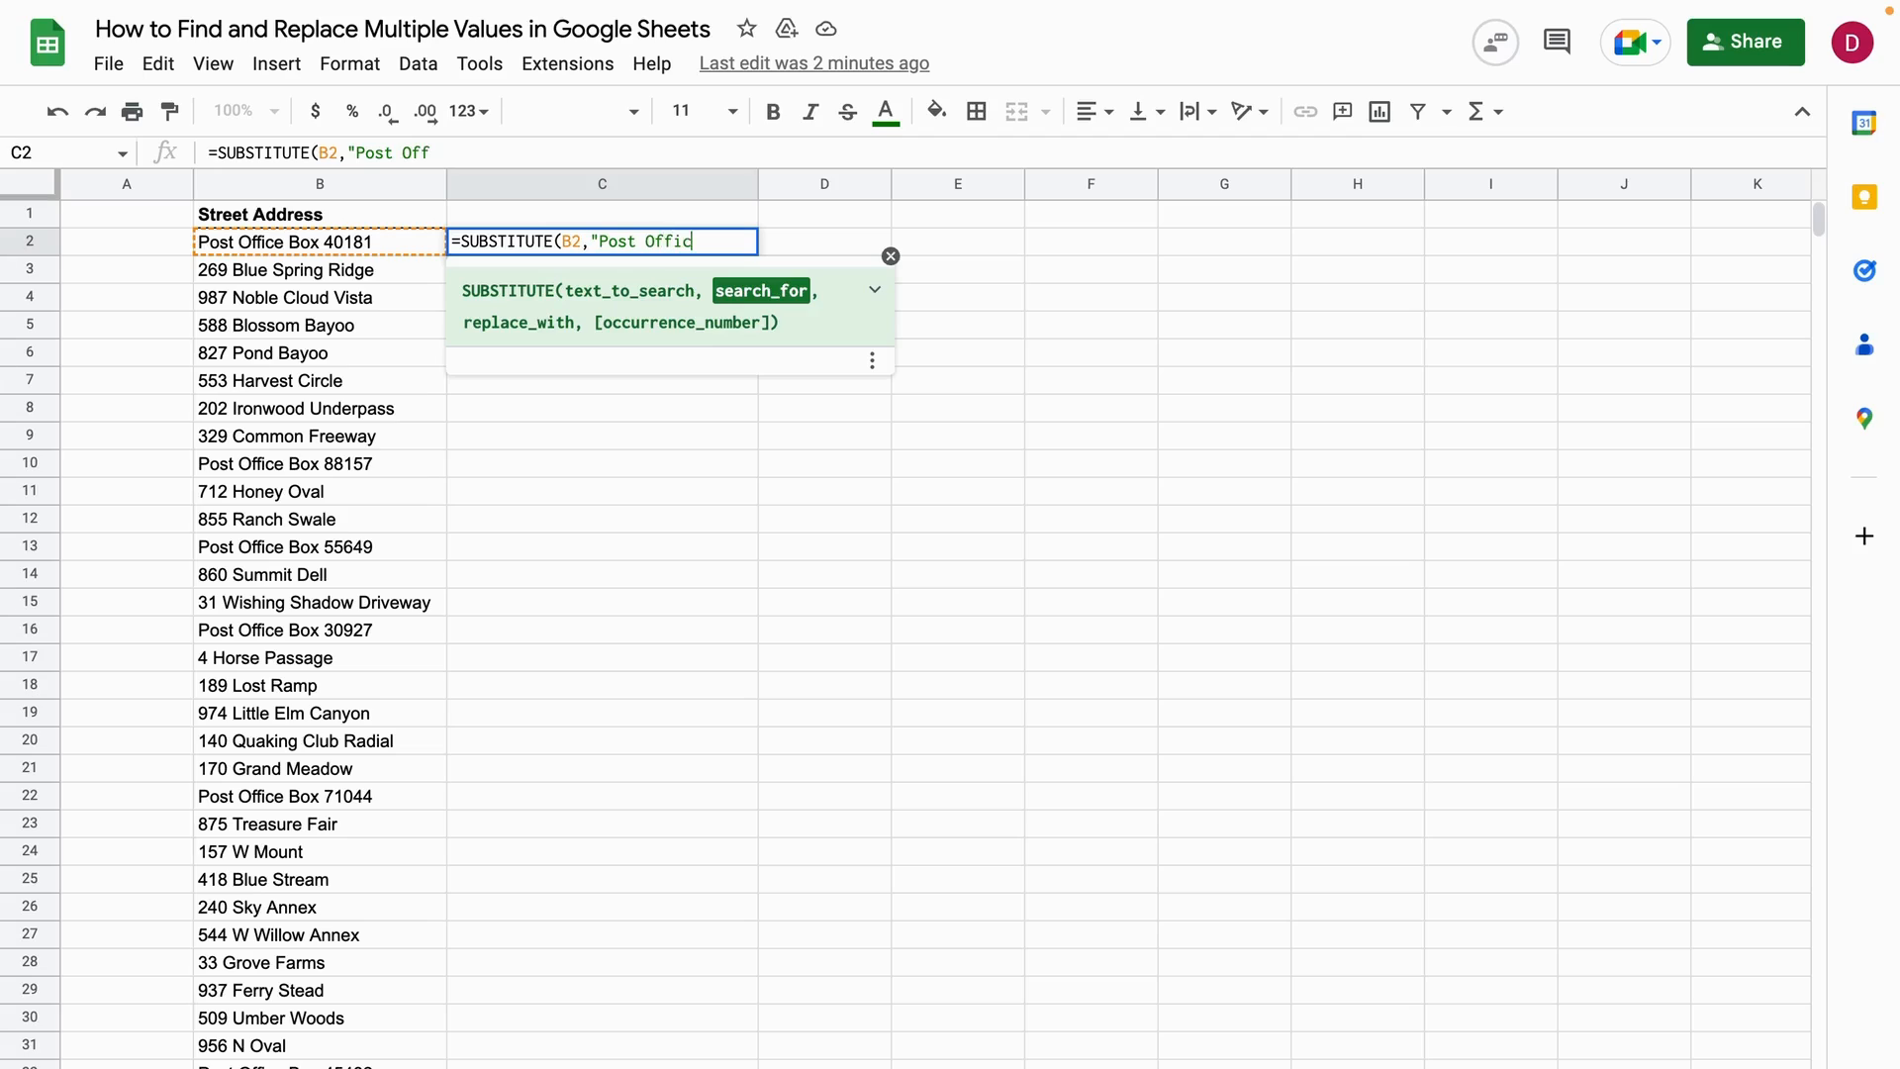
pyautogui.write('e",')
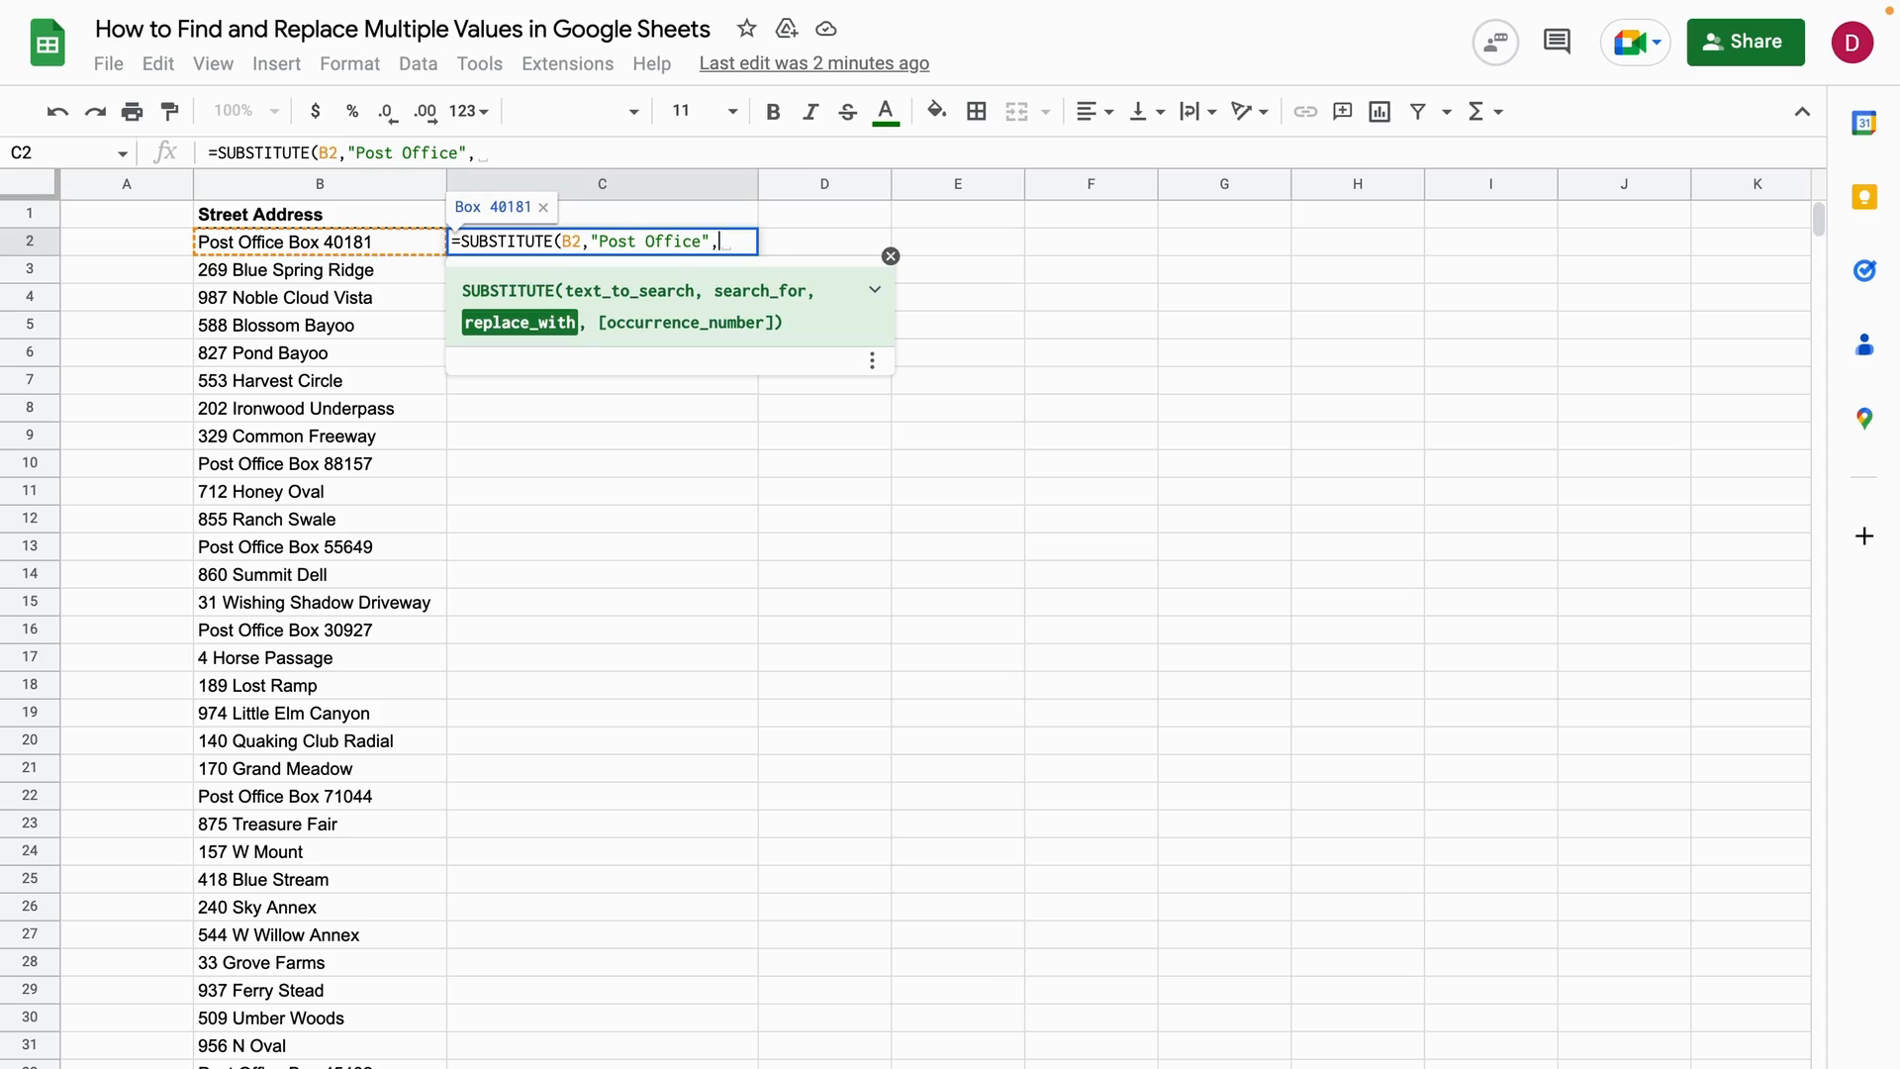
pyautogui.write('"')
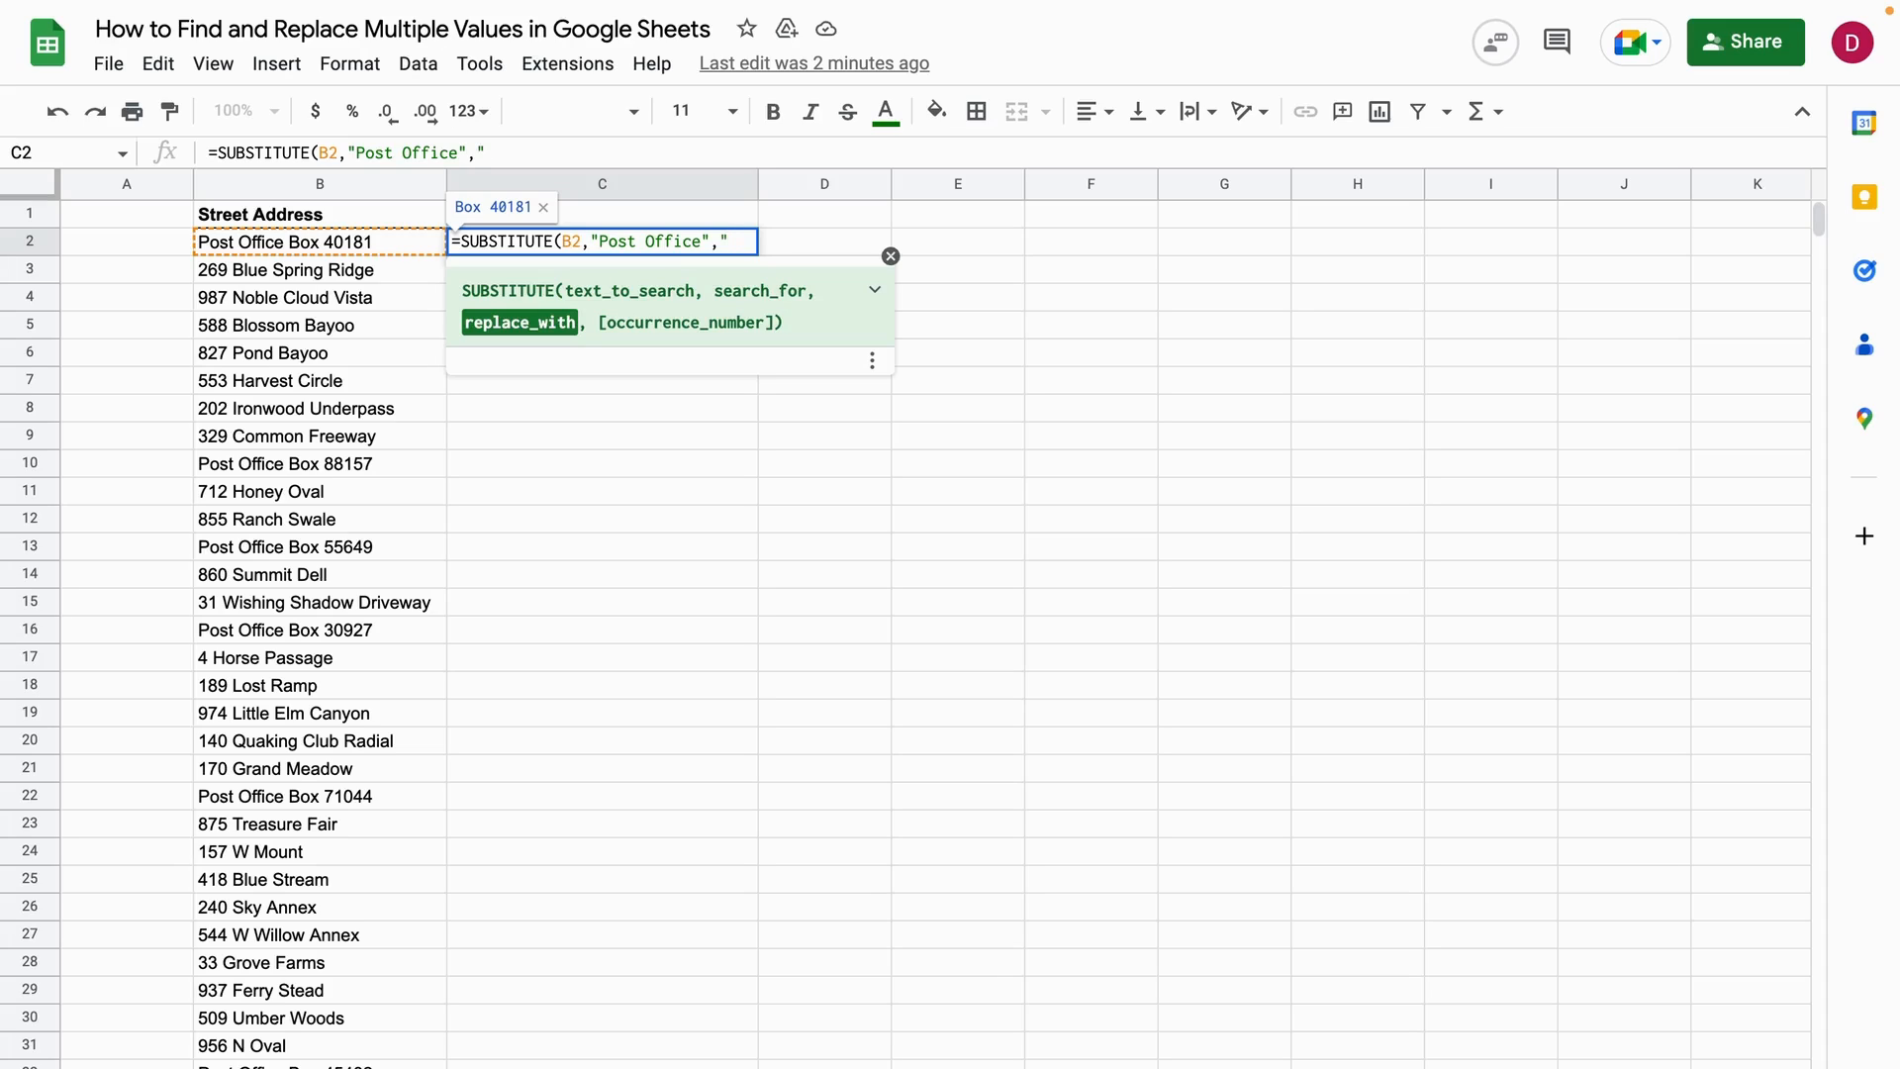
pyautogui.write('P')
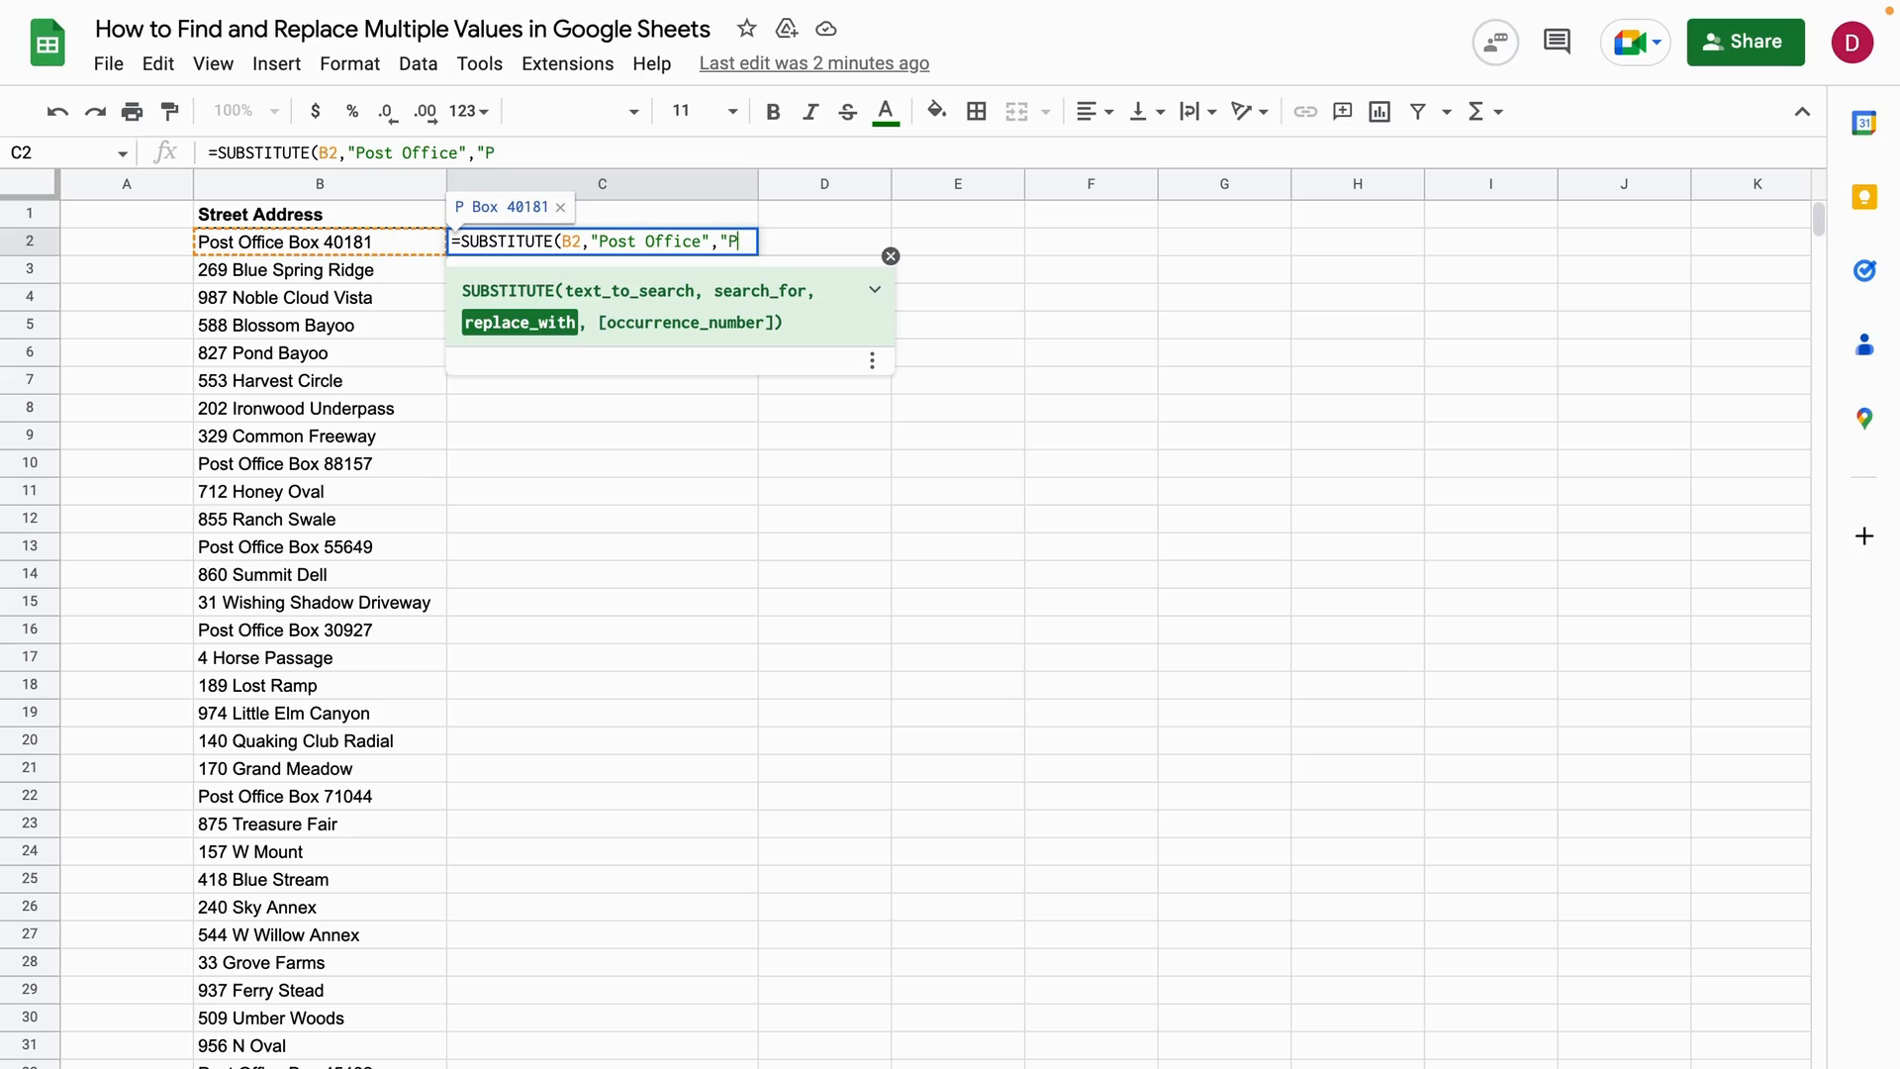
pyautogui.write('.O.")')
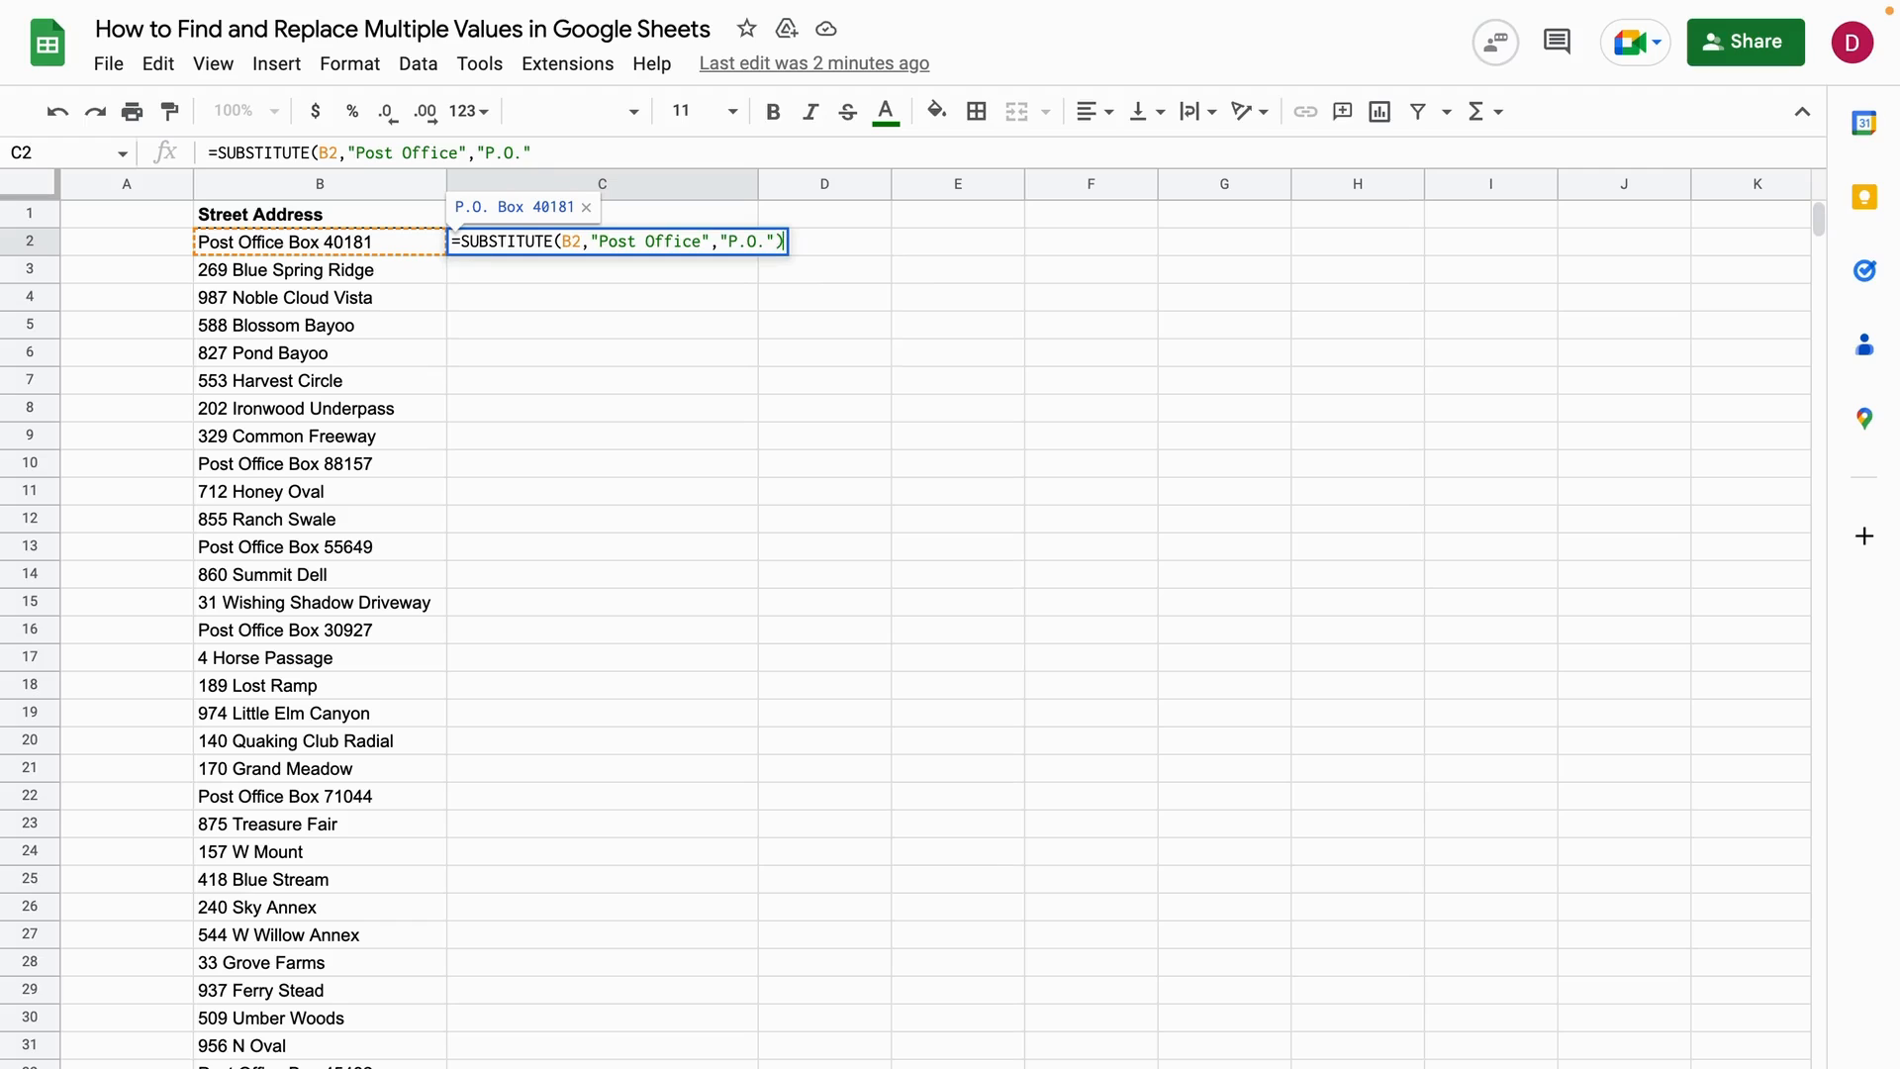
pyautogui.press('Enter')
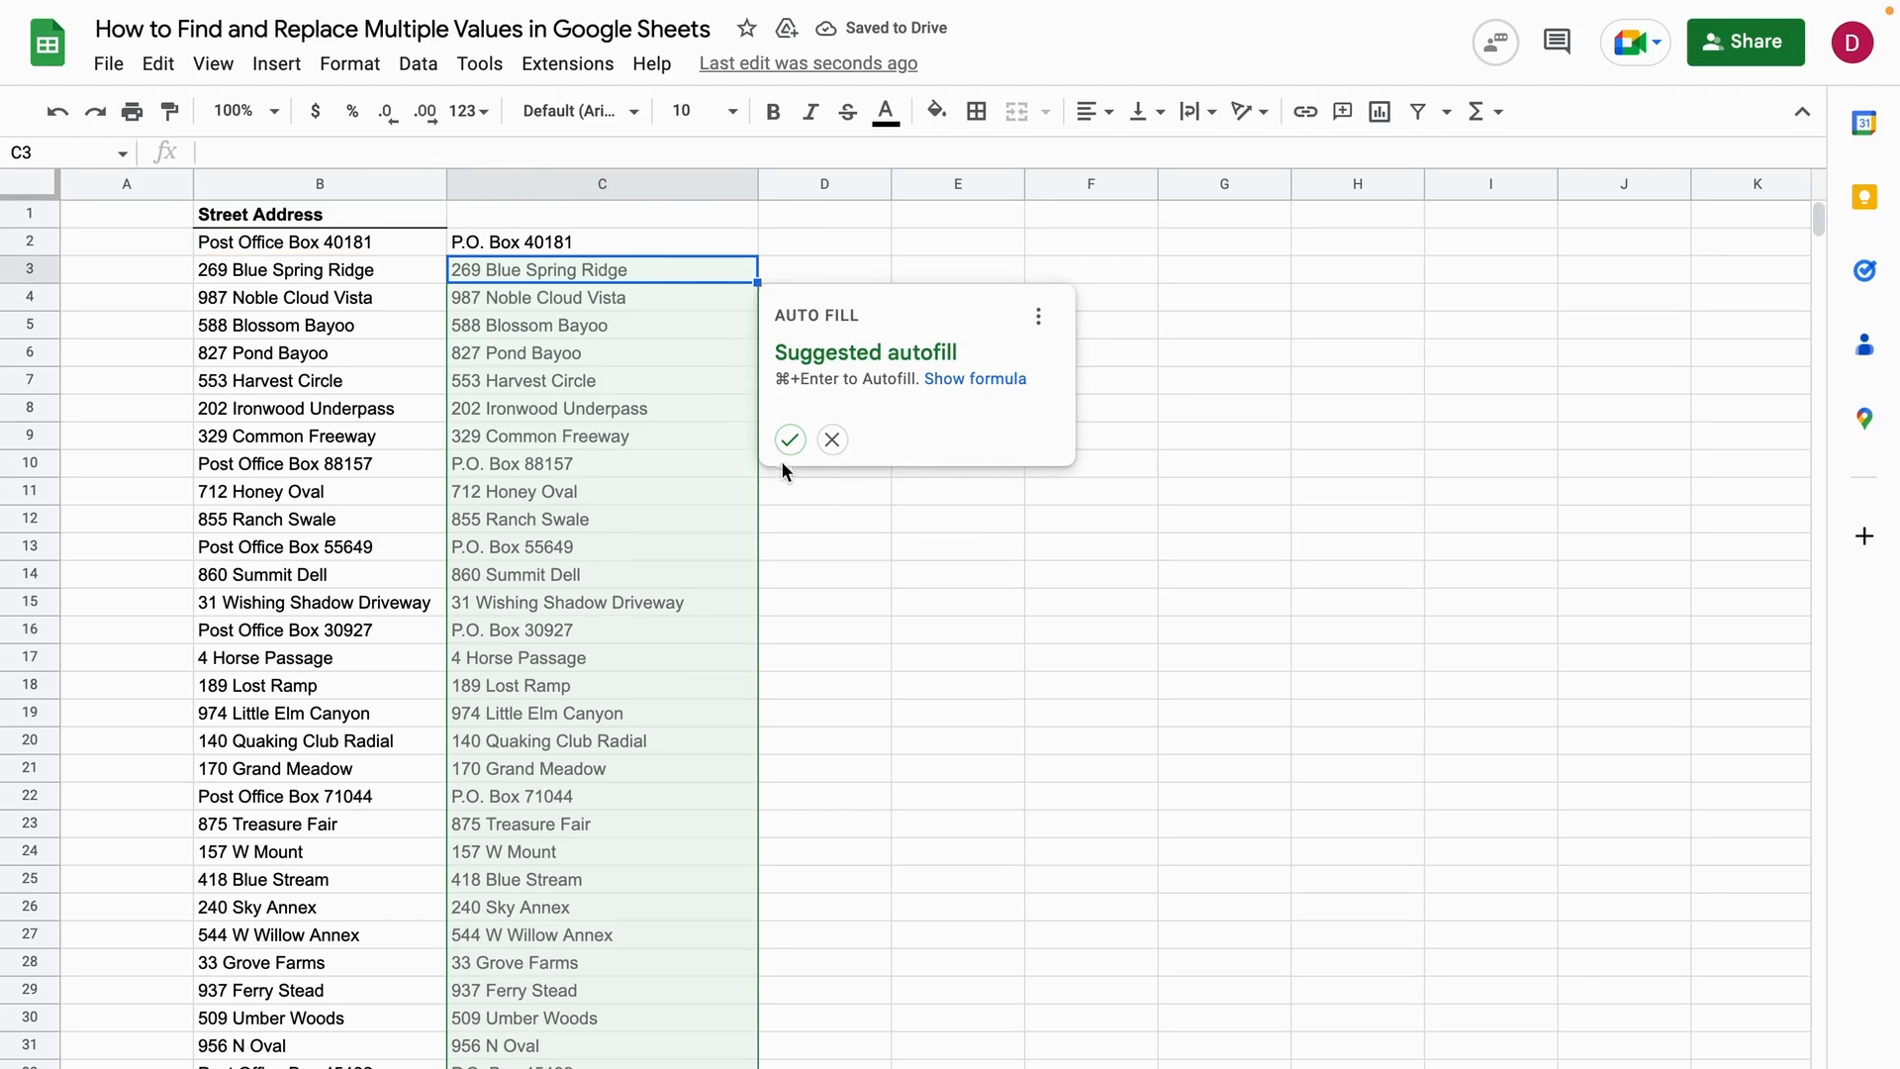
# Step: Accept the suggested autofill down column C, then clear column C's contents
pyautogui.click(831, 439)
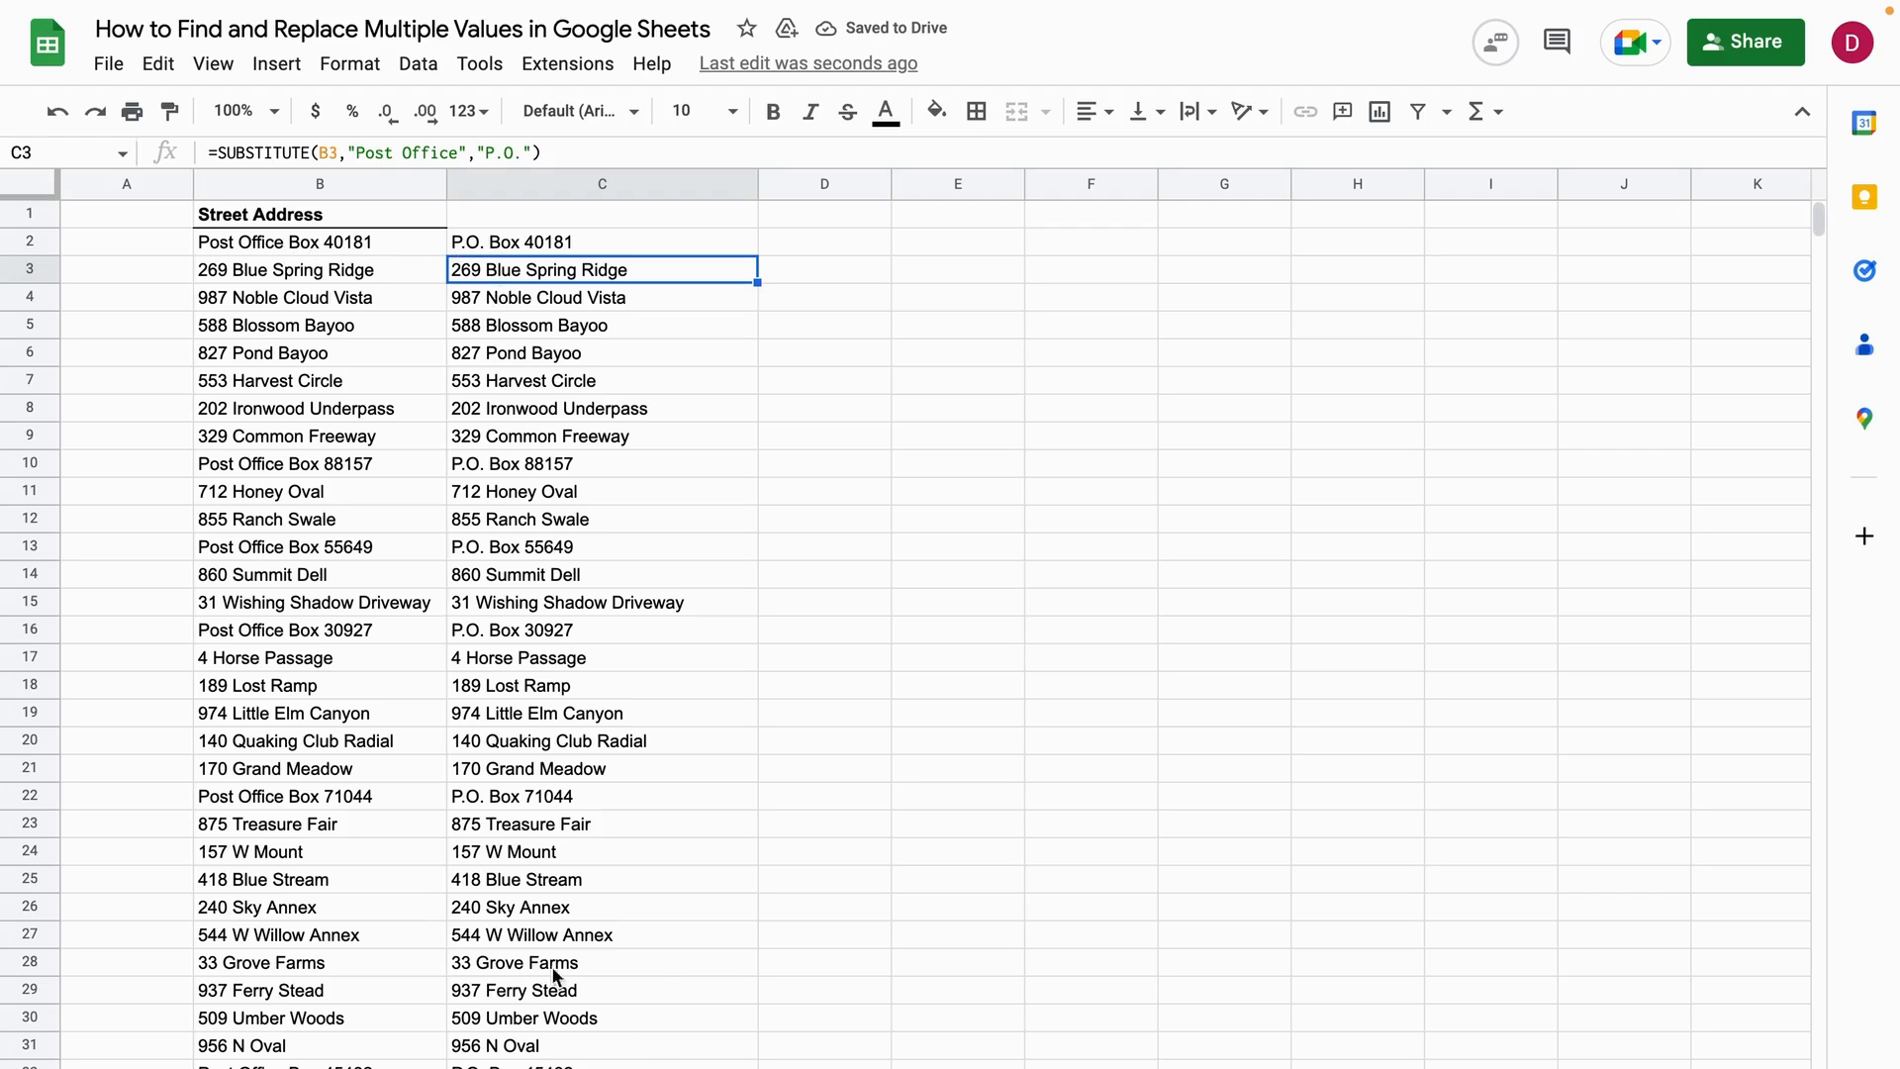
pyautogui.click(824, 710)
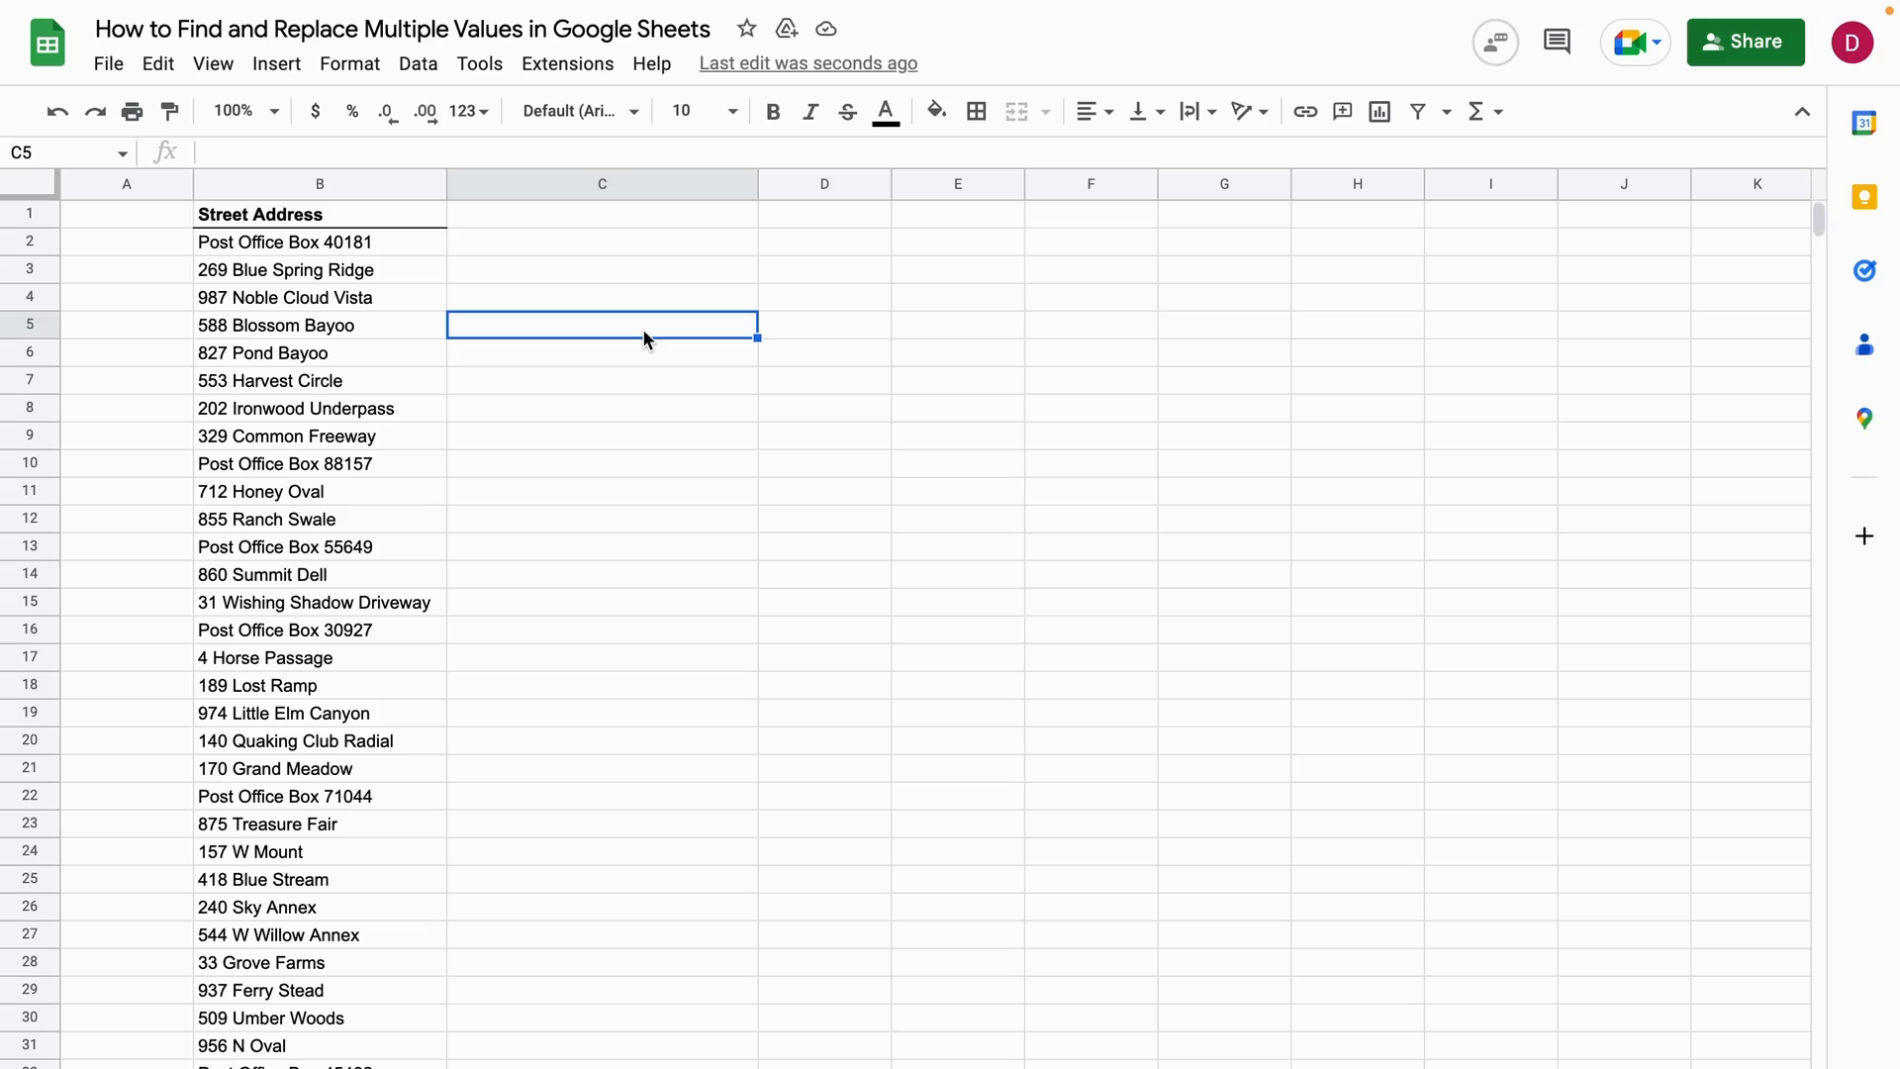
pyautogui.moveTo(594, 208)
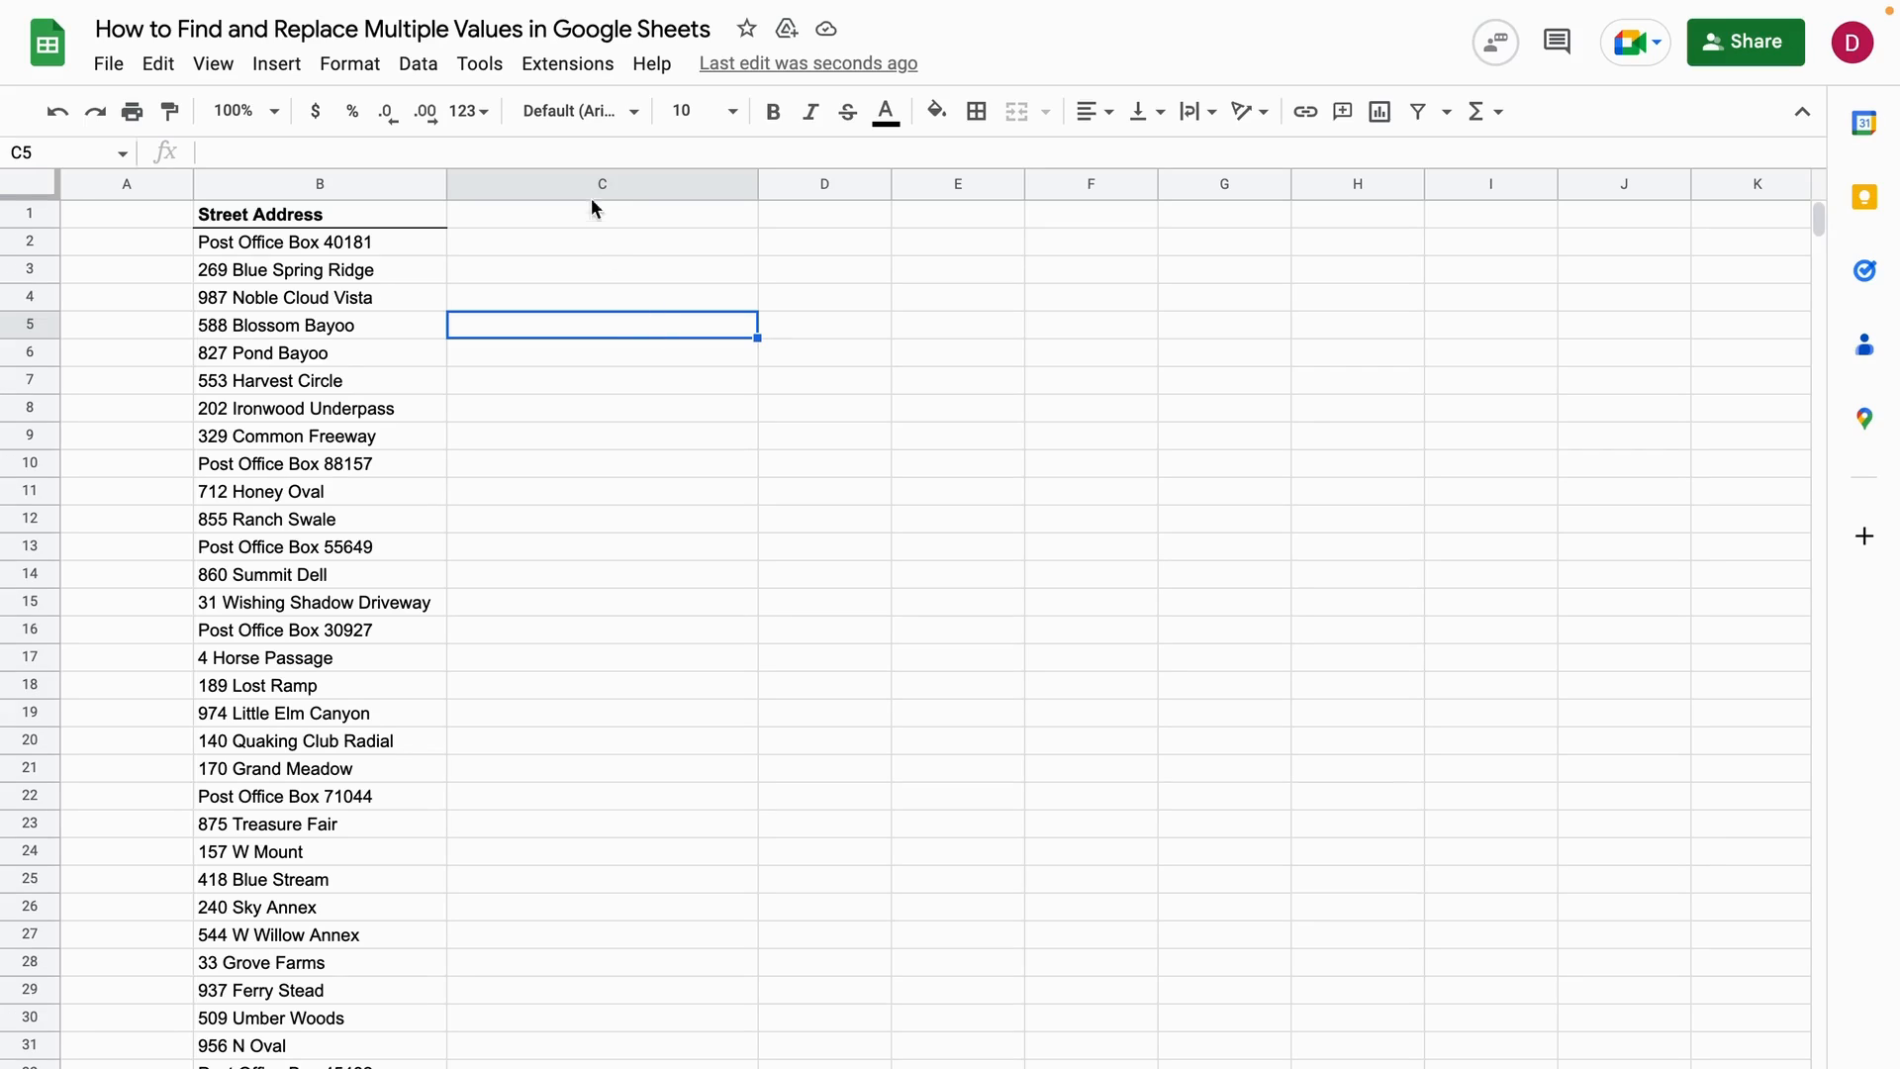
# Step: Start a REGEXREPLACE formula in C2 with the address in B2 as its text
pyautogui.click(602, 241)
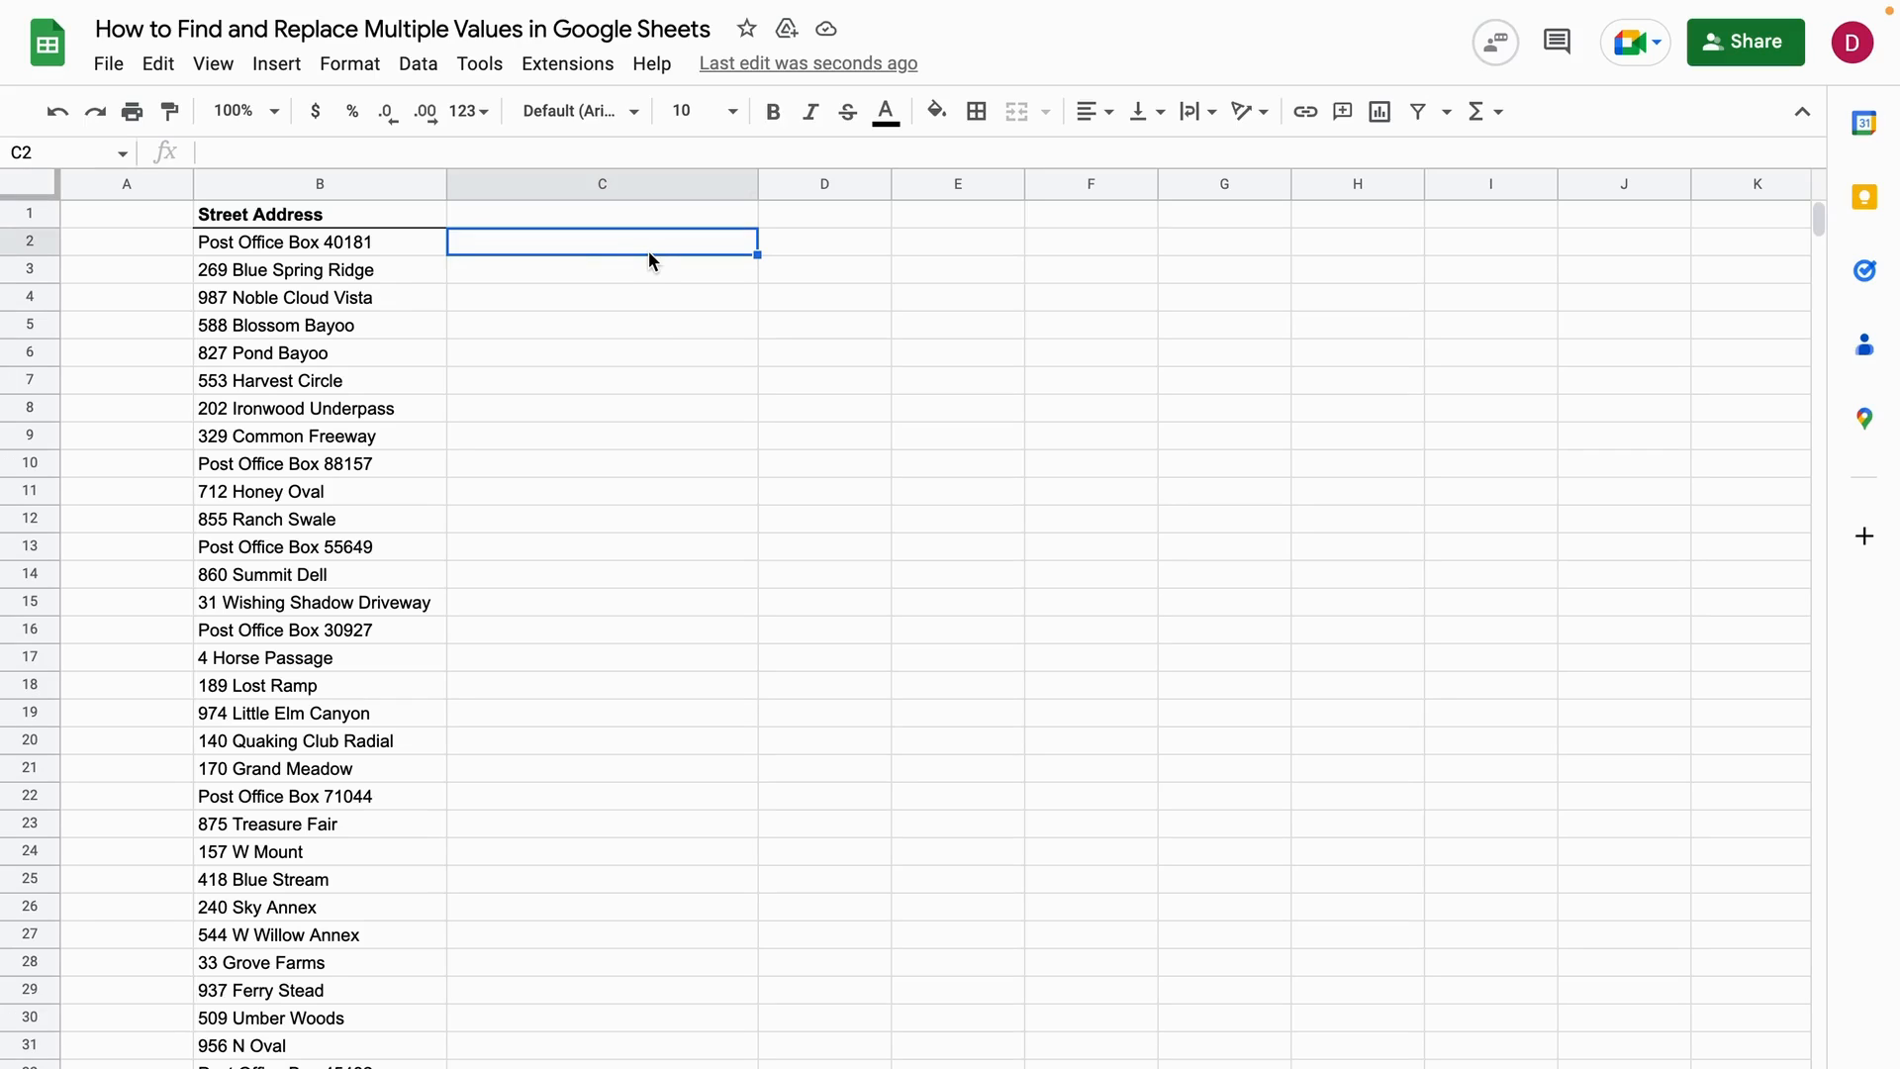
pyautogui.write('=REGE')
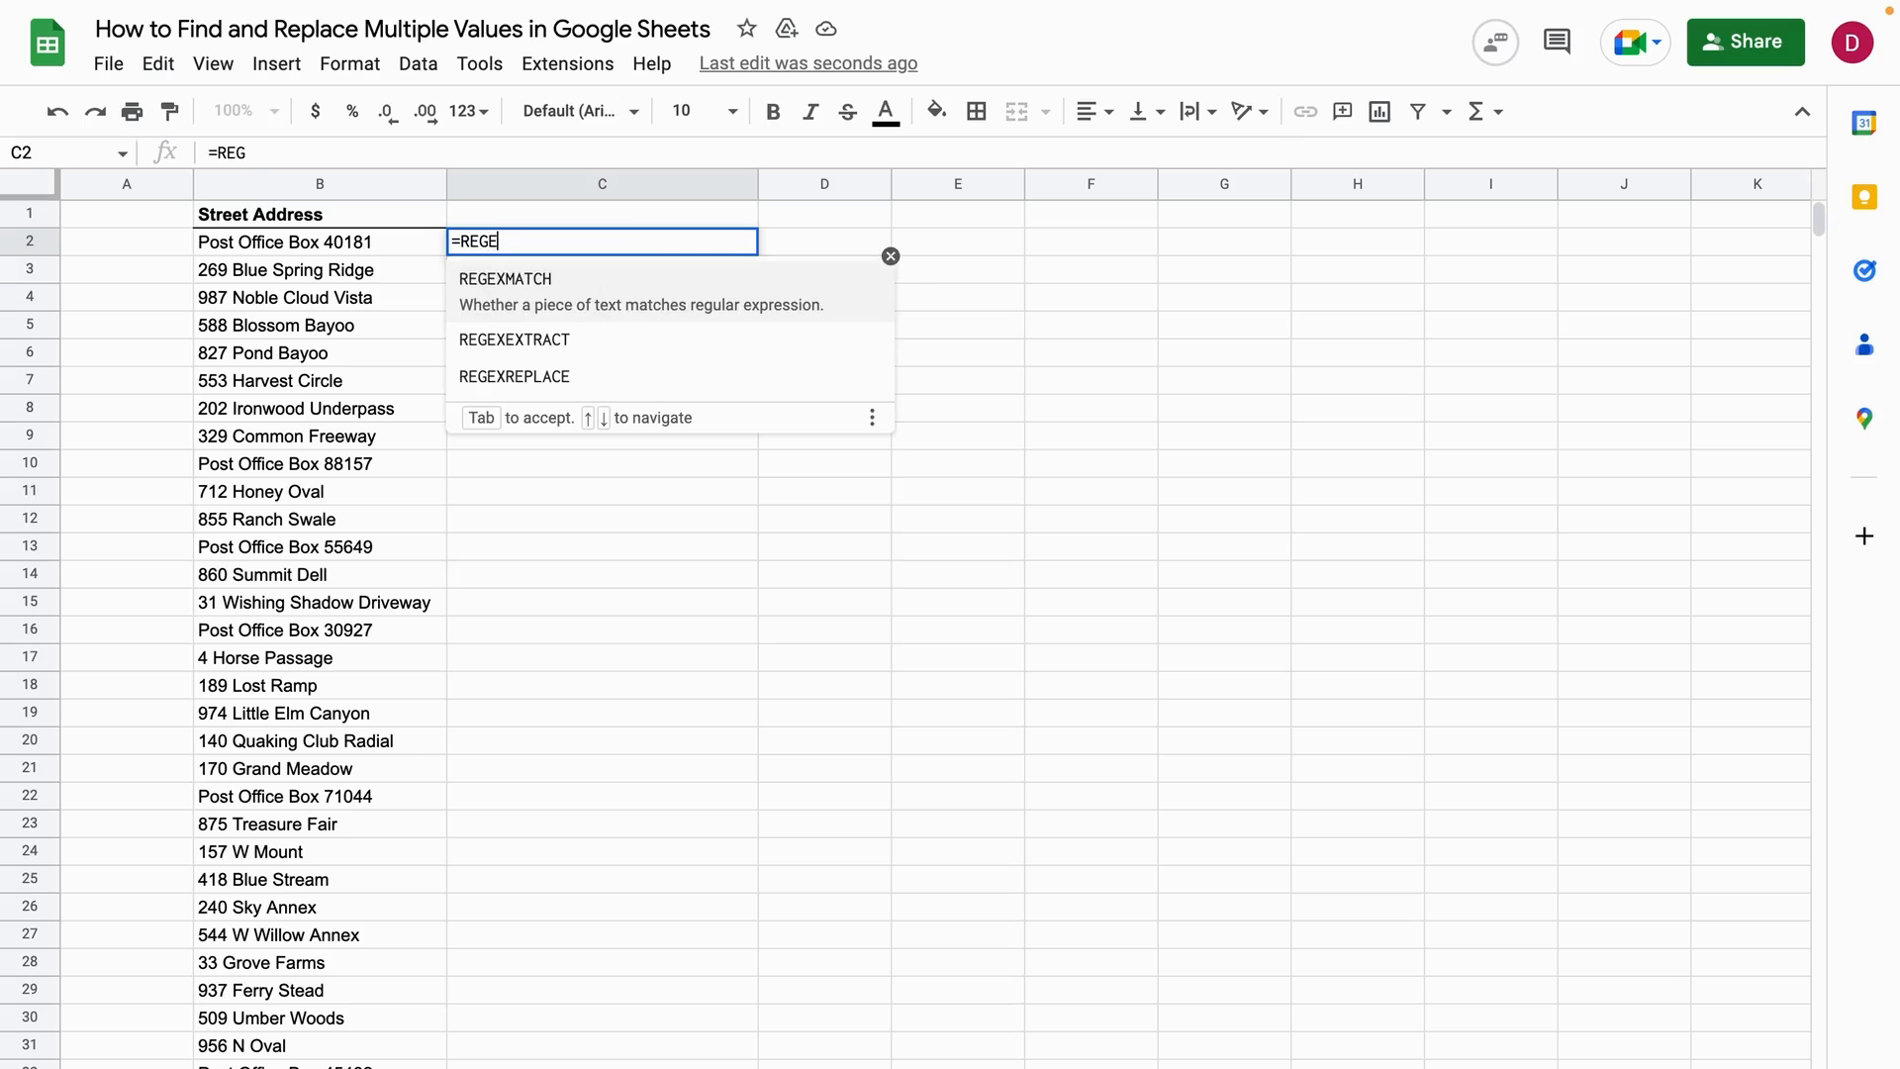
pyautogui.write('X')
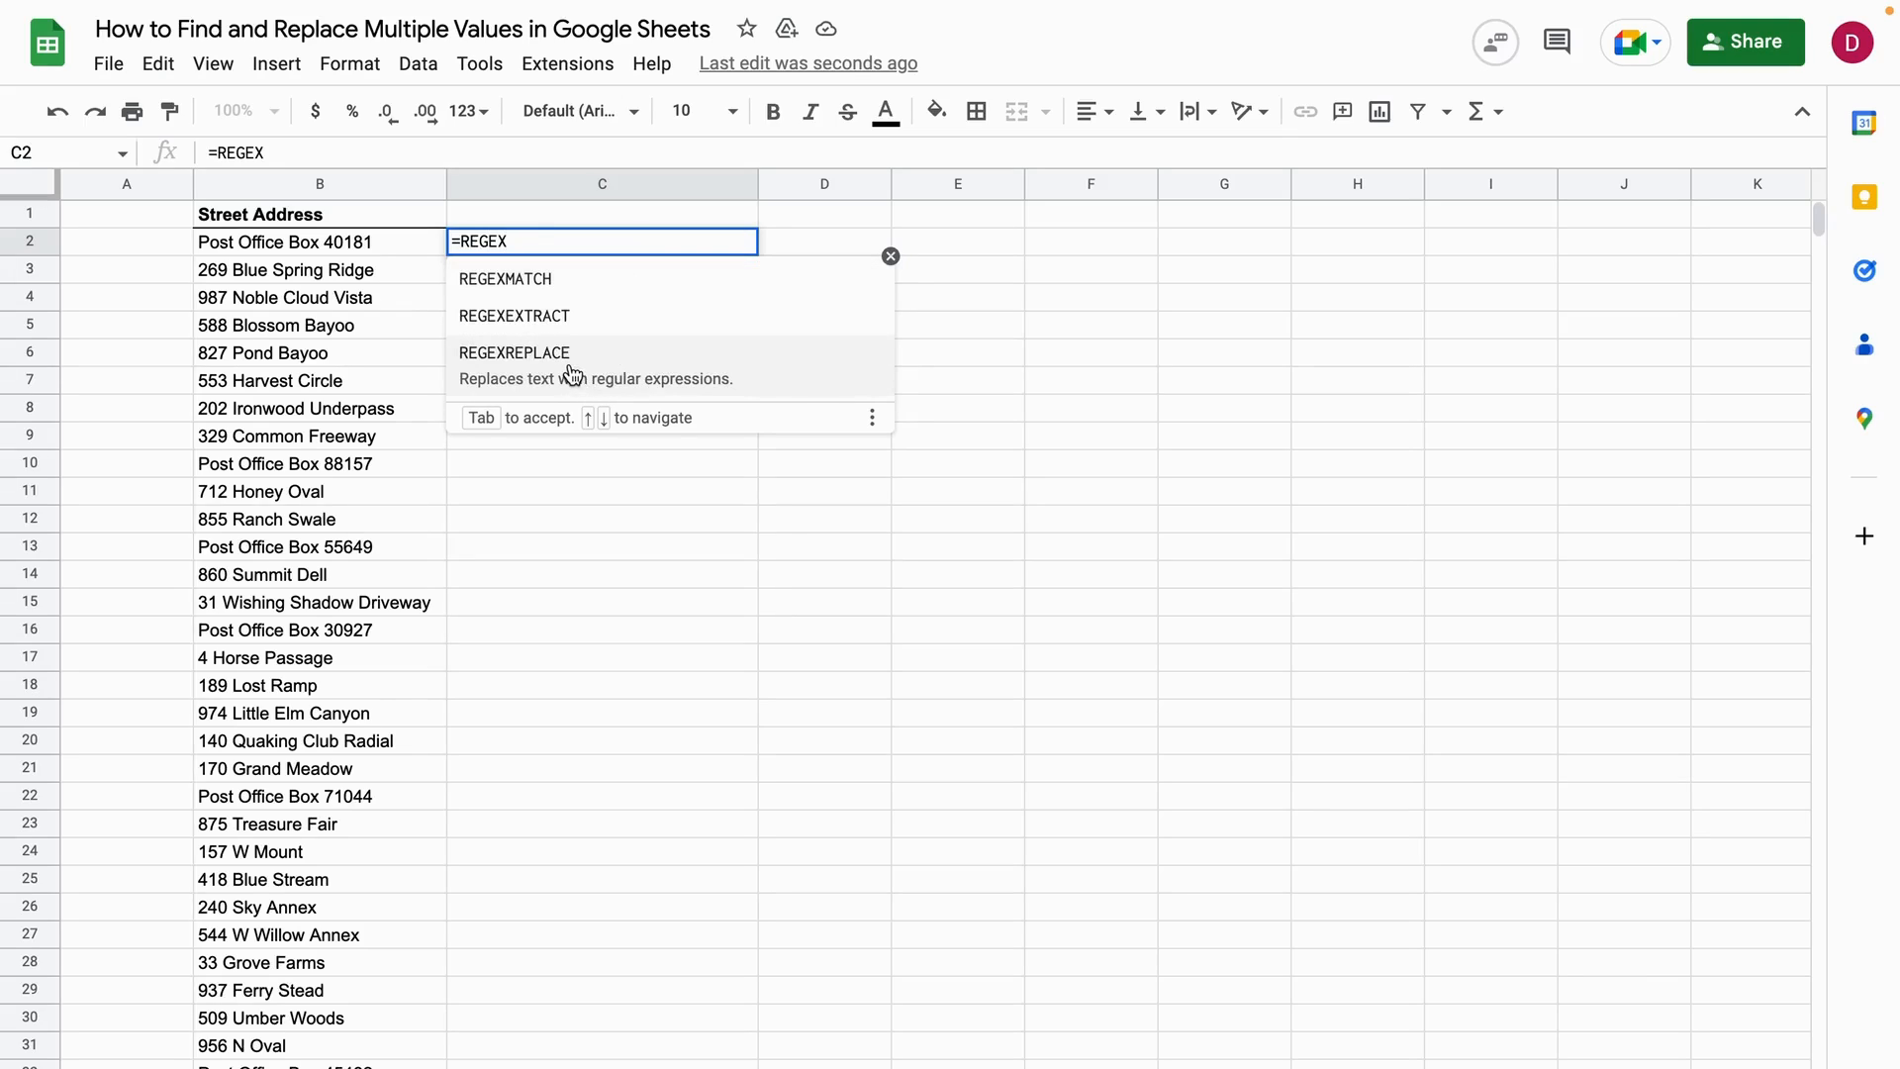
pyautogui.click(514, 352)
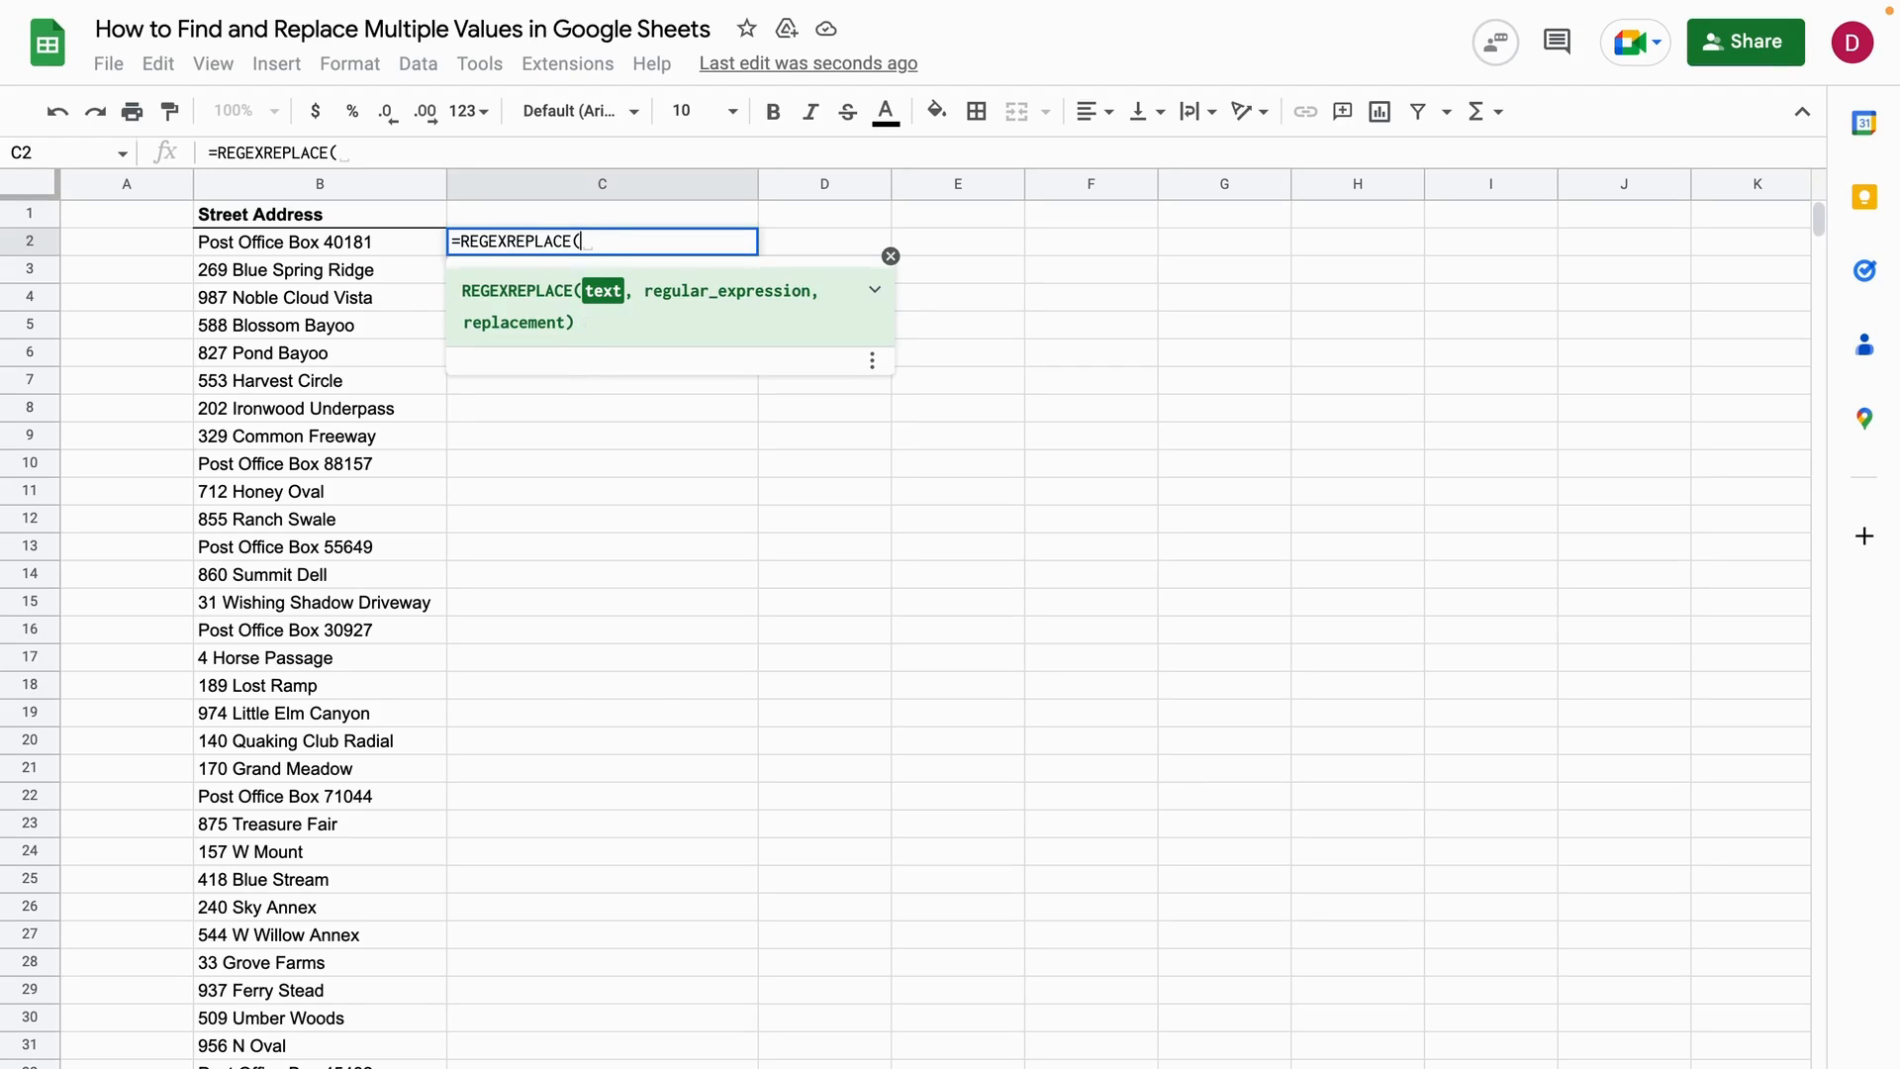
pyautogui.click(318, 242)
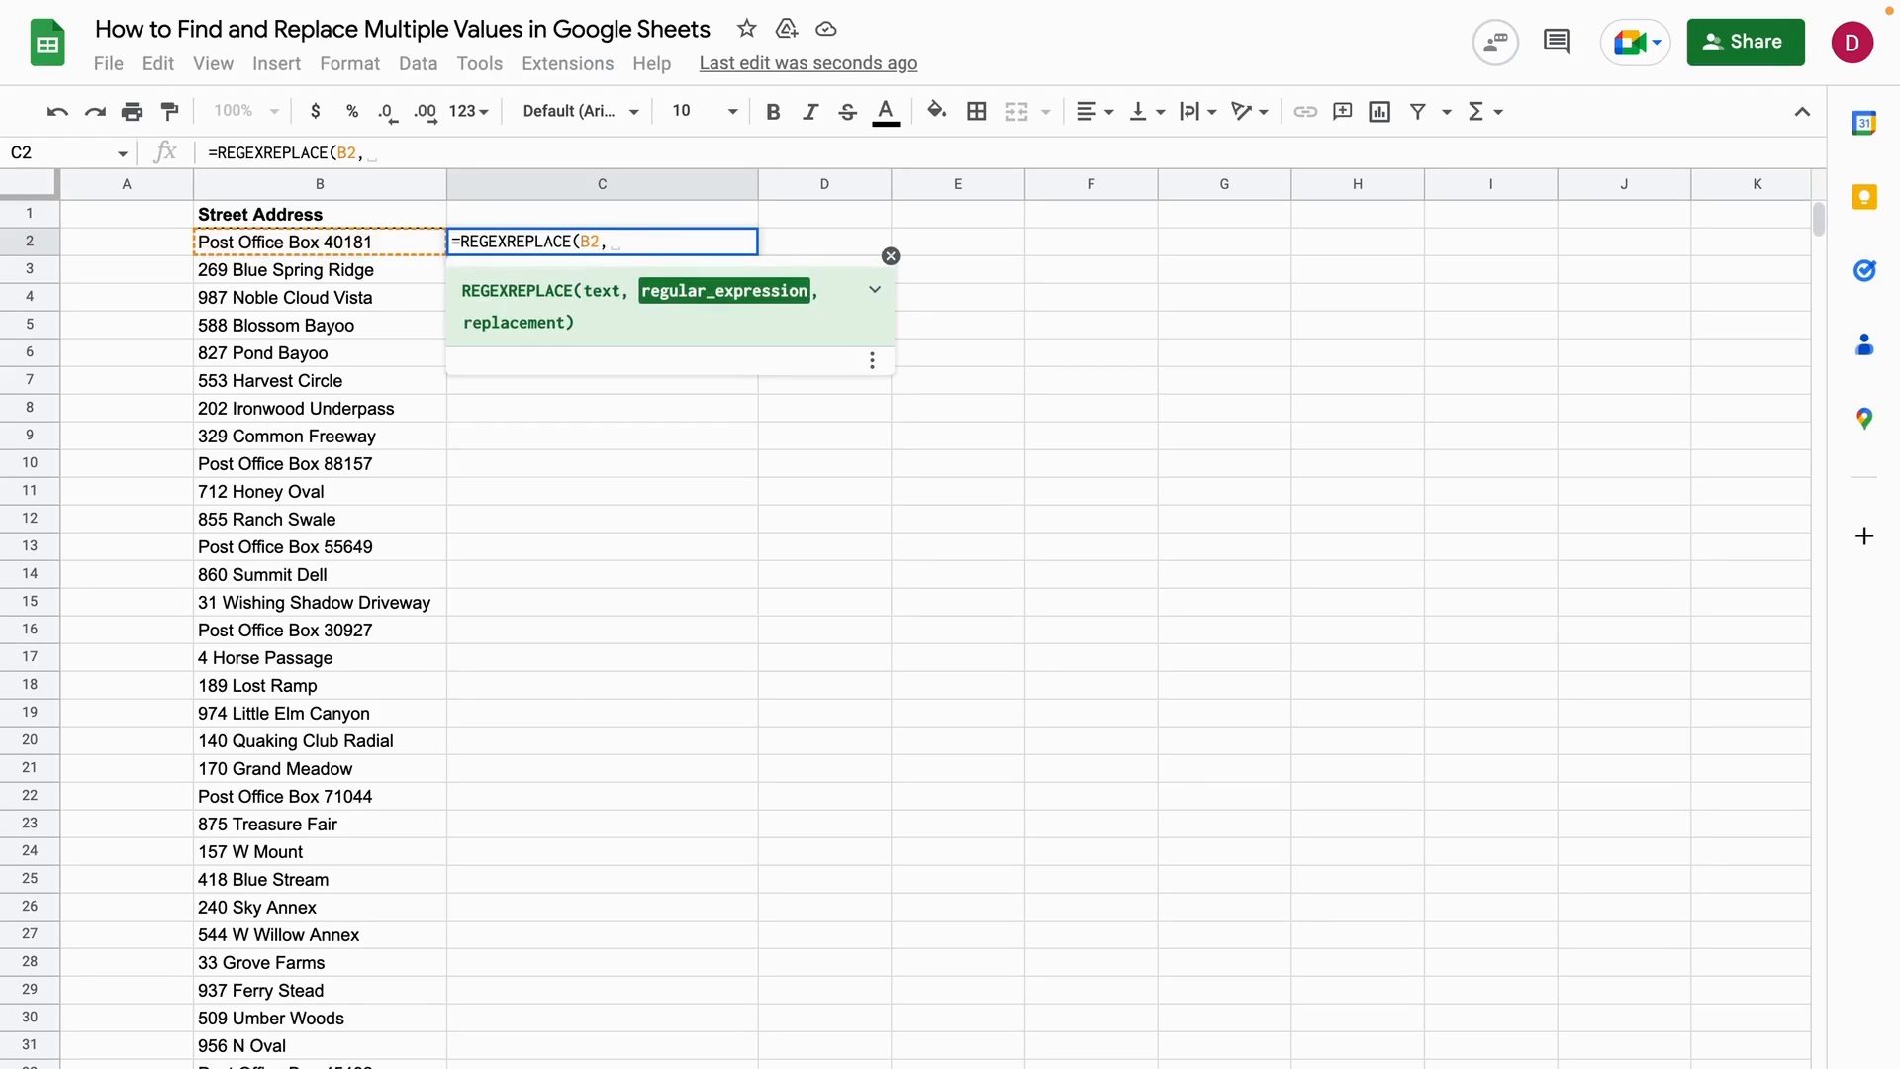
pyautogui.write('"')
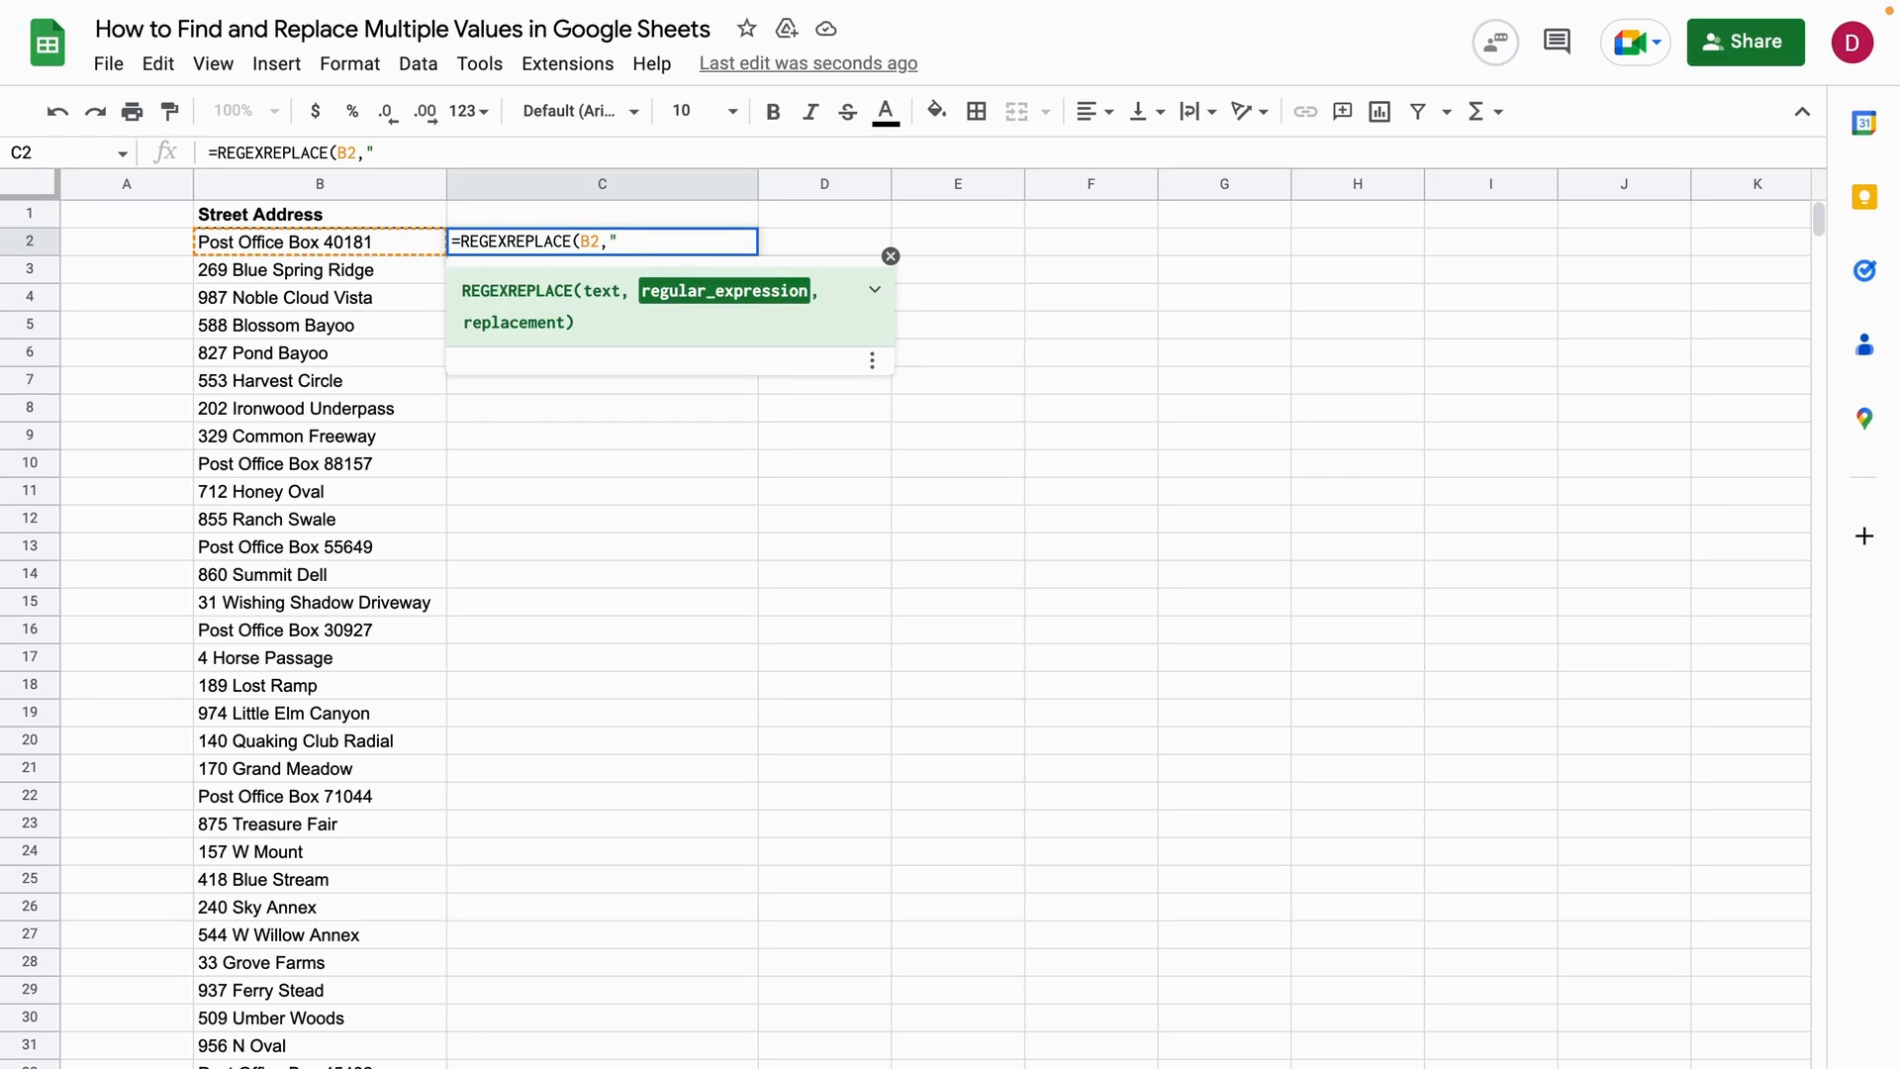
# Step: Complete it as =REGEXREPLACE(B2,"Post Office","P.O.") and fill it down column C
pyautogui.write('Post')
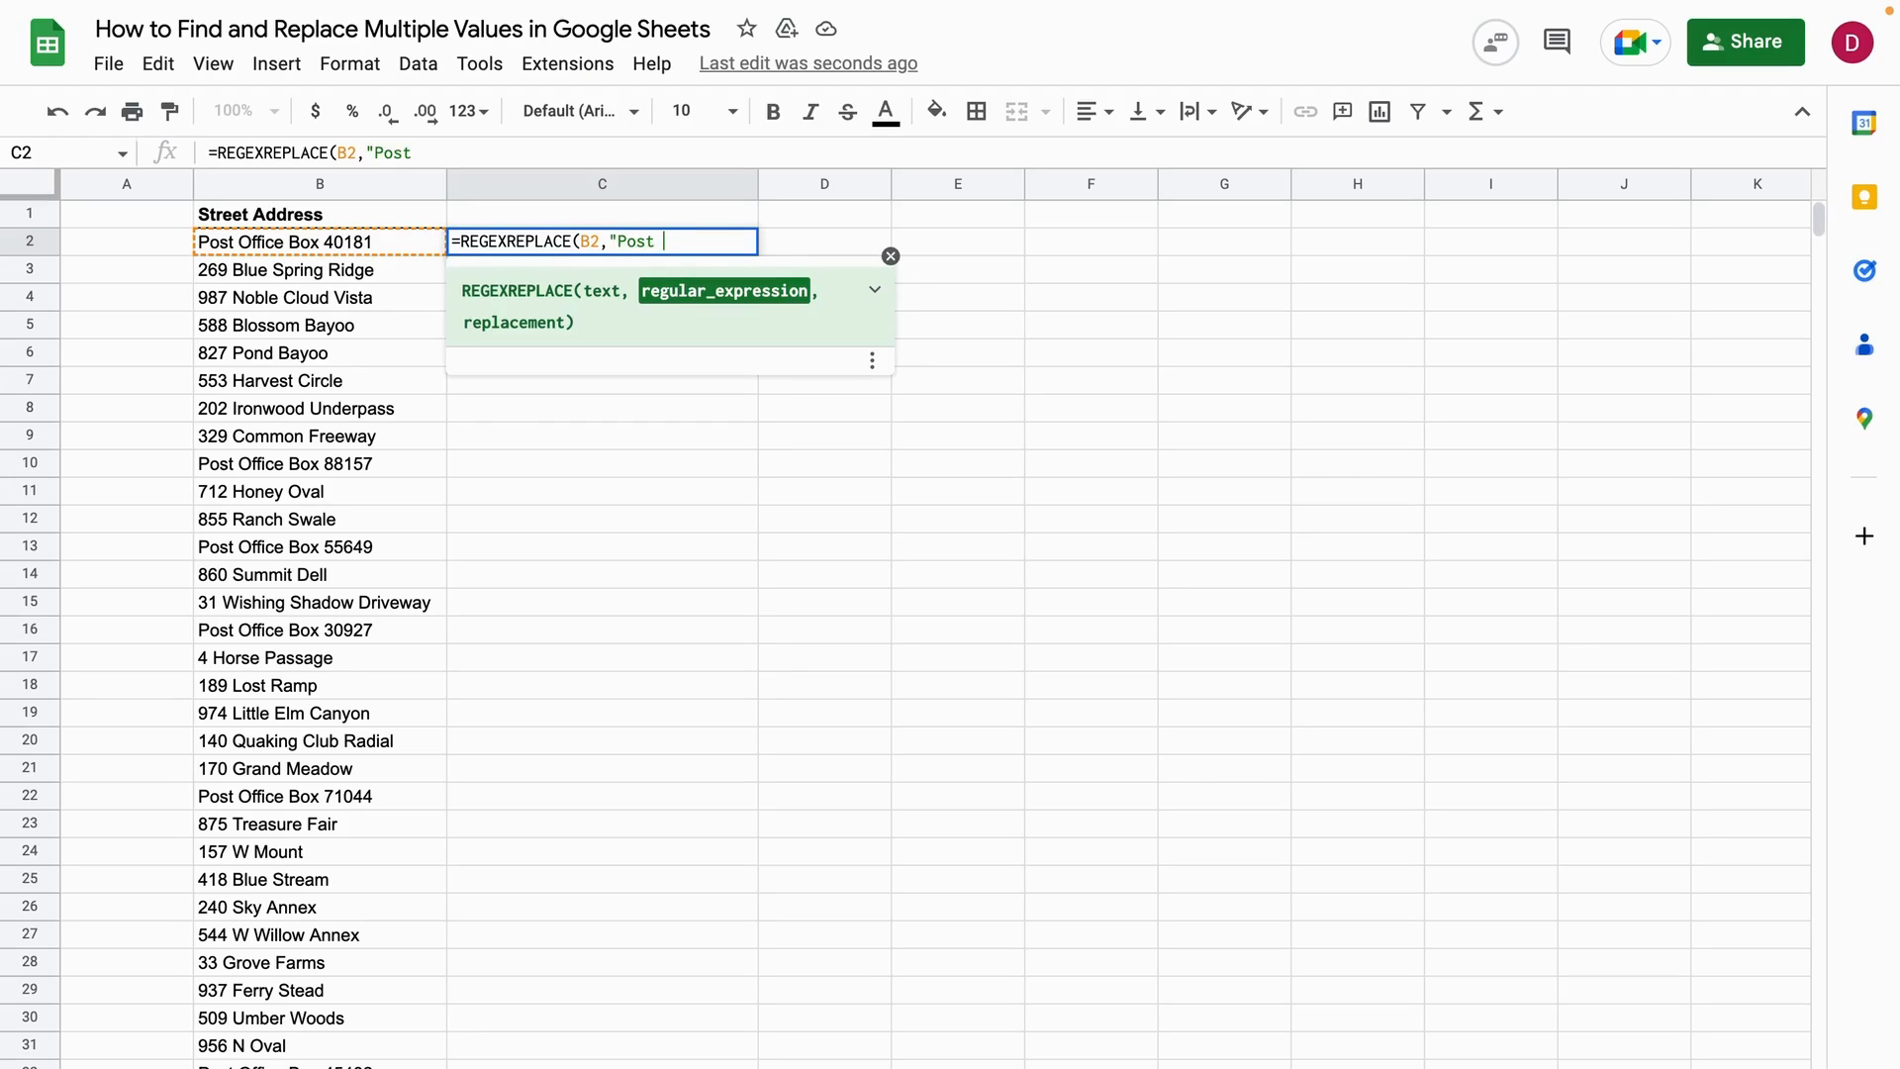
pyautogui.write('Office"')
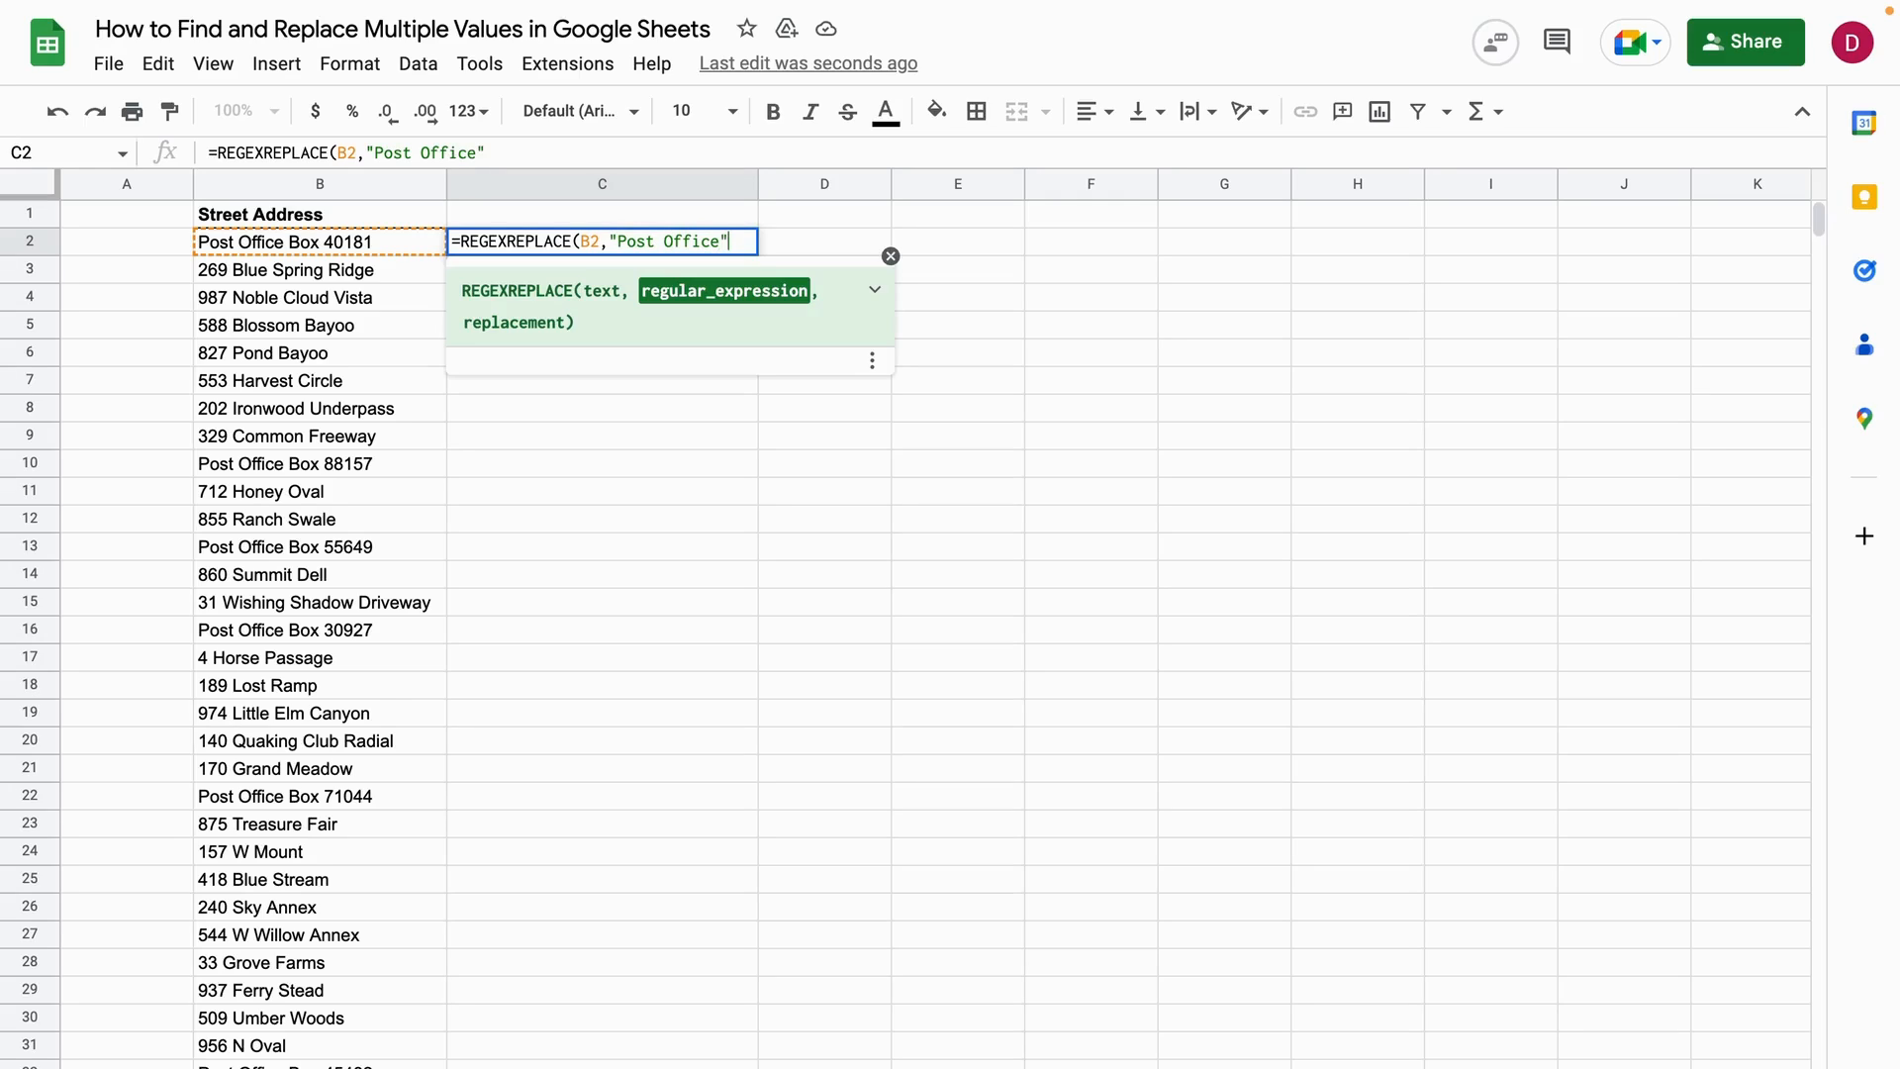
pyautogui.write(',')
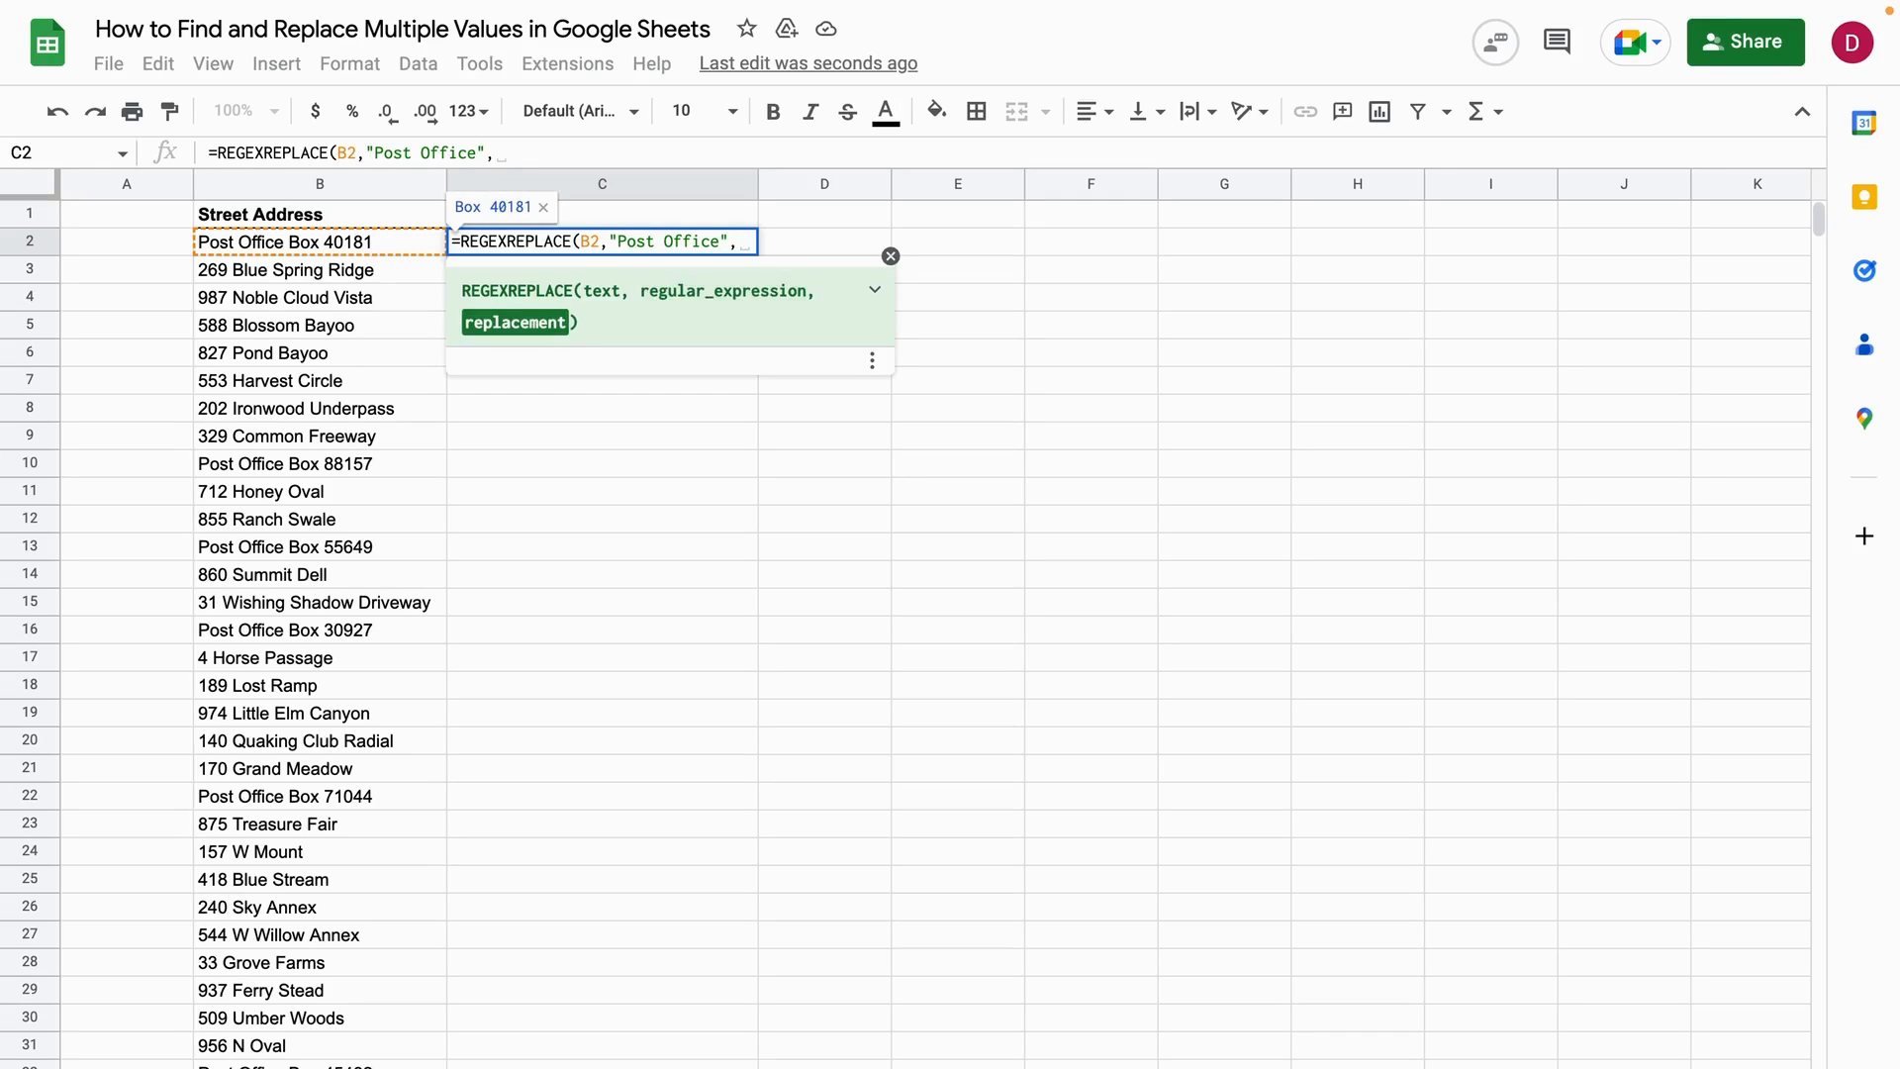
pyautogui.write('"P.O.")')
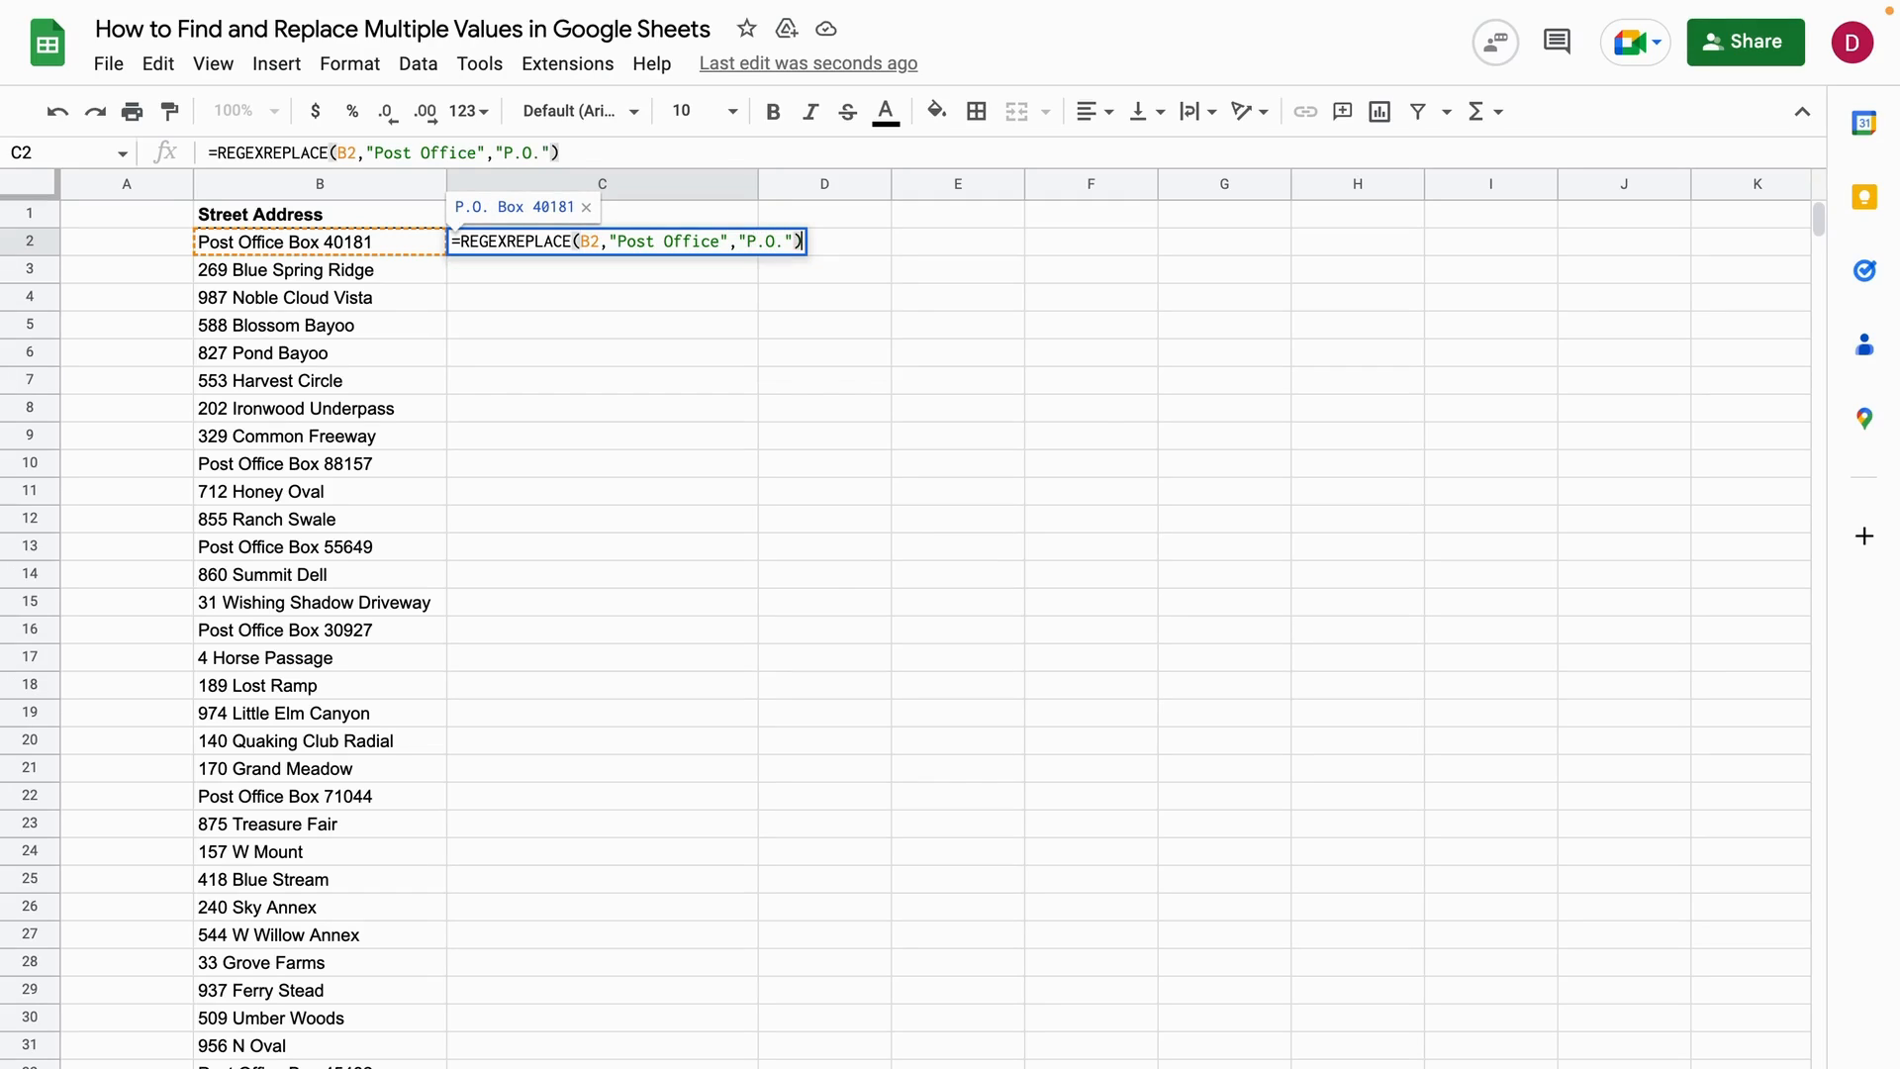
pyautogui.press('Enter')
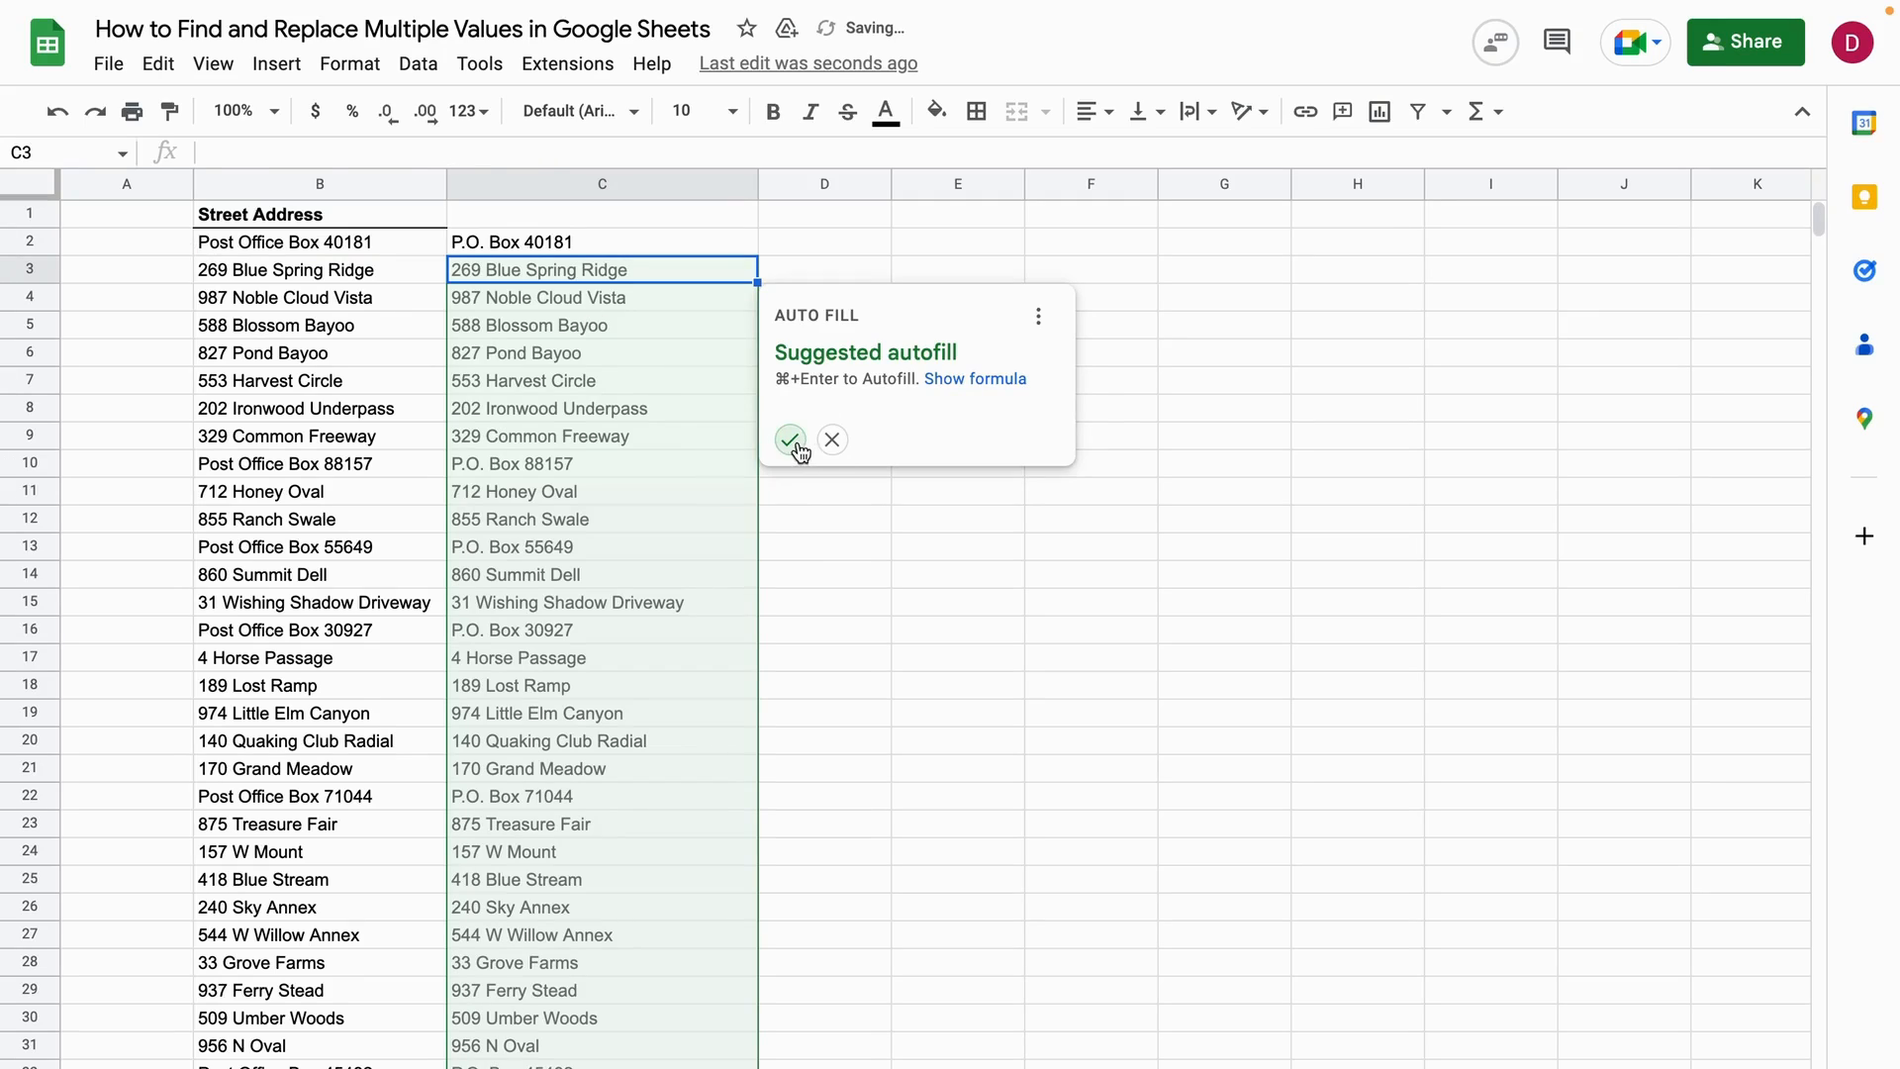
pyautogui.click(832, 440)
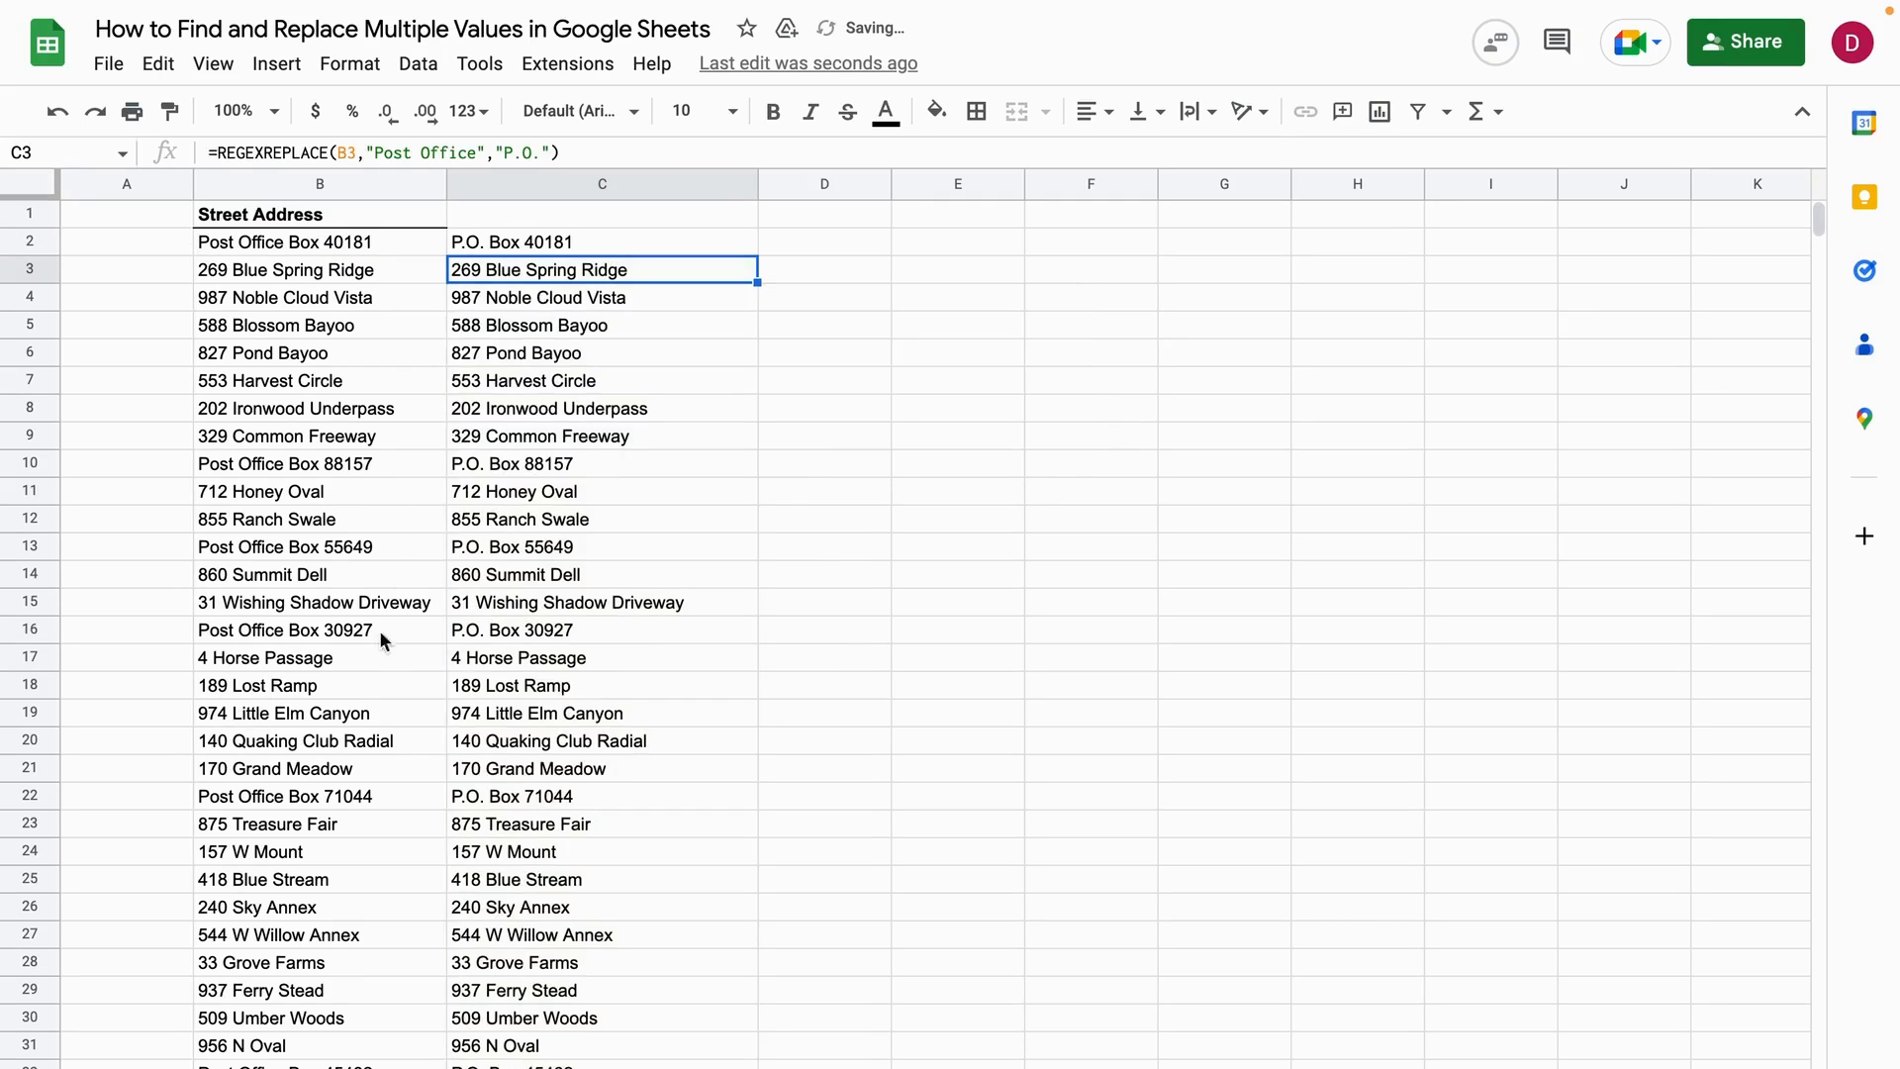